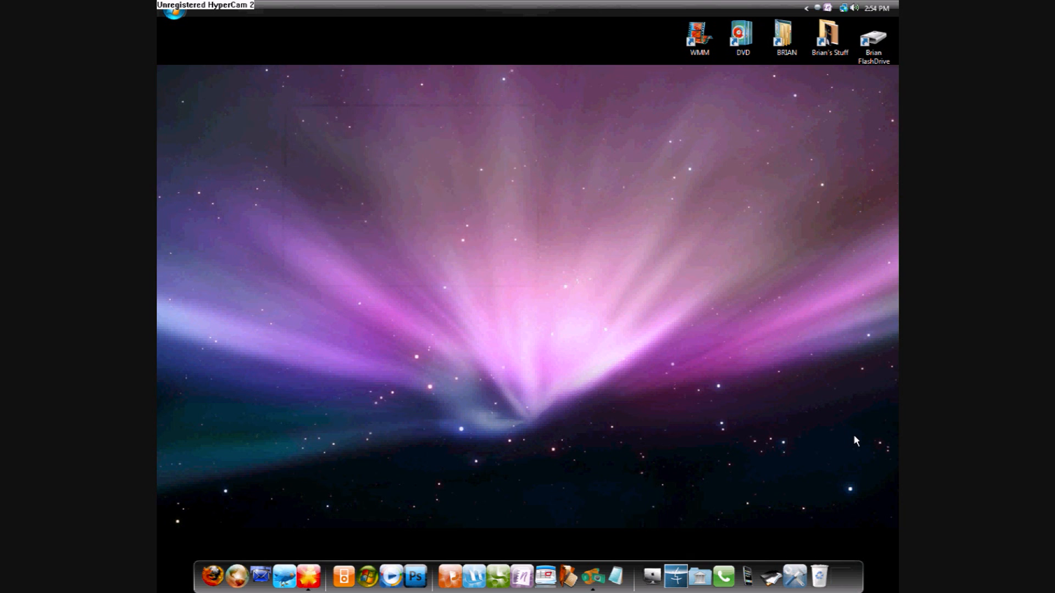
mouse_move(738, 457)
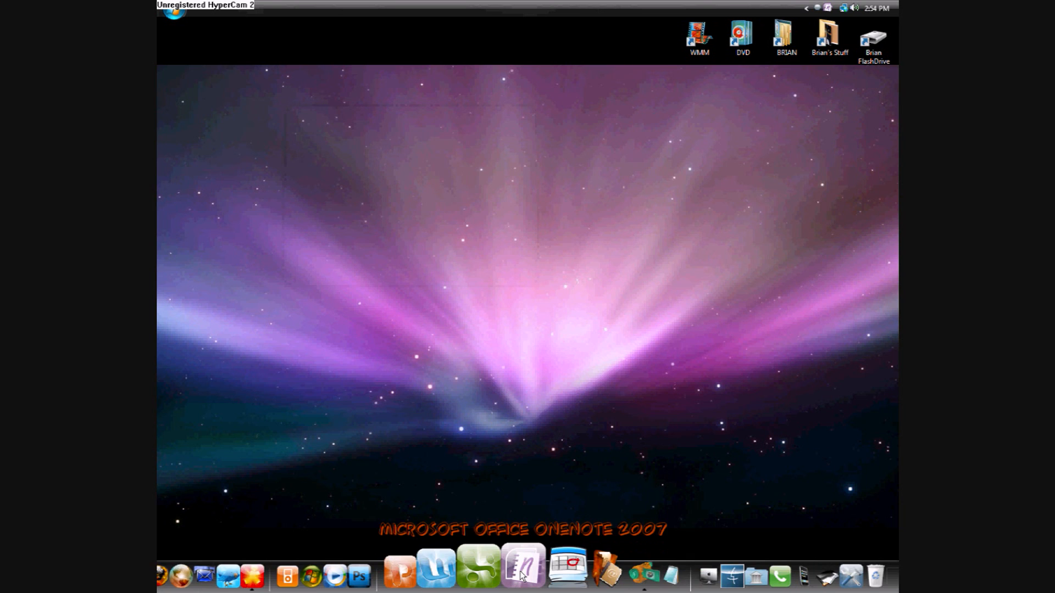
mouse_move(786, 370)
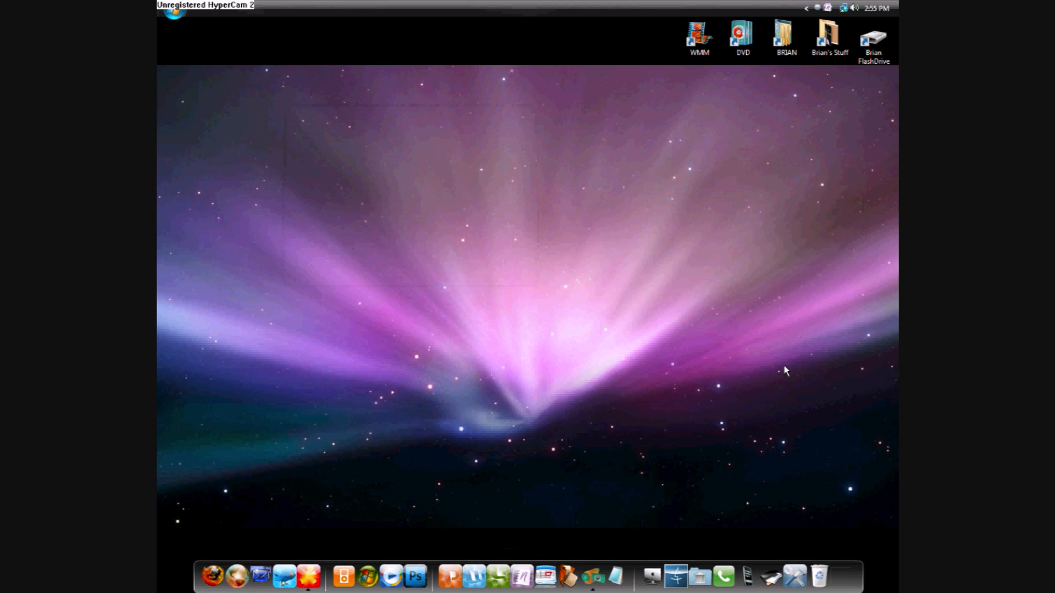
mouse_move(804, 5)
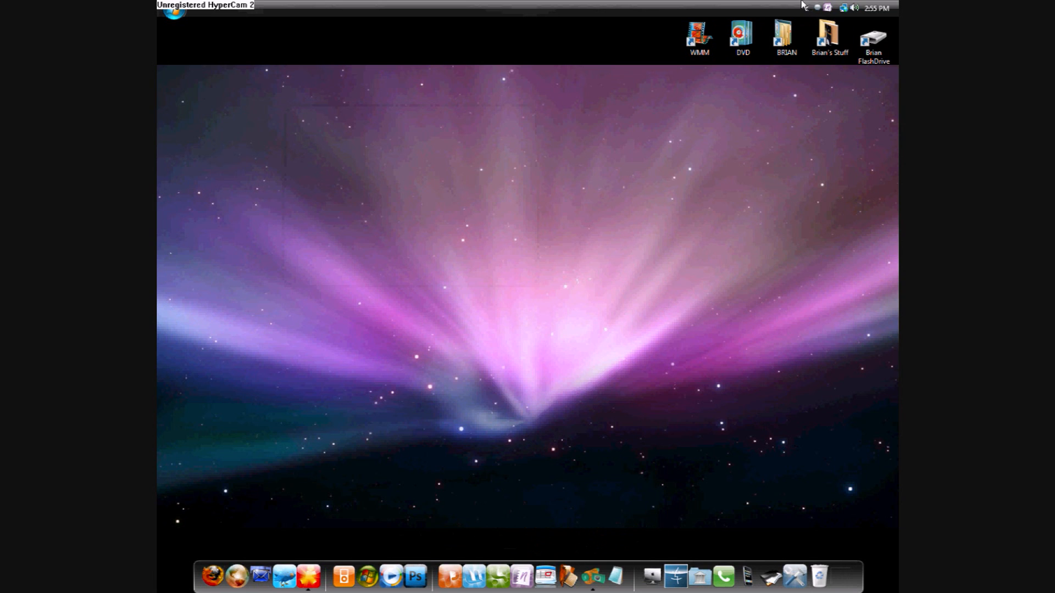
mouse_move(805, 12)
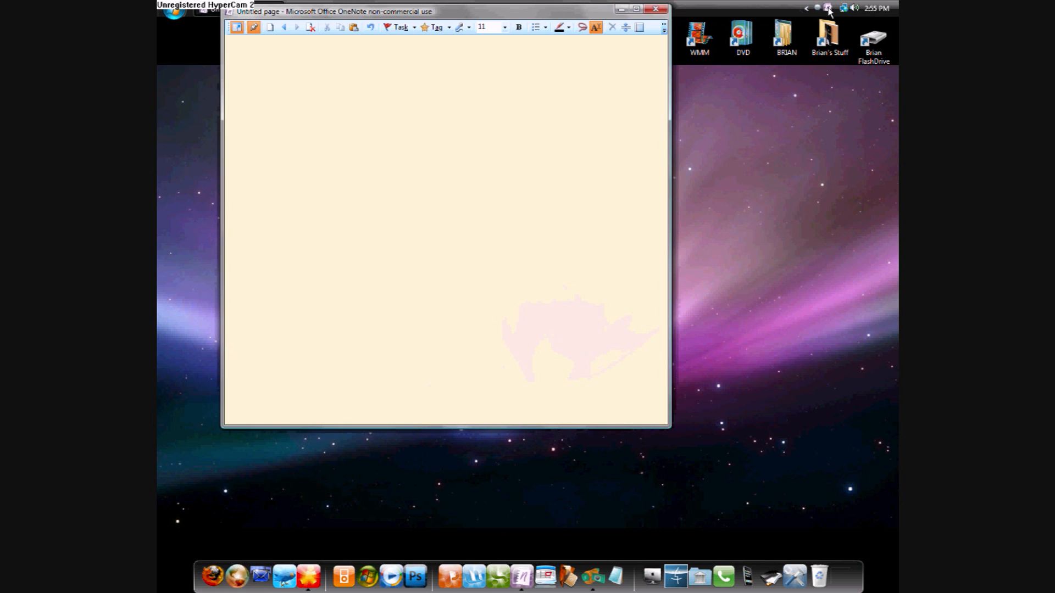
- Close the empty side note into Unfiled Notes and search Start for 'microsoft office onenote'
left_click(522, 87)
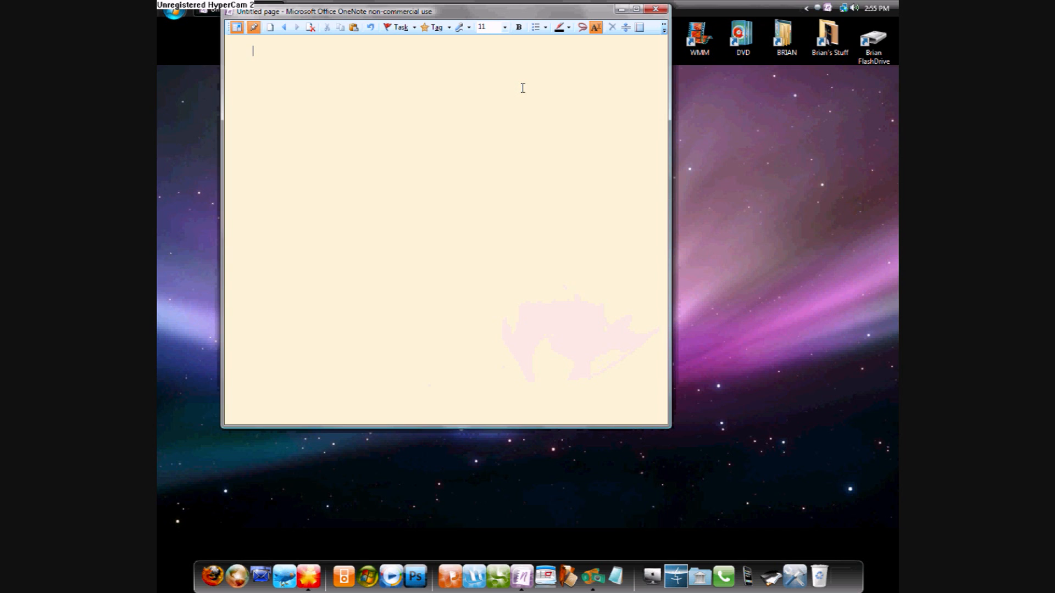
mouse_move(613, 183)
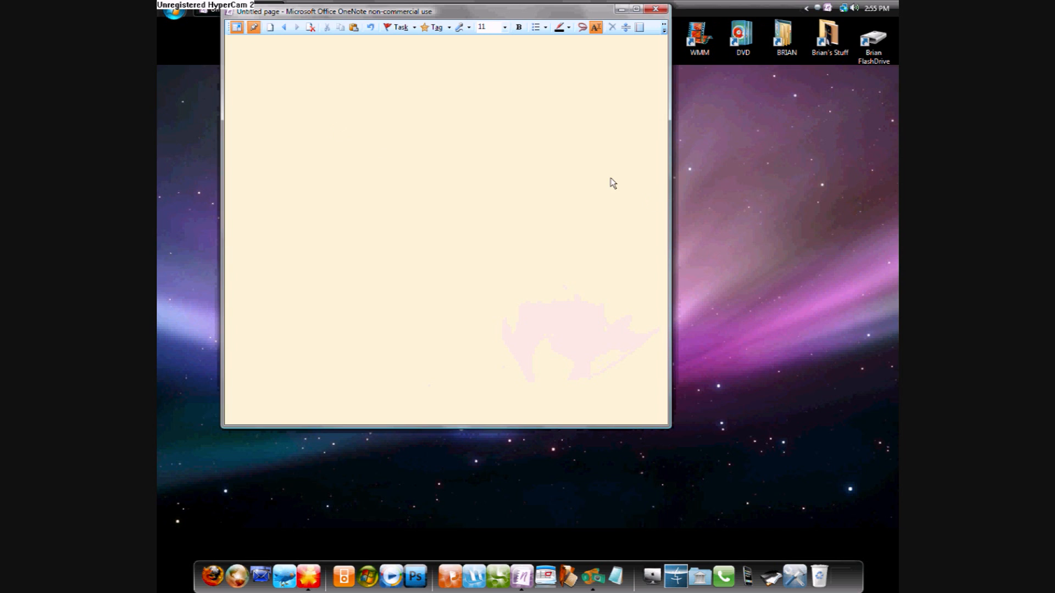
left_click(363, 285)
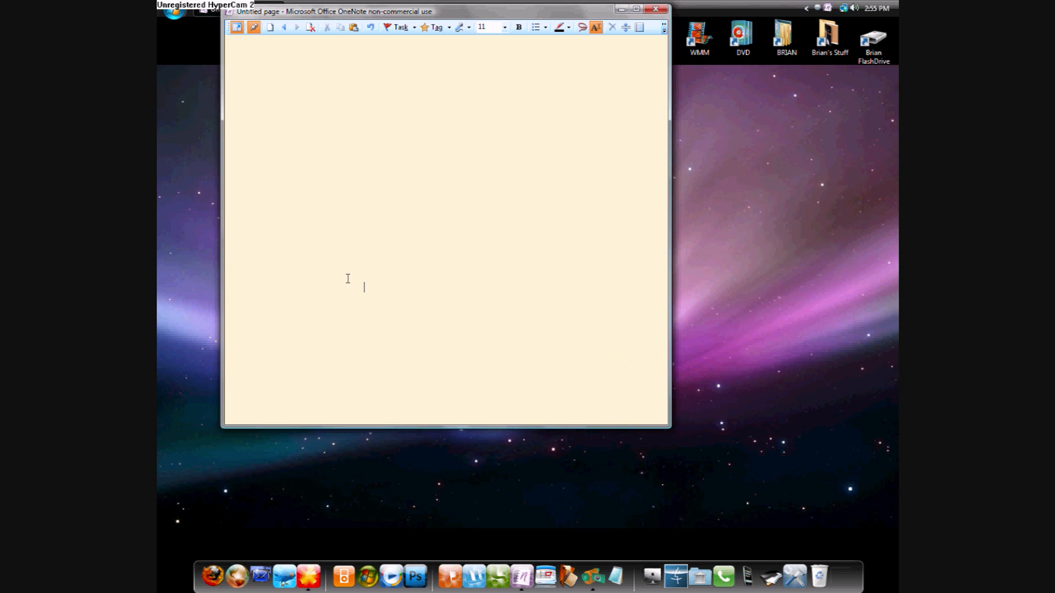
left_click(655, 8)
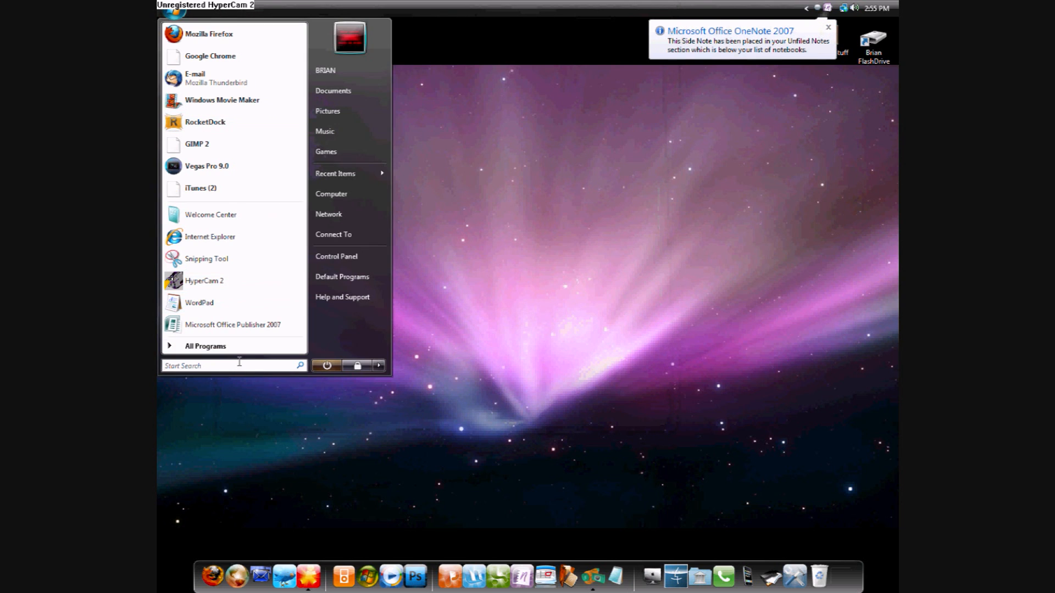
type("microsoft office onenote")
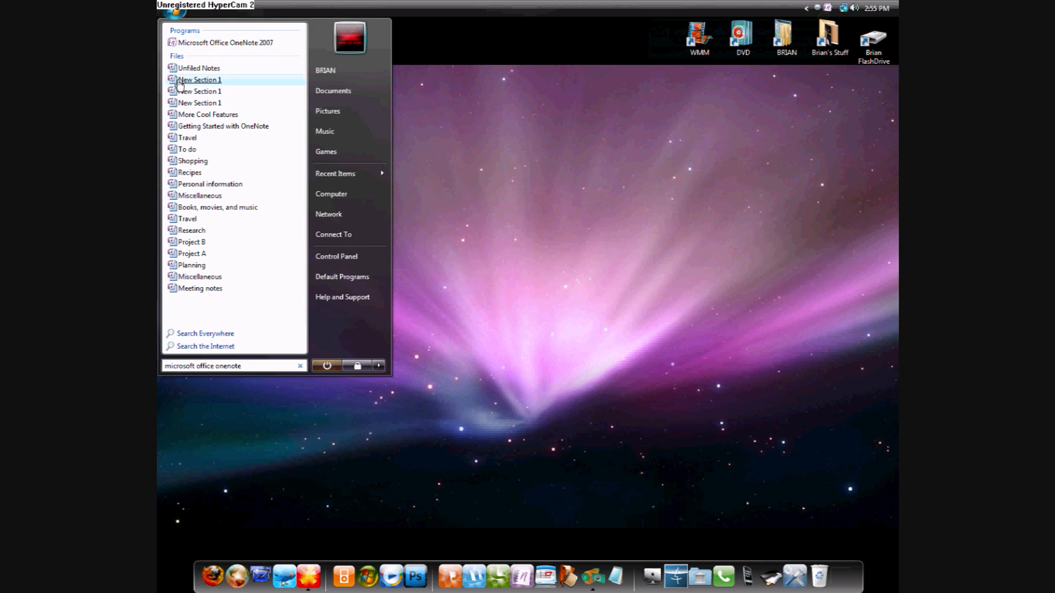
- Launch OneNote and create a notebook named 'Tutorial' stored on this computer
left_click(225, 42)
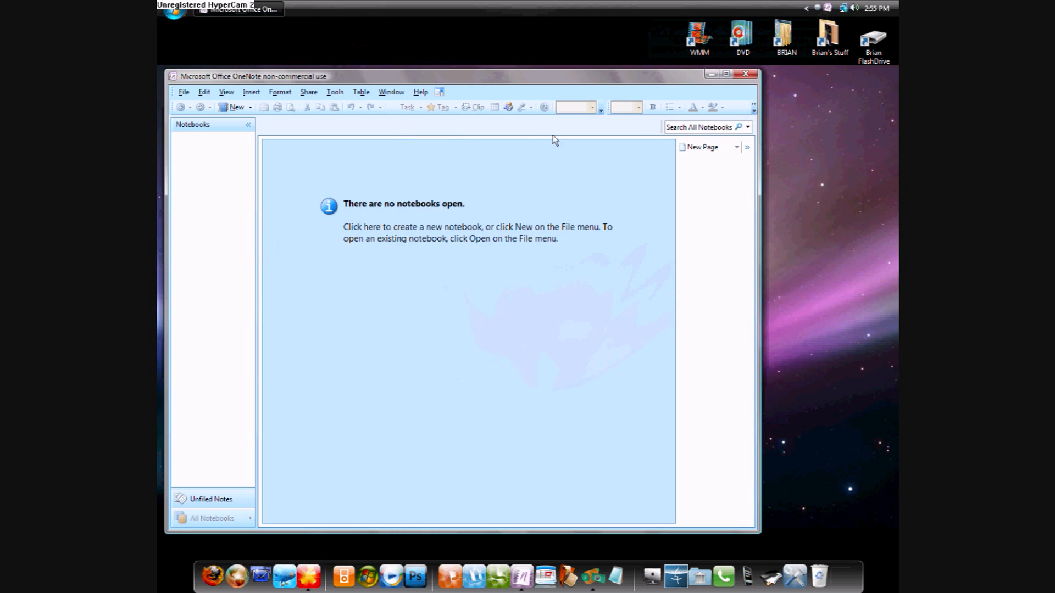
mouse_move(271, 197)
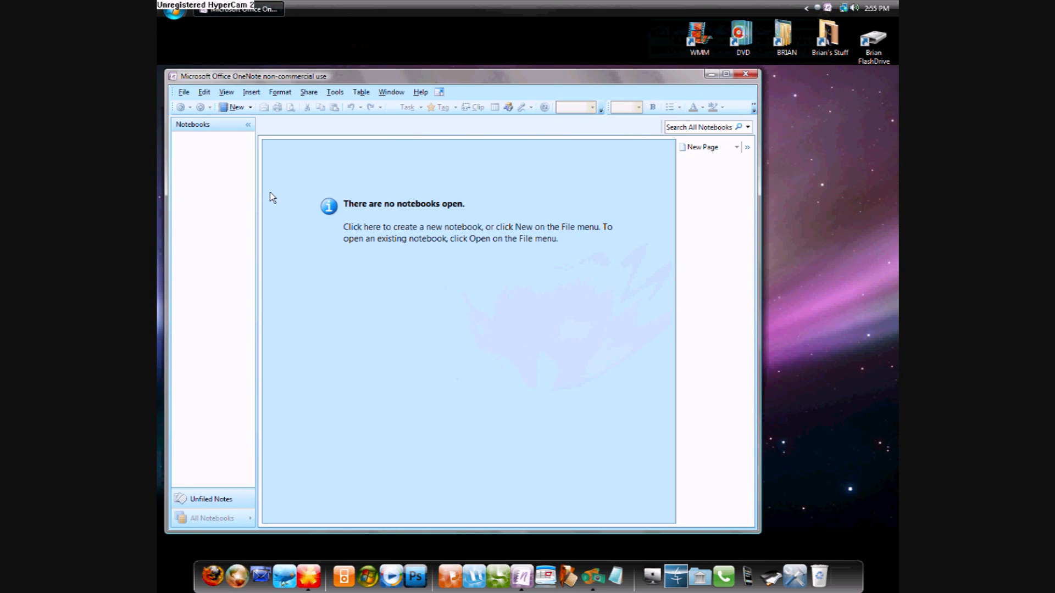
mouse_move(538, 557)
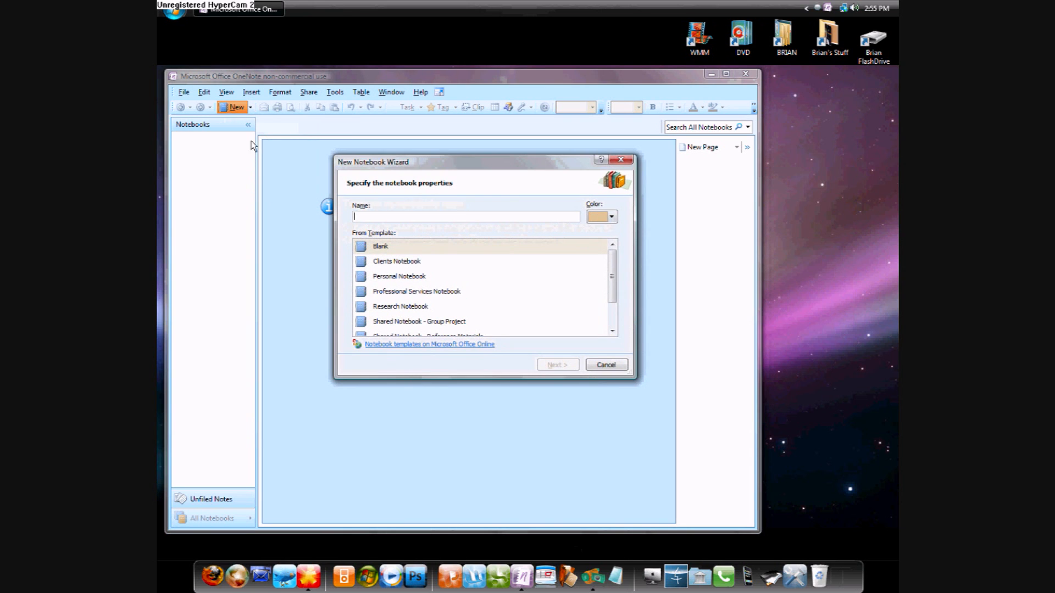
mouse_move(440, 213)
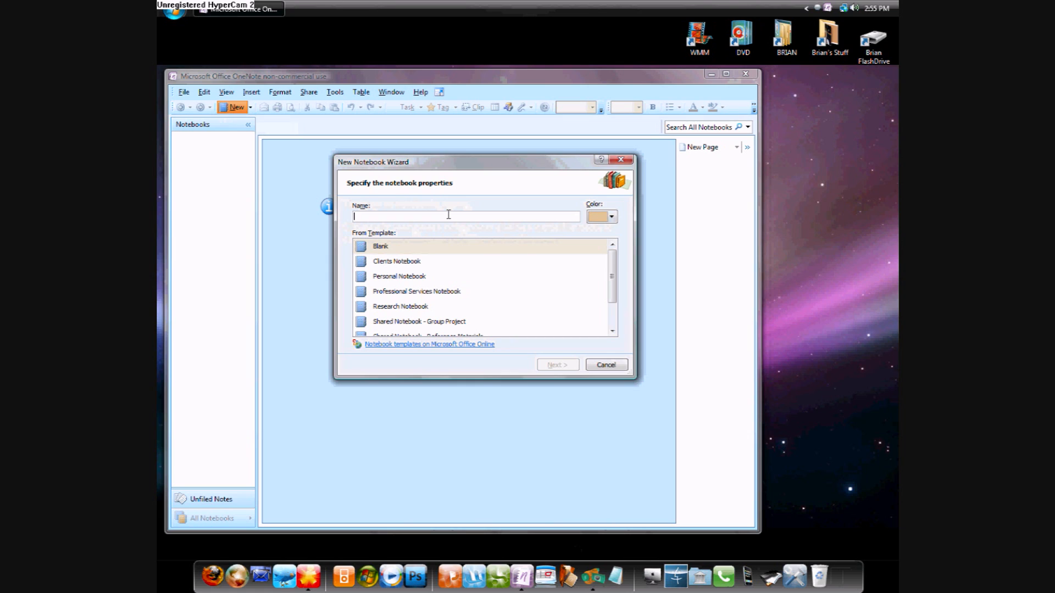
type("T")
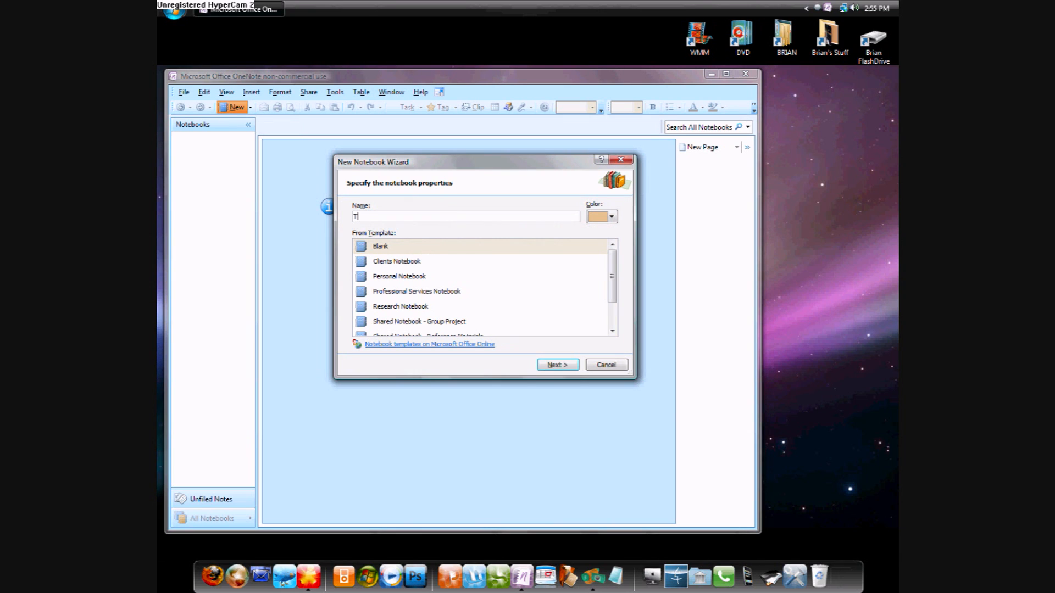
type("utorial")
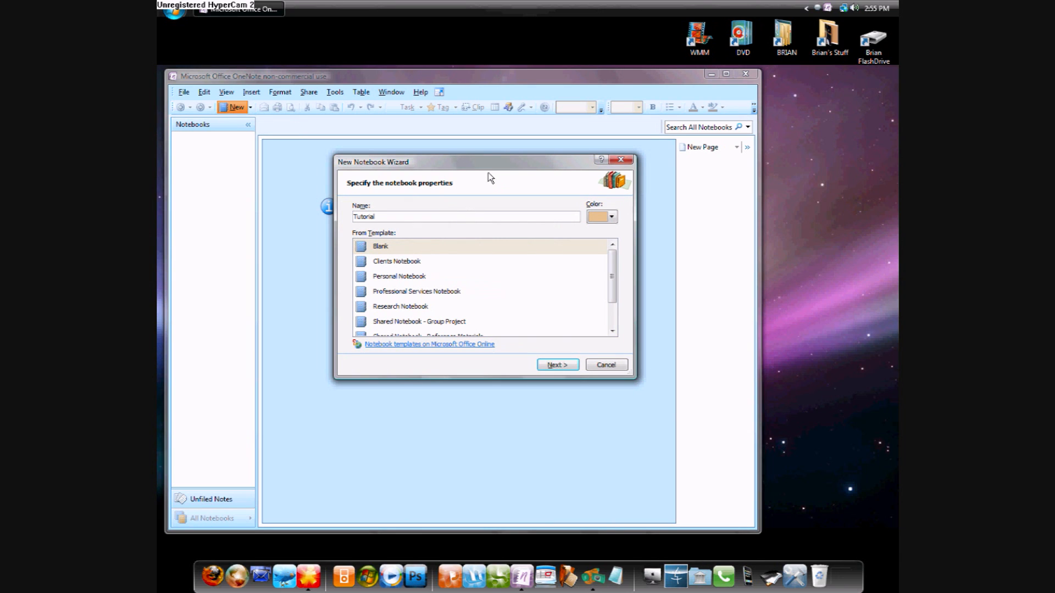
left_click(557, 364)
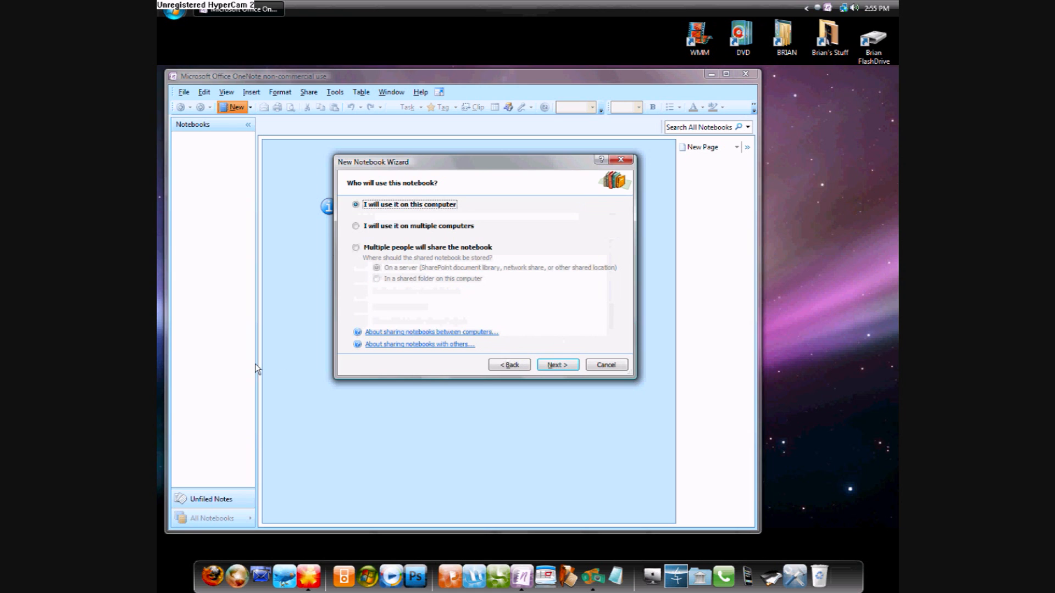
mouse_move(355, 248)
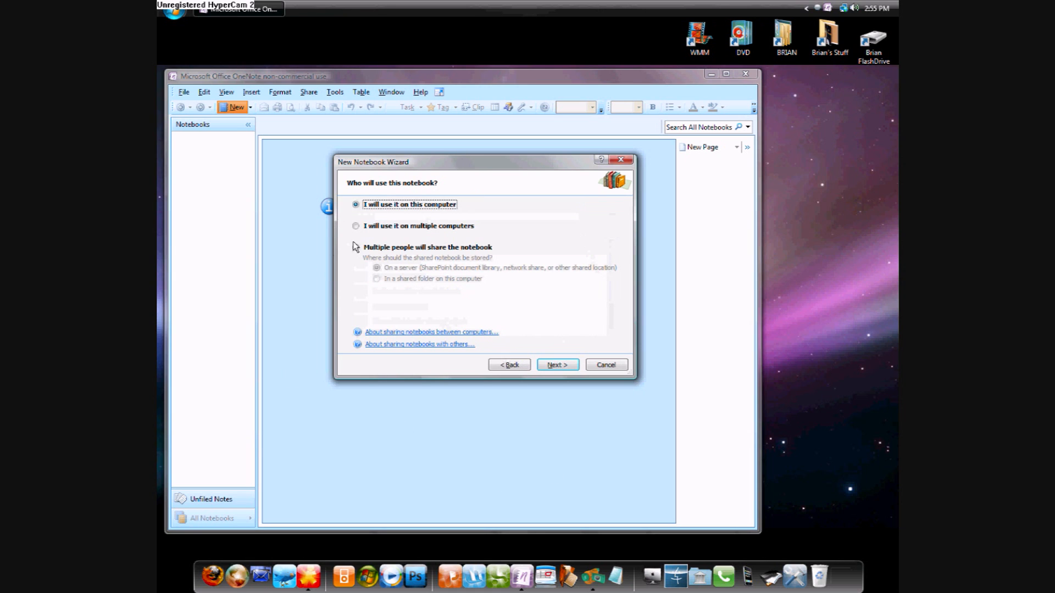
mouse_move(401, 239)
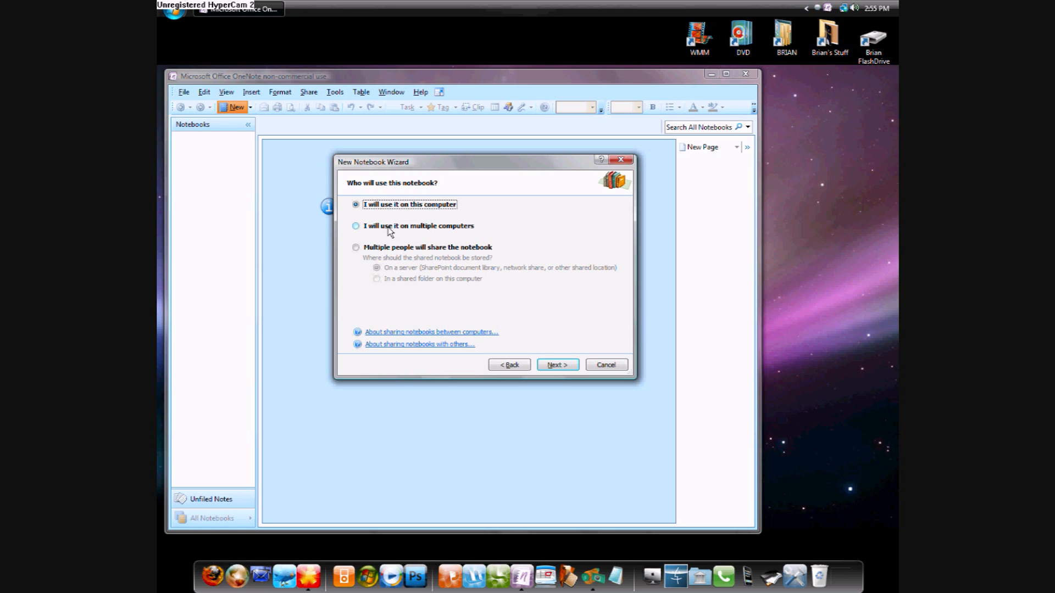
mouse_move(386, 204)
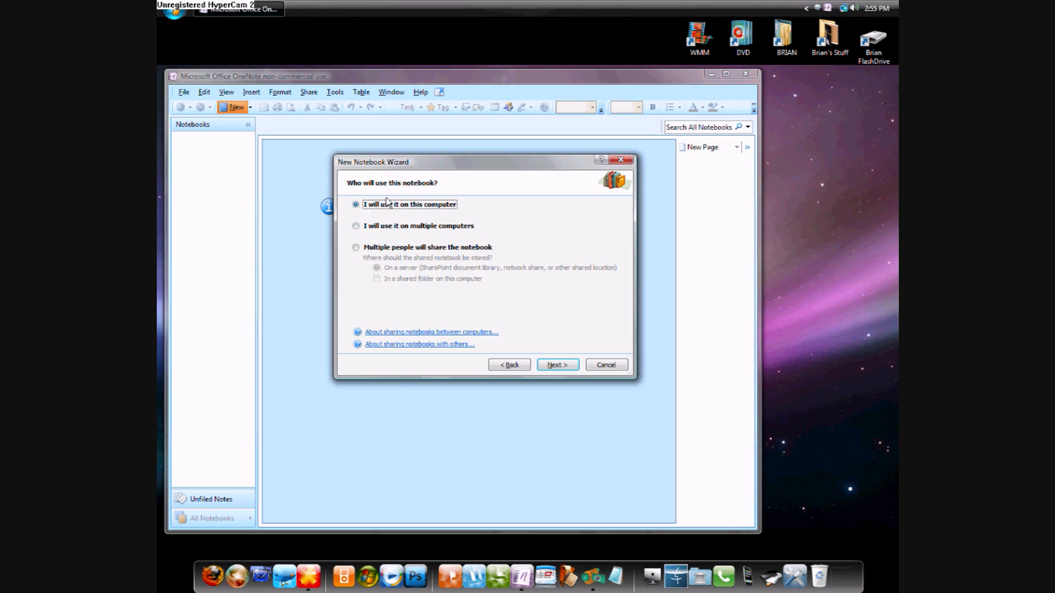
mouse_move(350, 193)
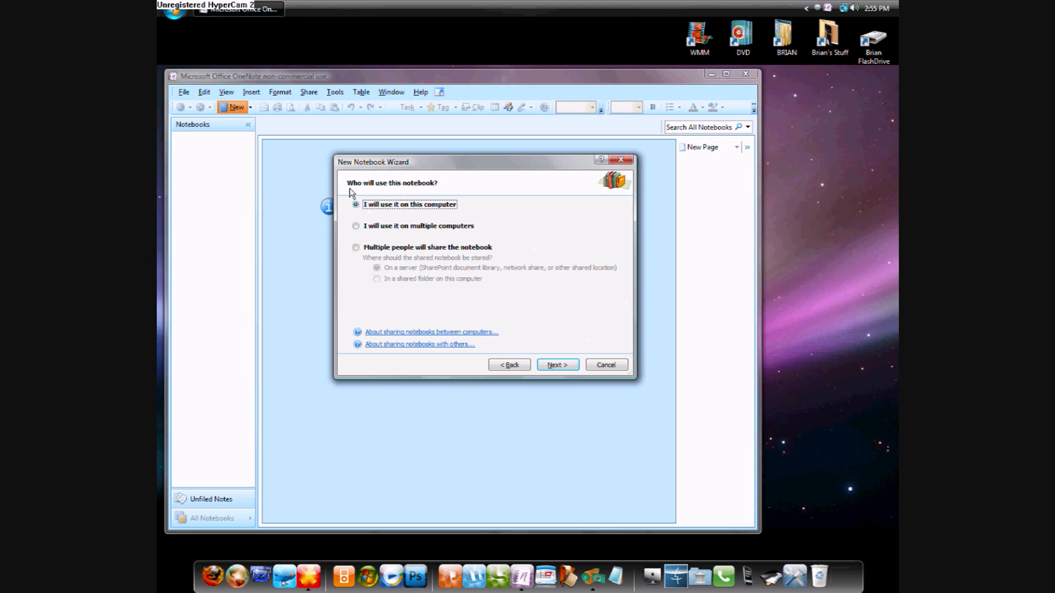
mouse_move(557, 365)
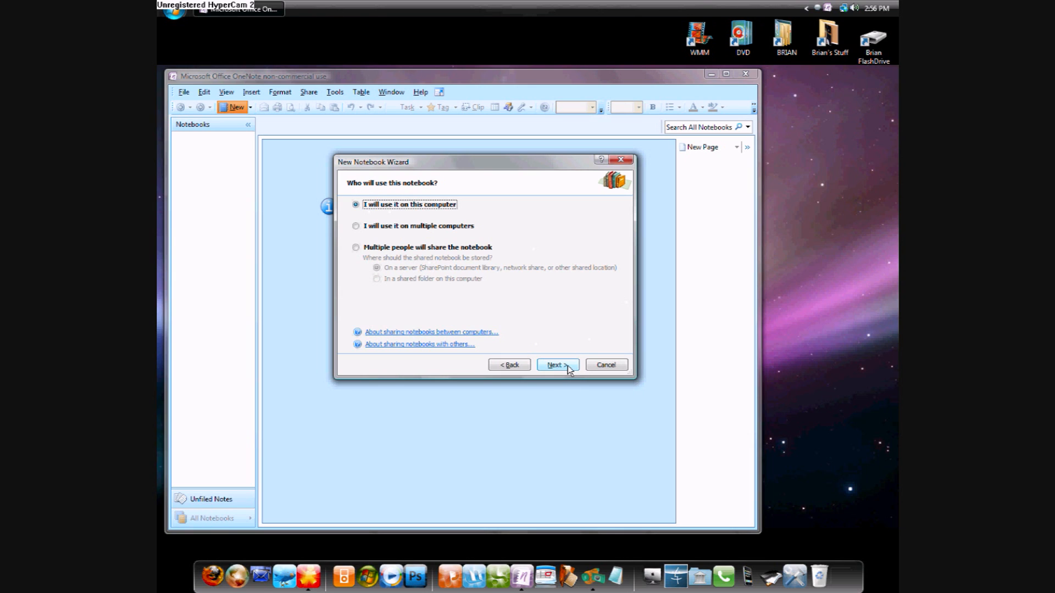
left_click(557, 364)
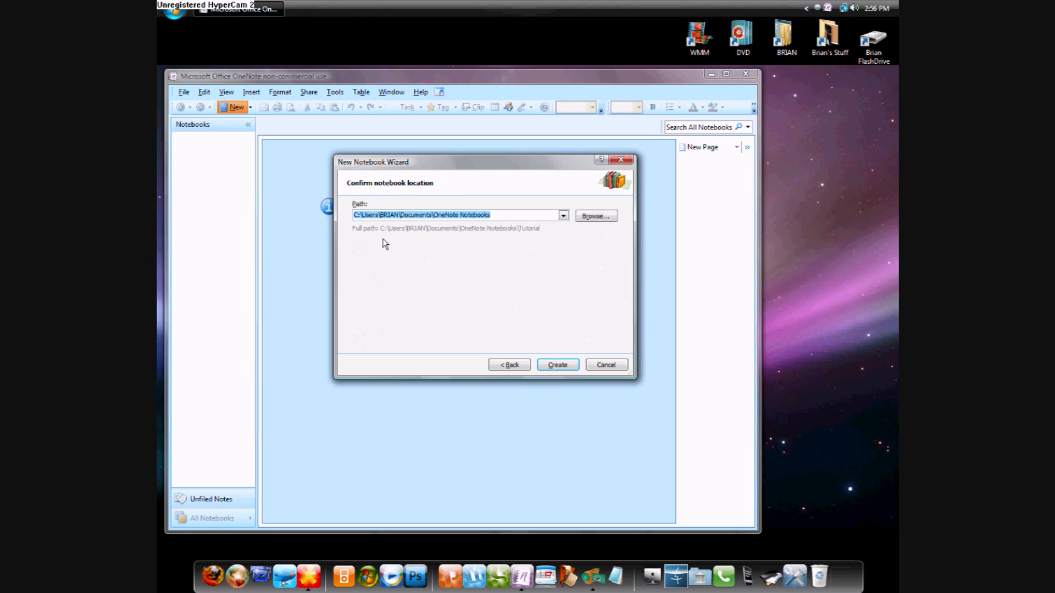
mouse_move(557, 365)
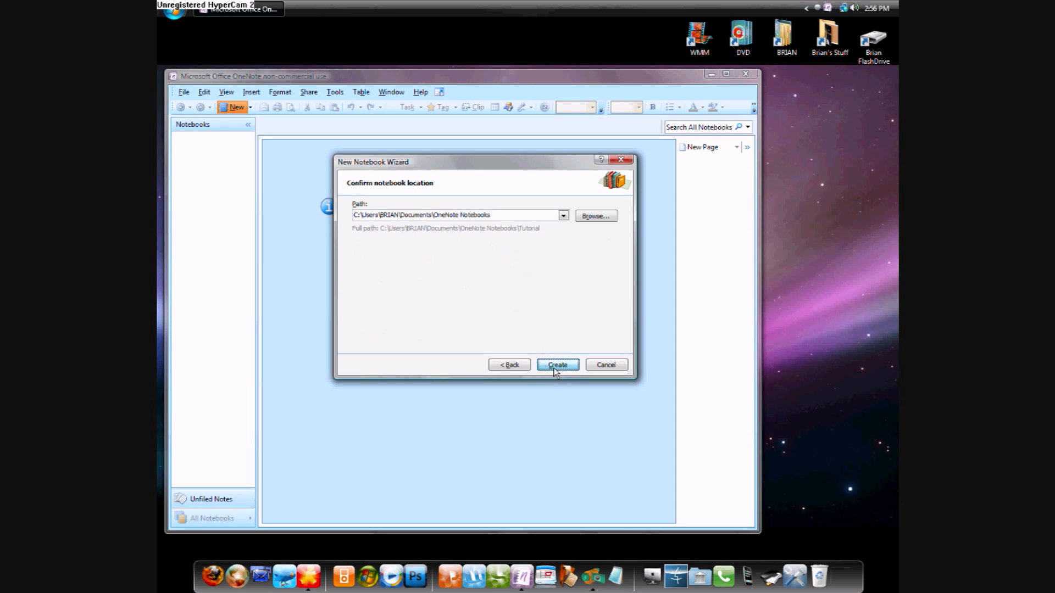
left_click(558, 365)
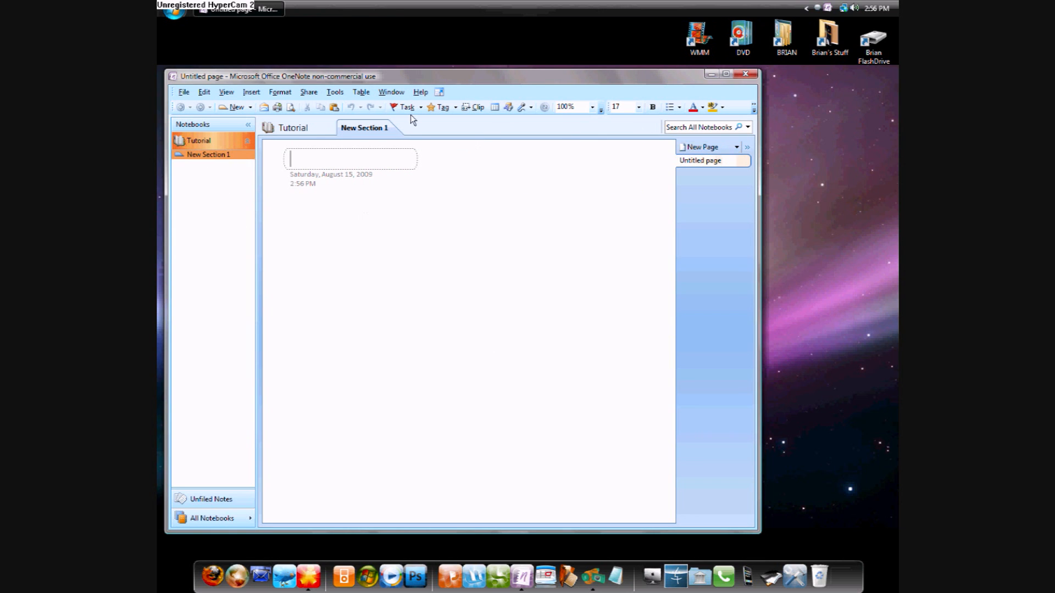
- Finish the 'Have this page' title, then add a page titled 'Or you can add many pages'
type("Have this pag")
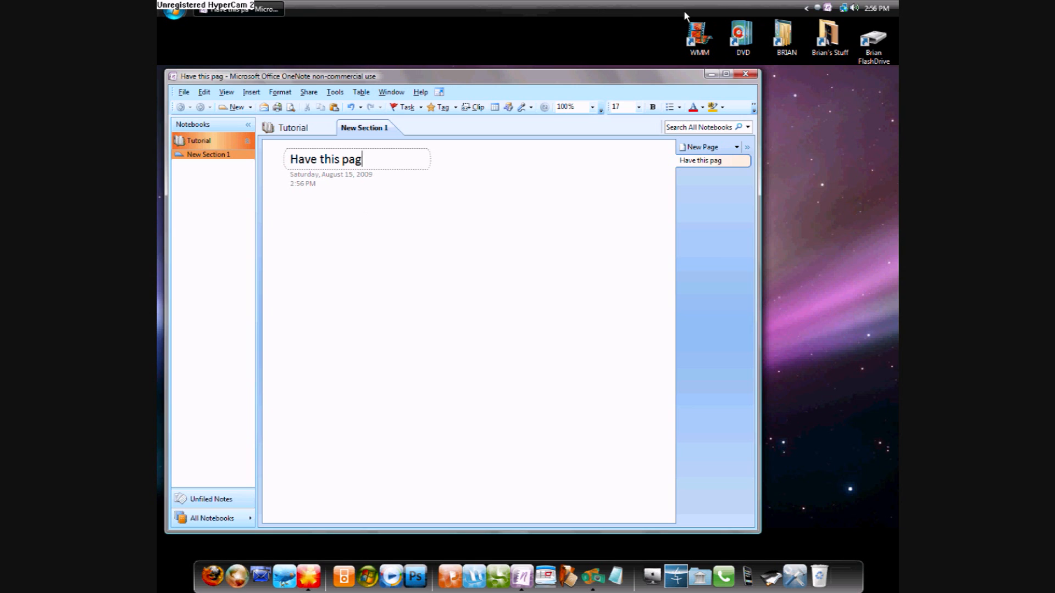
left_click(706, 147)
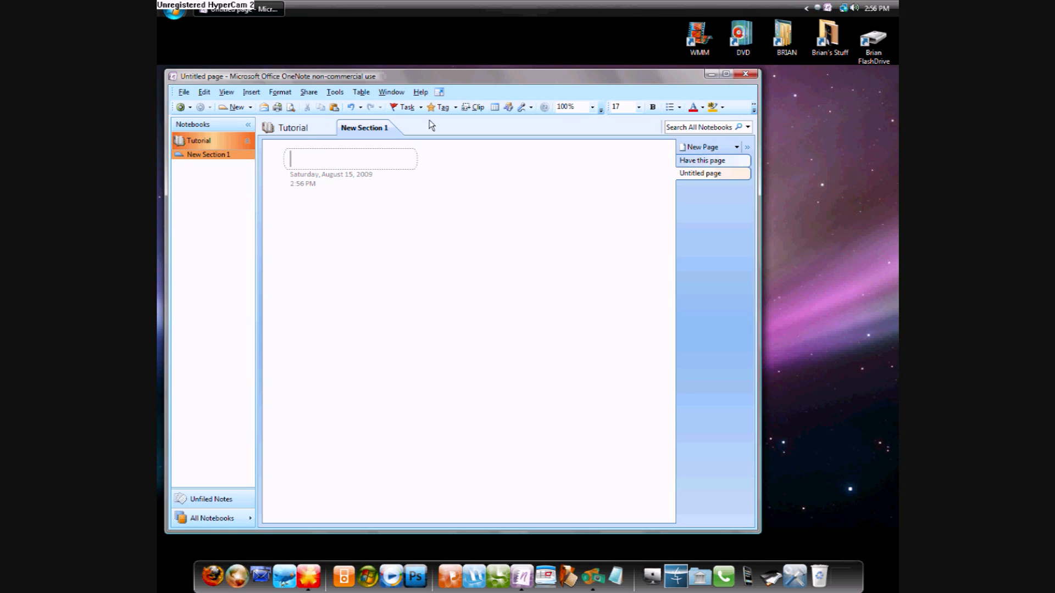
type("Or yo")
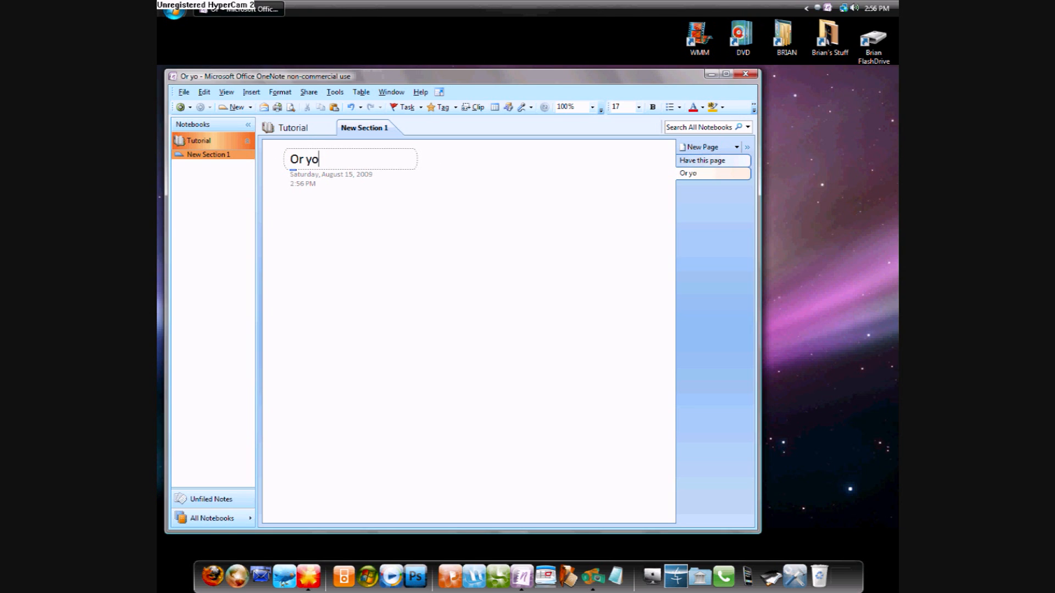
type("u can add")
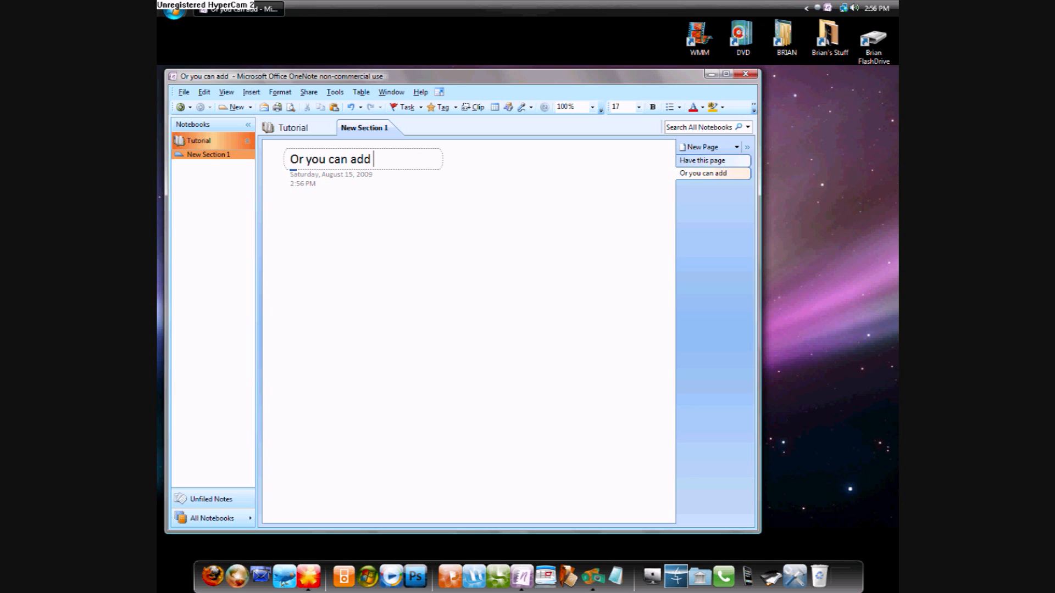
type("amny pages")
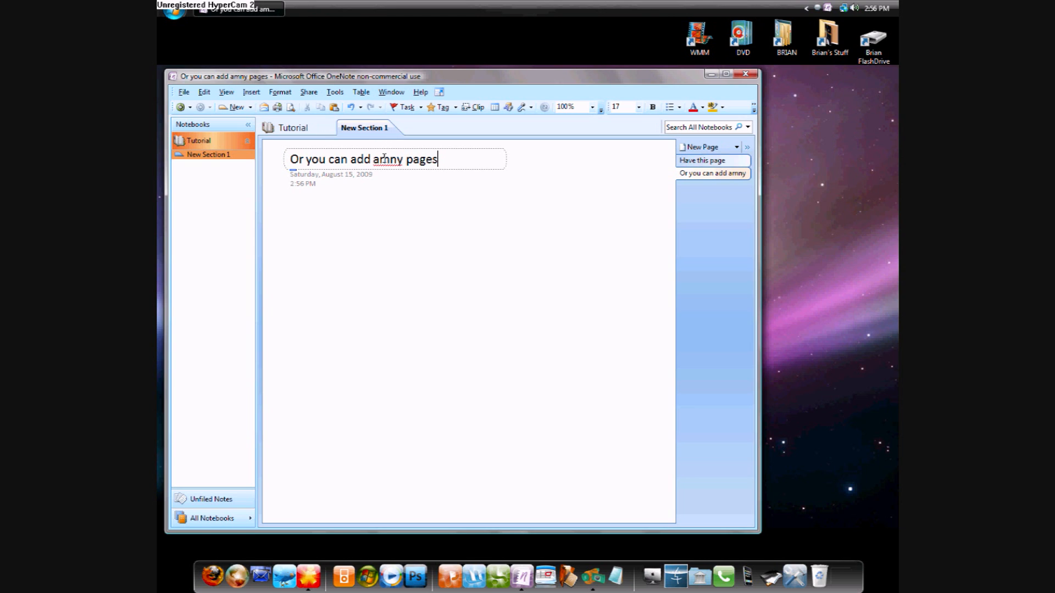
type("many")
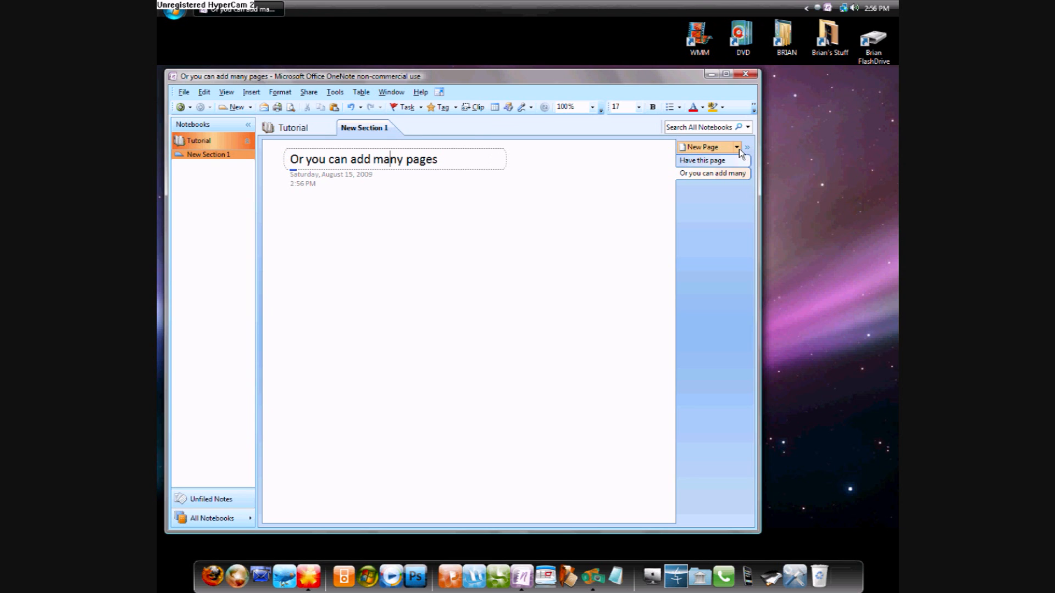
- Add a new page, trying Glasses Corner and Computer designs before applying Pushpins Corner
left_click(736, 148)
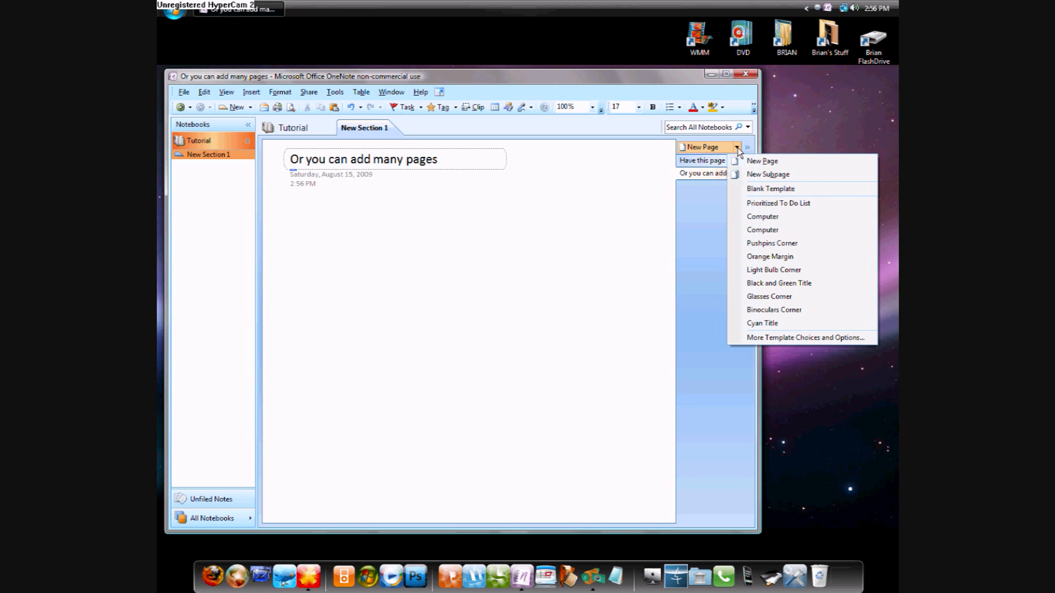
mouse_move(772, 242)
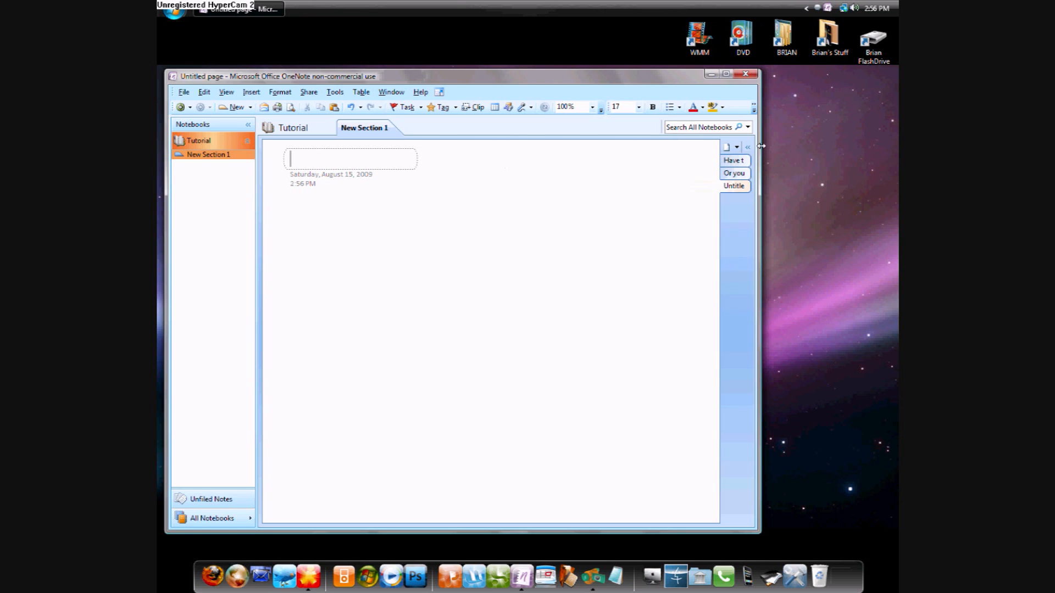
left_click(747, 146)
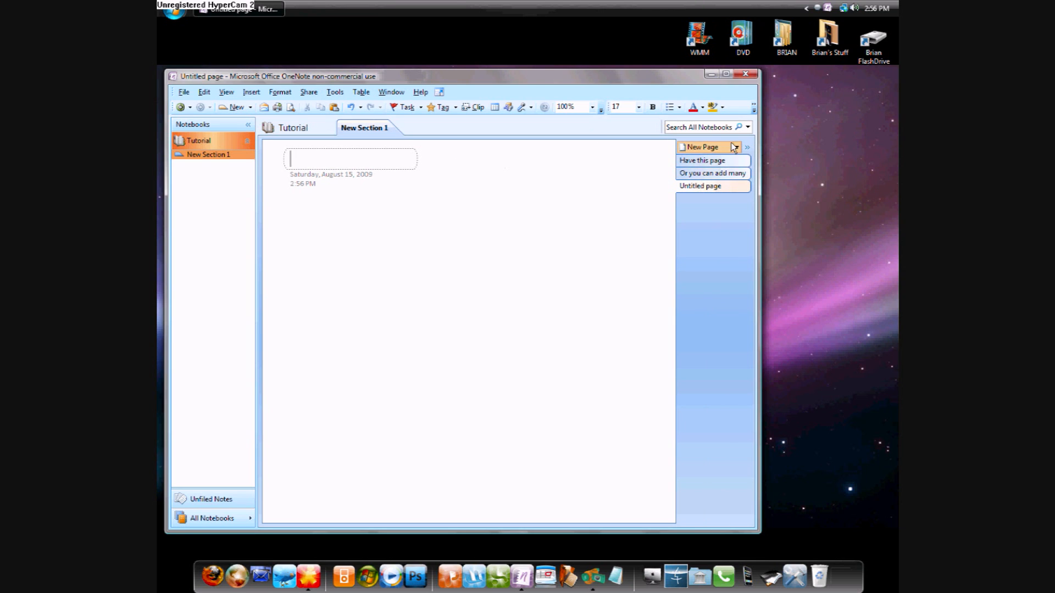
left_click(734, 147)
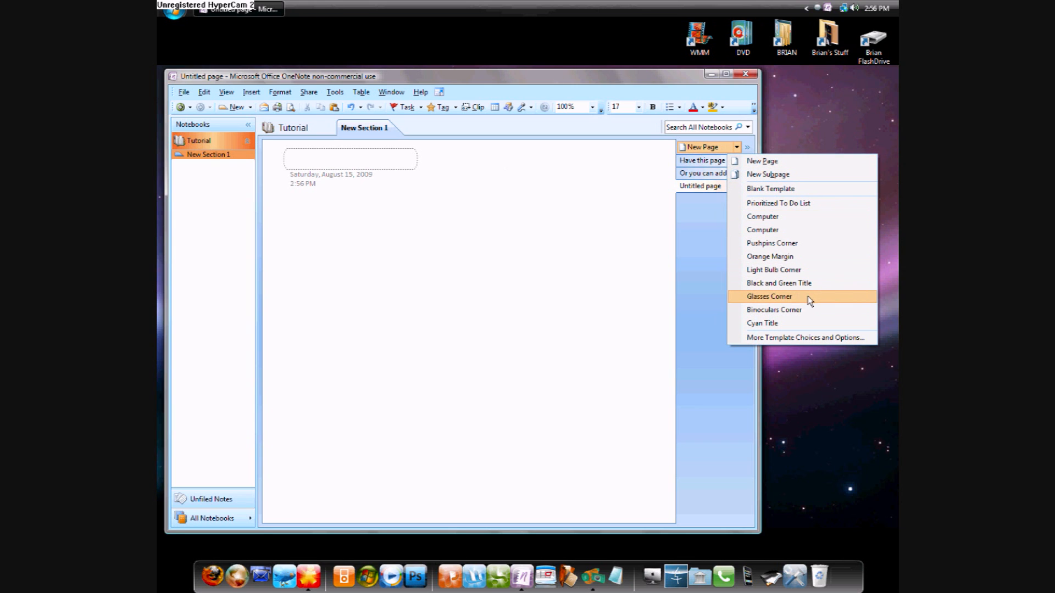
left_click(769, 296)
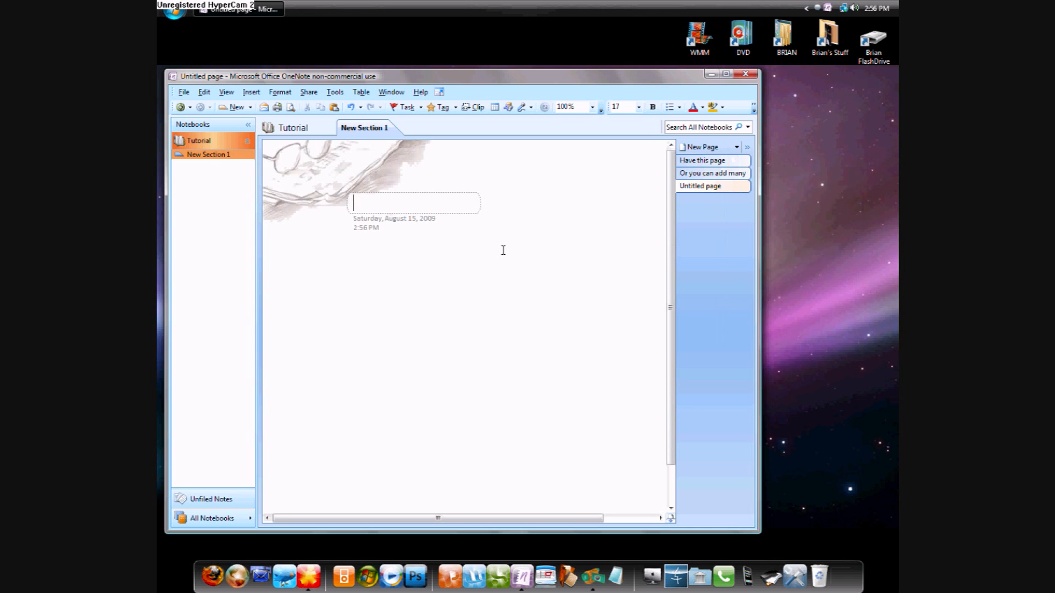
mouse_move(285, 168)
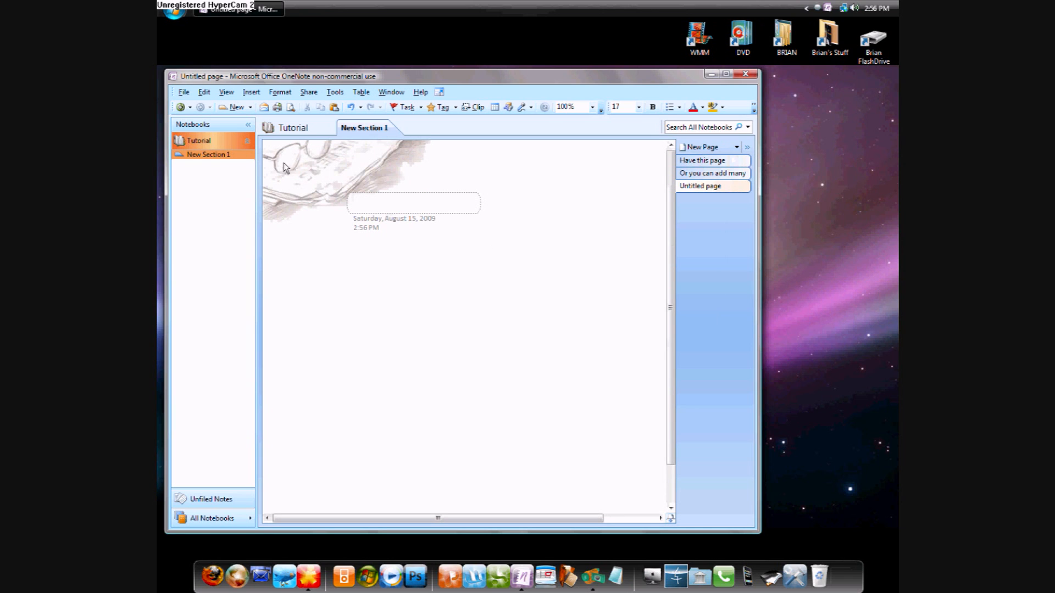
left_click(736, 147)
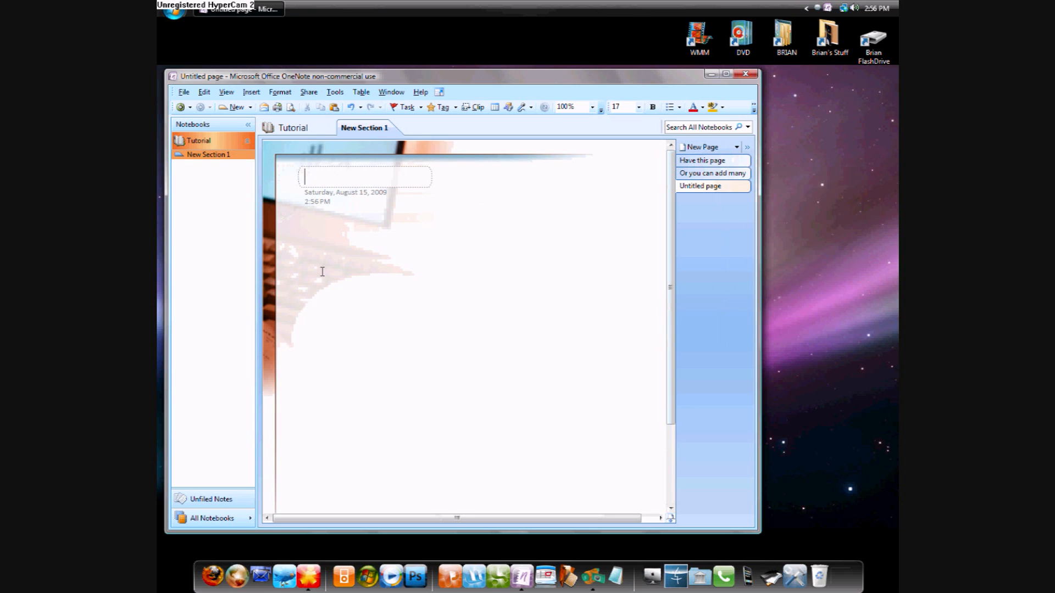
left_click(737, 147)
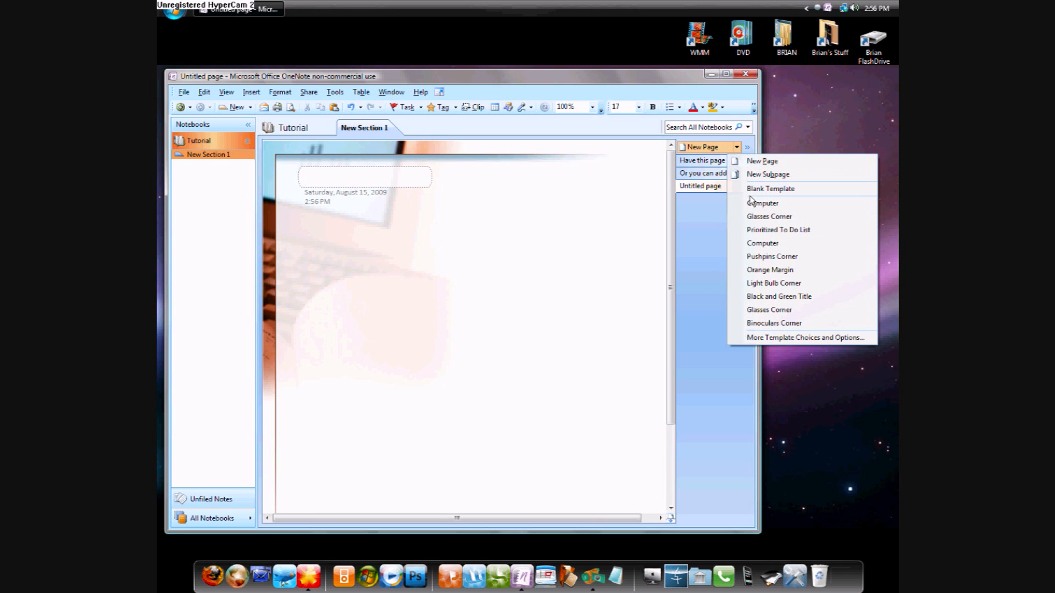
mouse_move(792, 261)
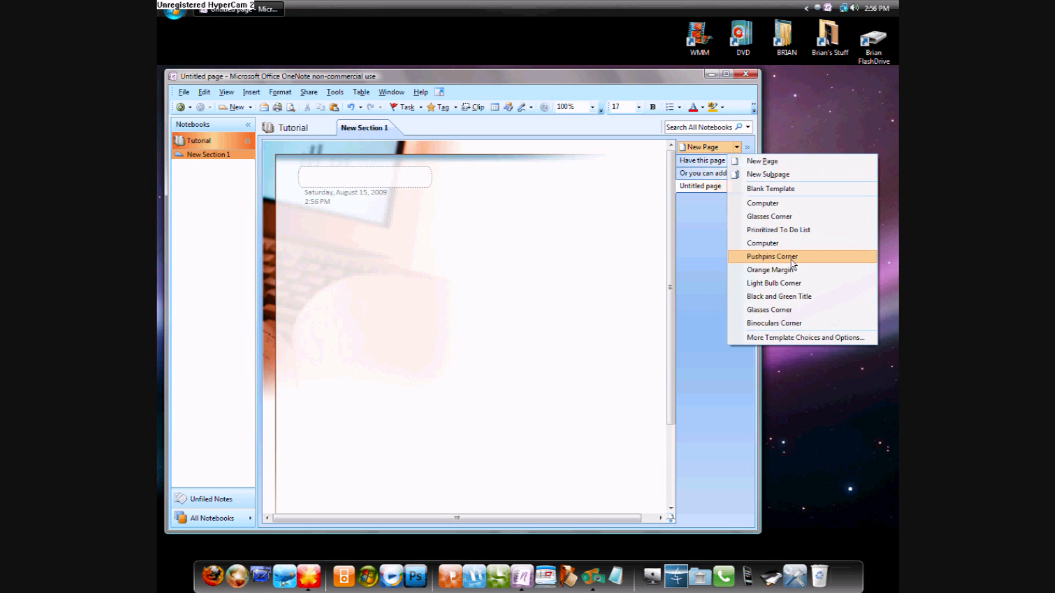
left_click(771, 256)
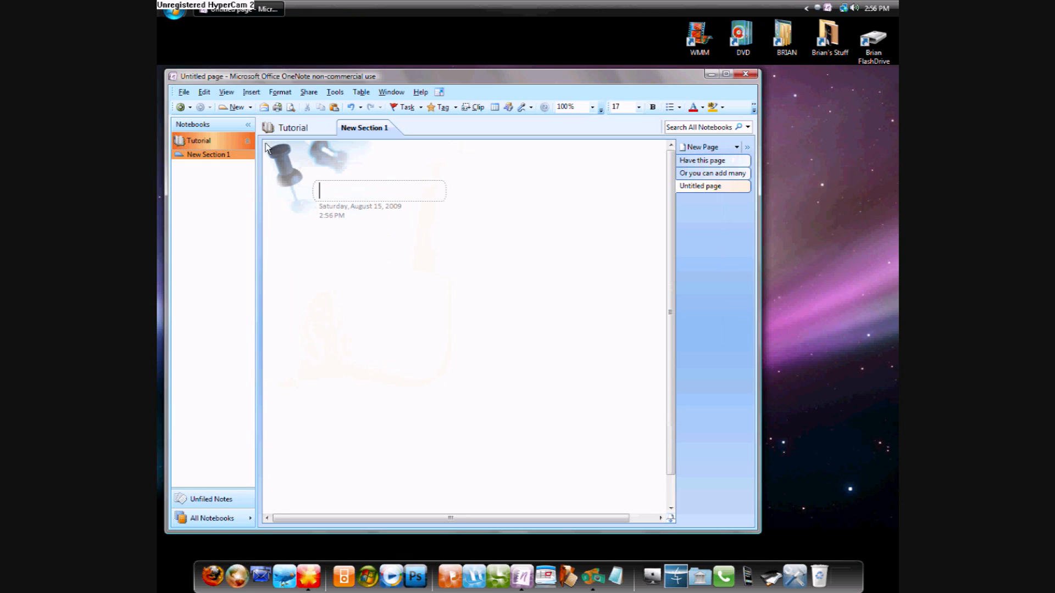
mouse_move(247, 143)
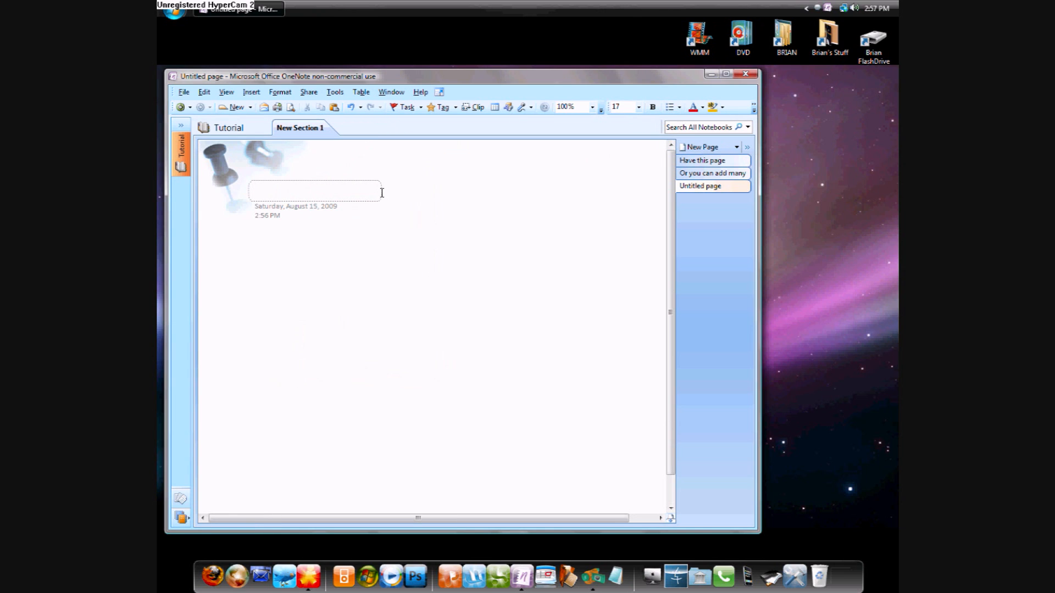
- Title the Pushpins Corner page 'To-Do list', deleting the stray trailing letter
left_click(316, 191)
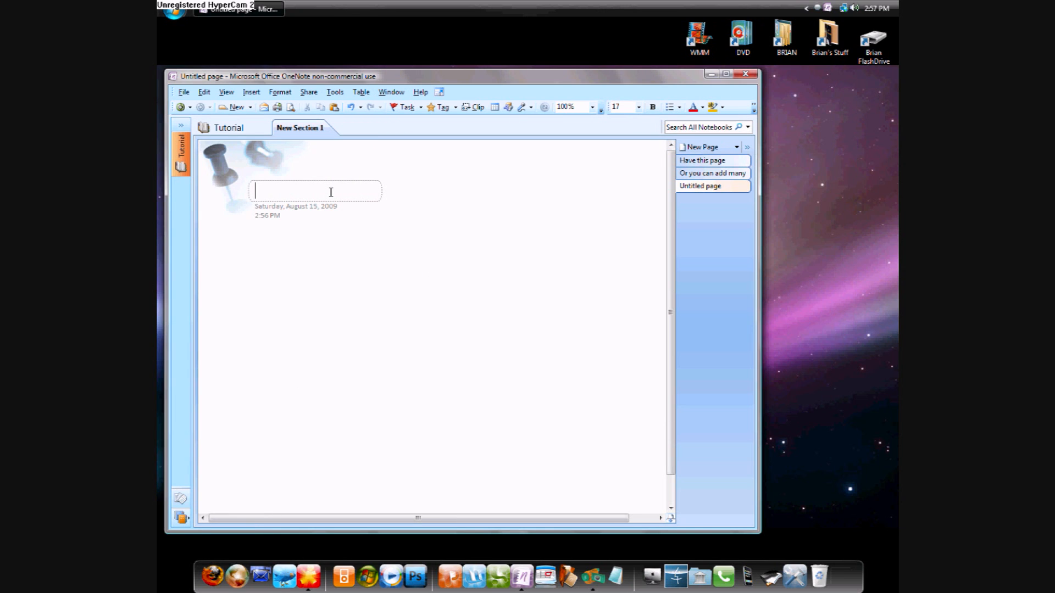
type("You")
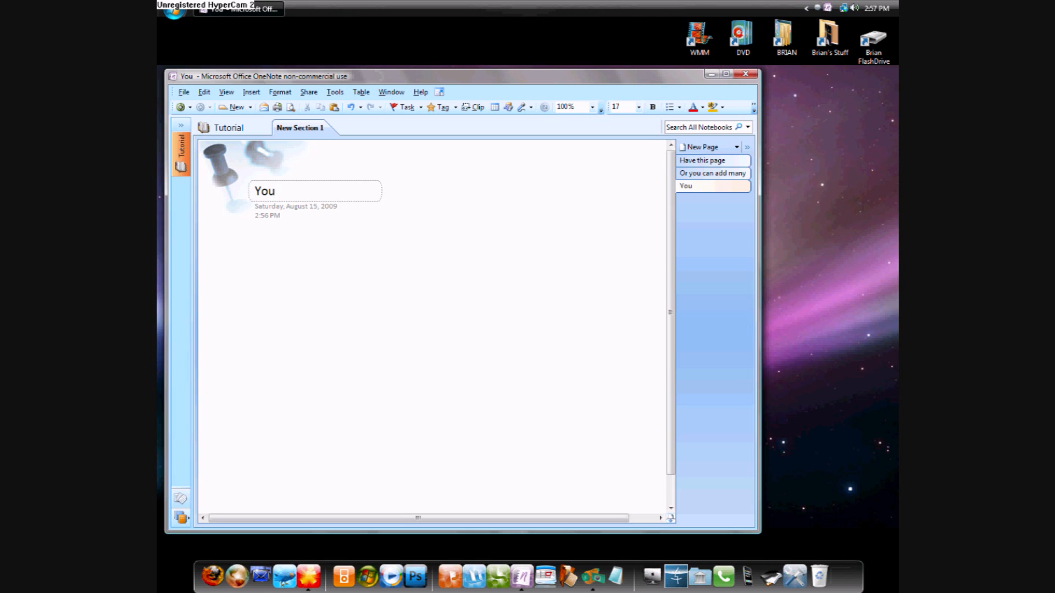
type("To")
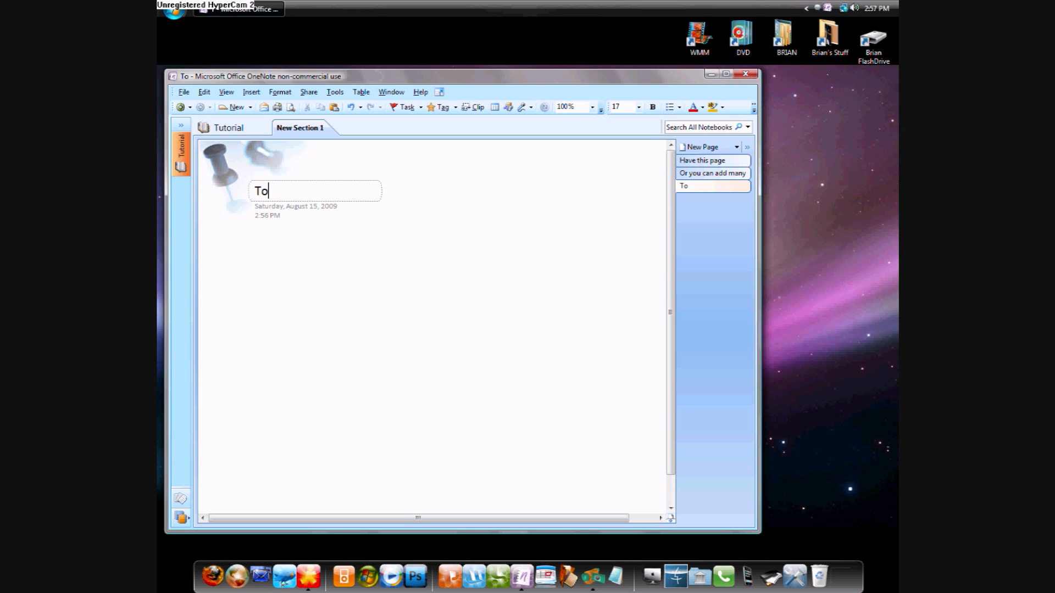
type("-Do lis")
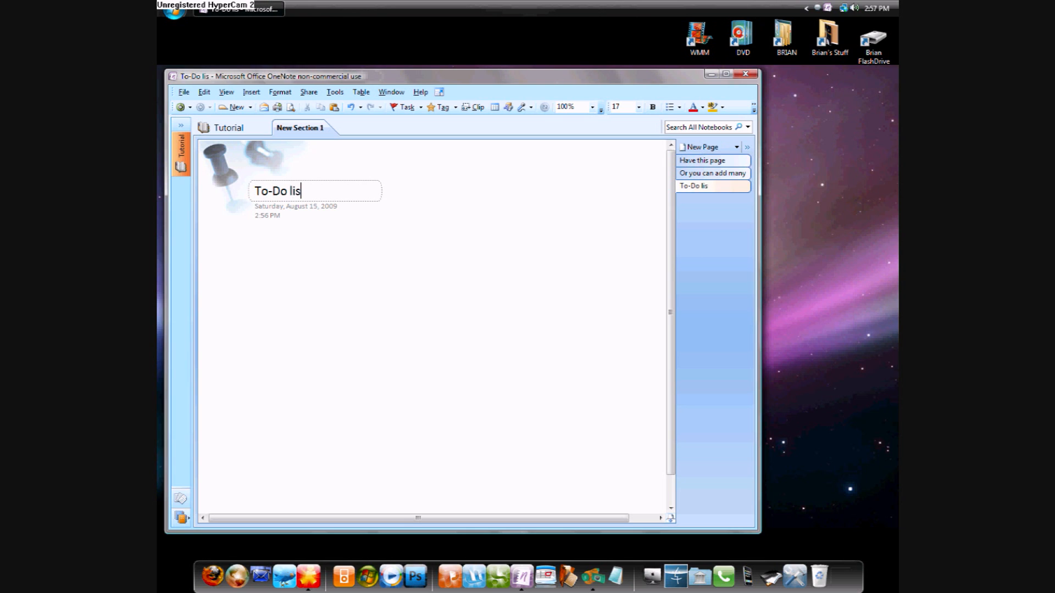
type("t i")
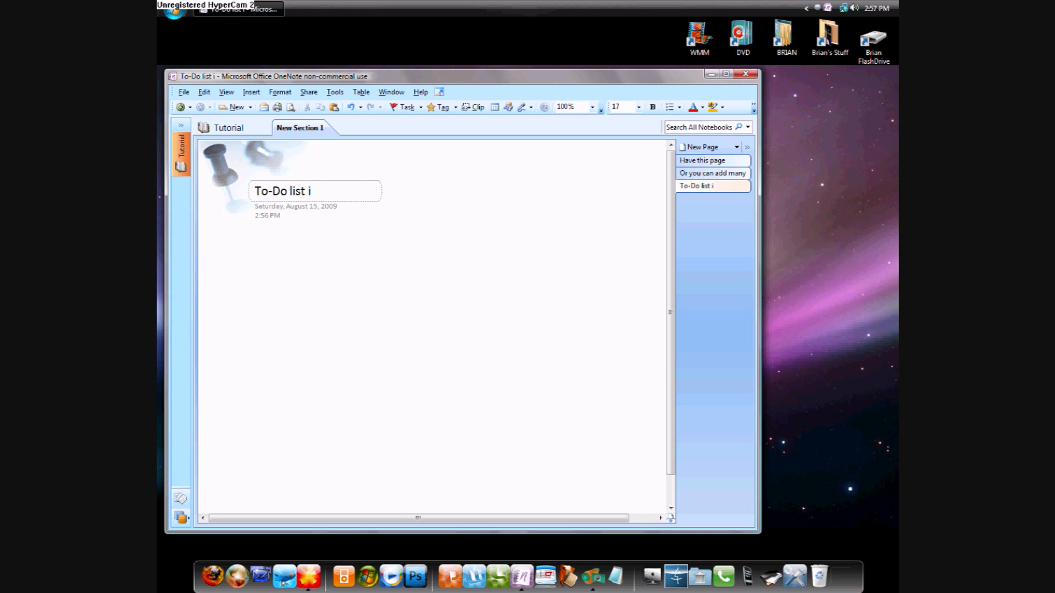
key("backspace")
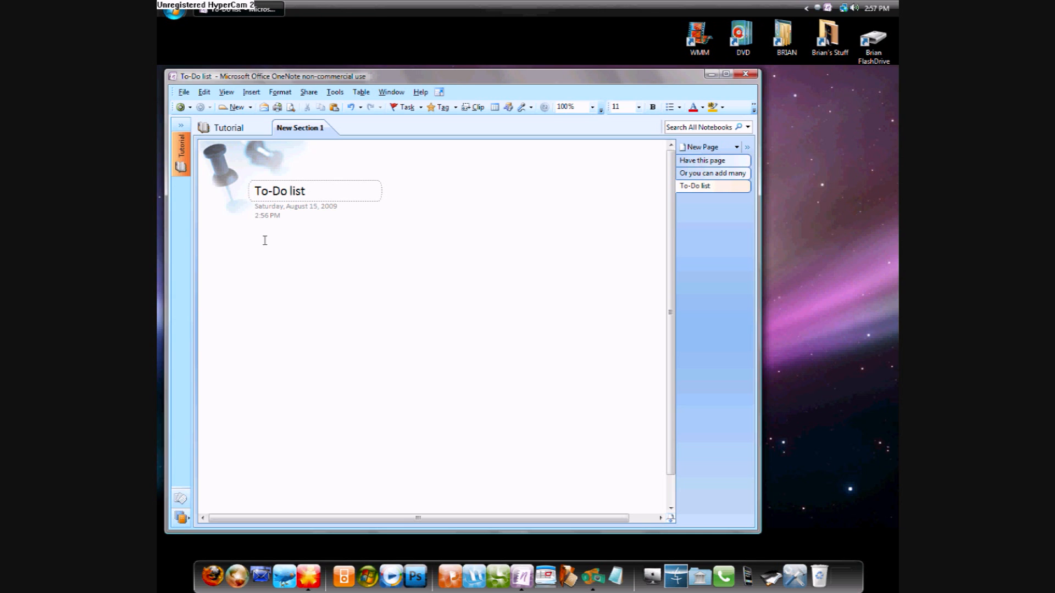
- Format the page body as a 1., 2., 3. numbered list
right_click(264, 241)
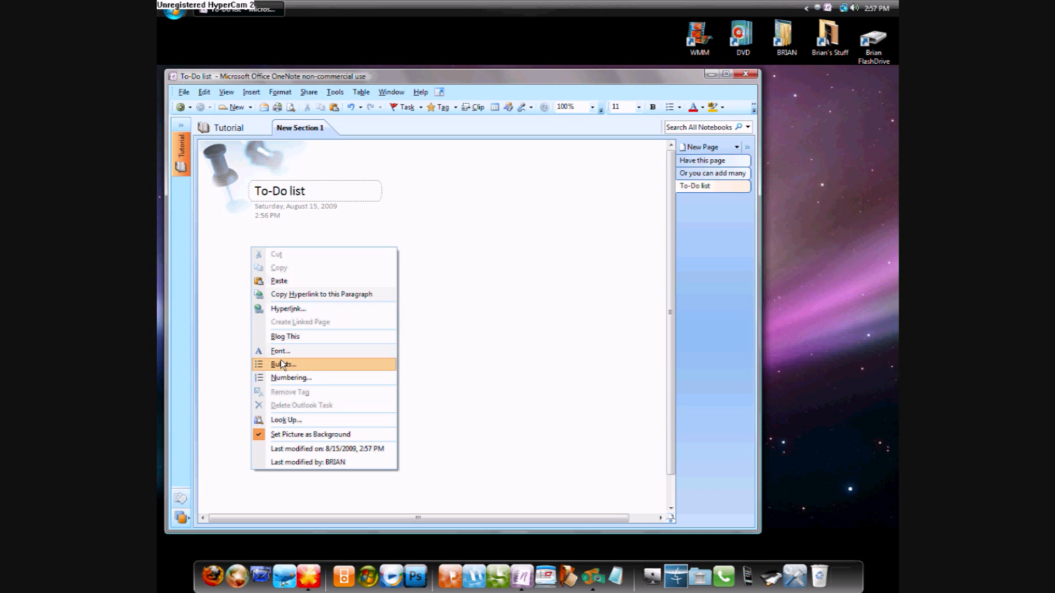
mouse_move(296, 354)
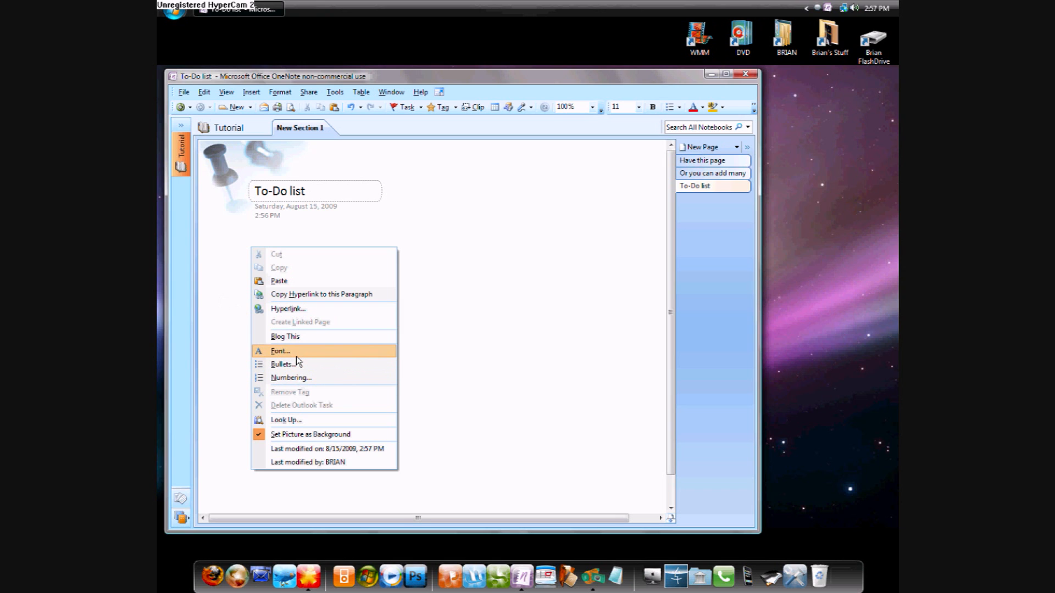
left_click(291, 377)
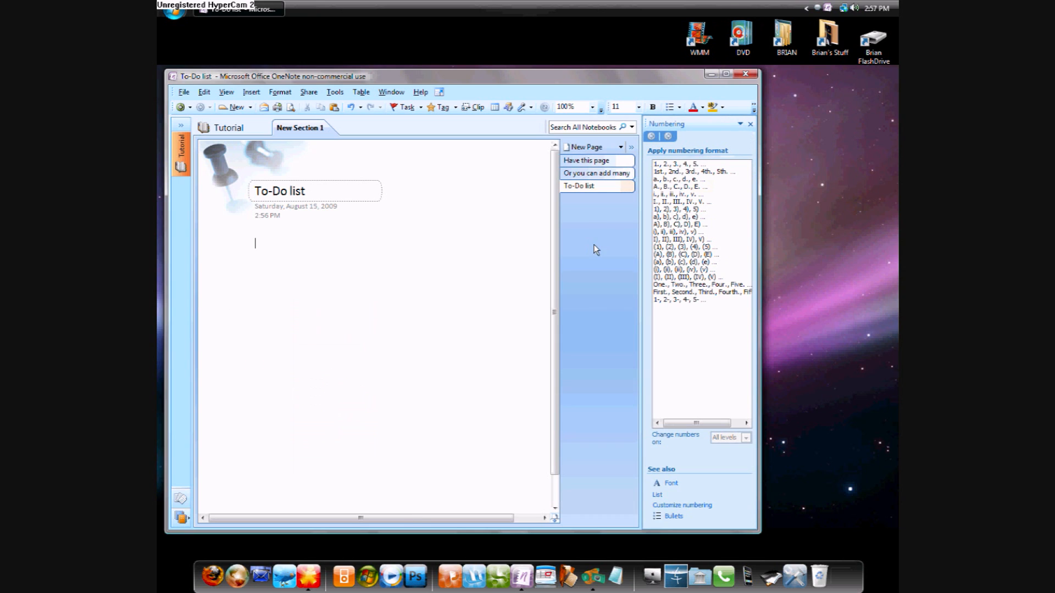
left_click(679, 164)
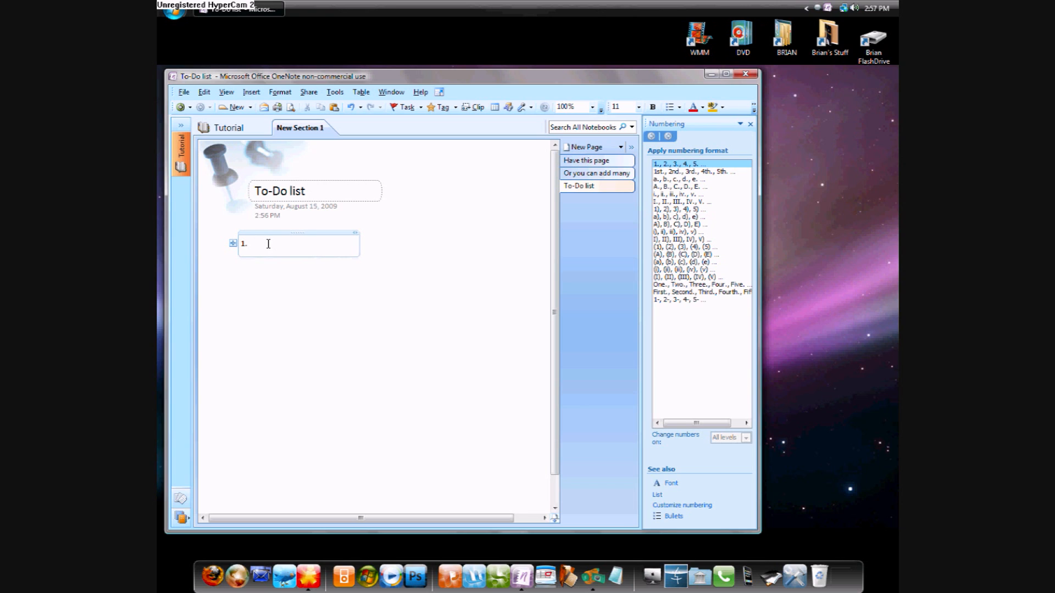
- Type the list items, including 'Publish it to YouTube', and begin 'Embled it to the websites'
type("Make the One")
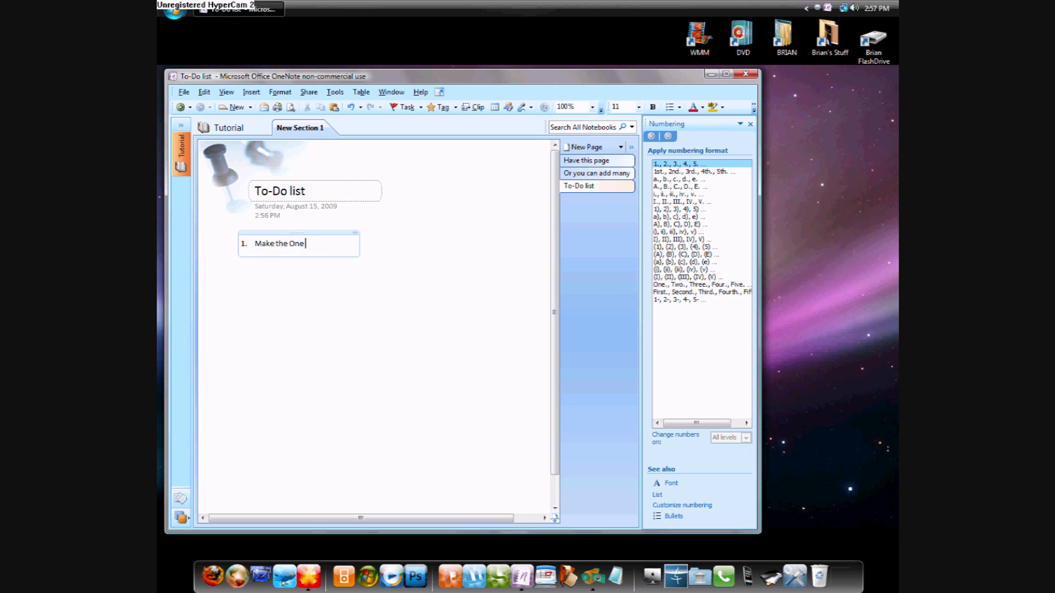
type("Note Tutorial")
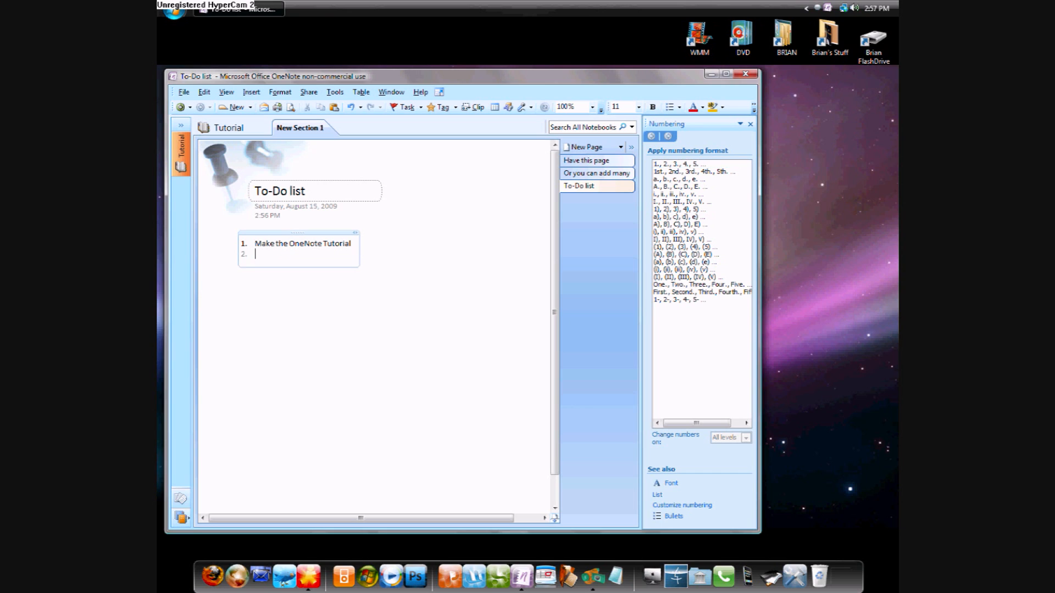
type("Edit it in windows MovieMaker")
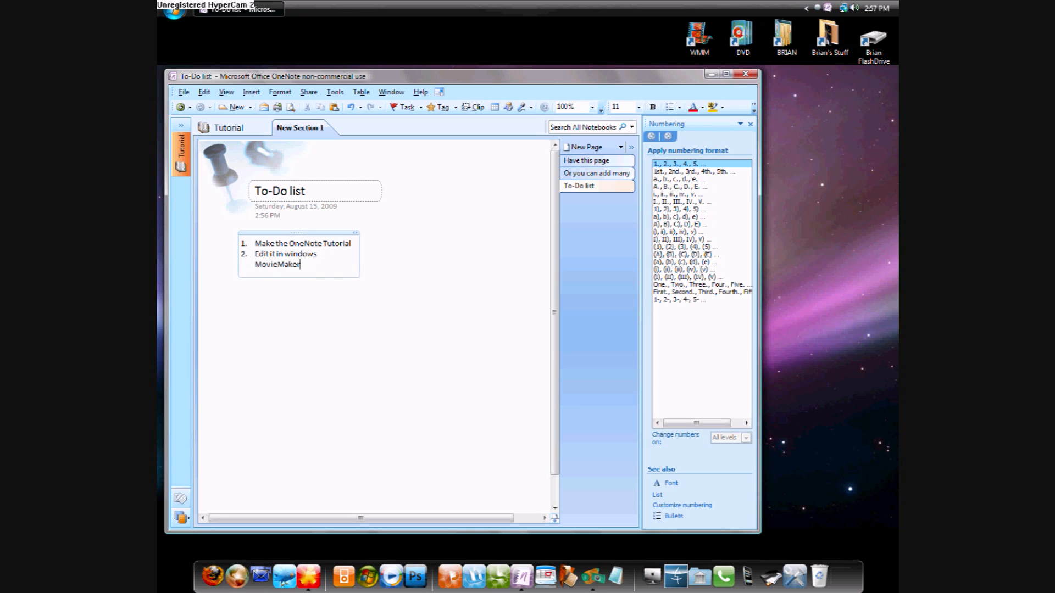
key("Return")
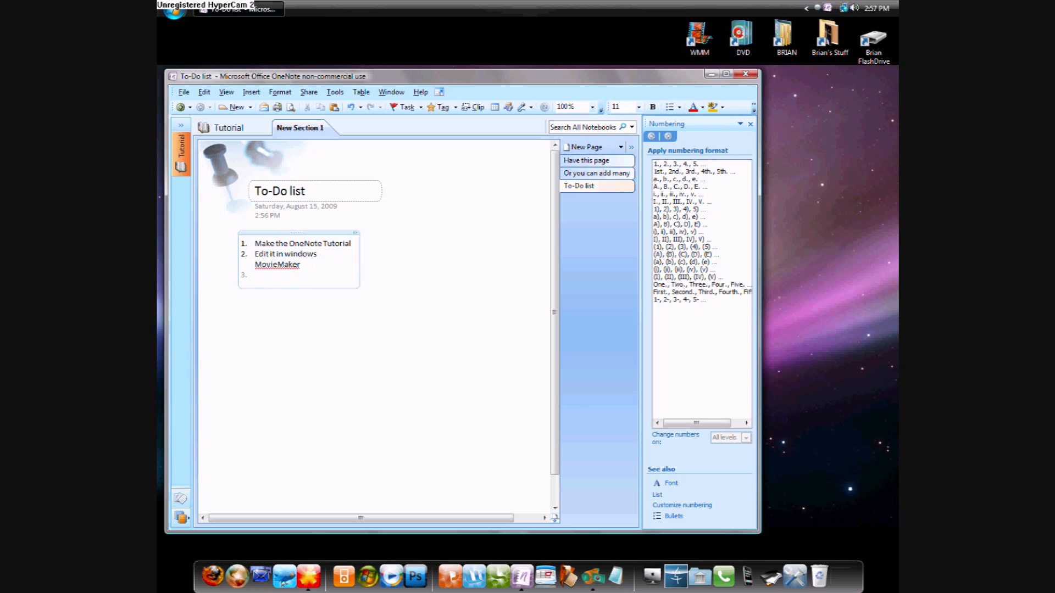
type("P")
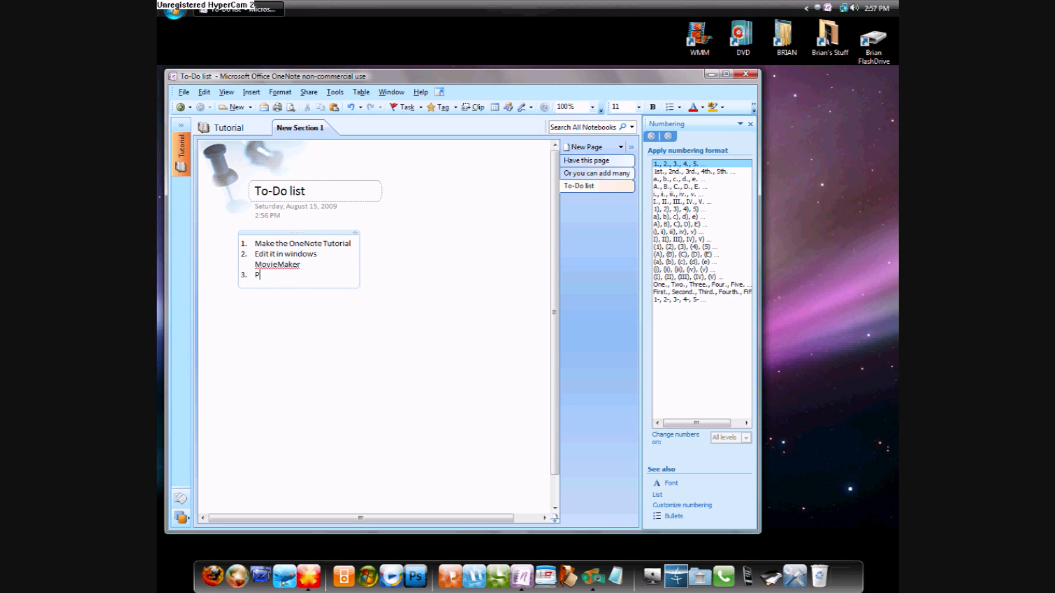
type("ublish it")
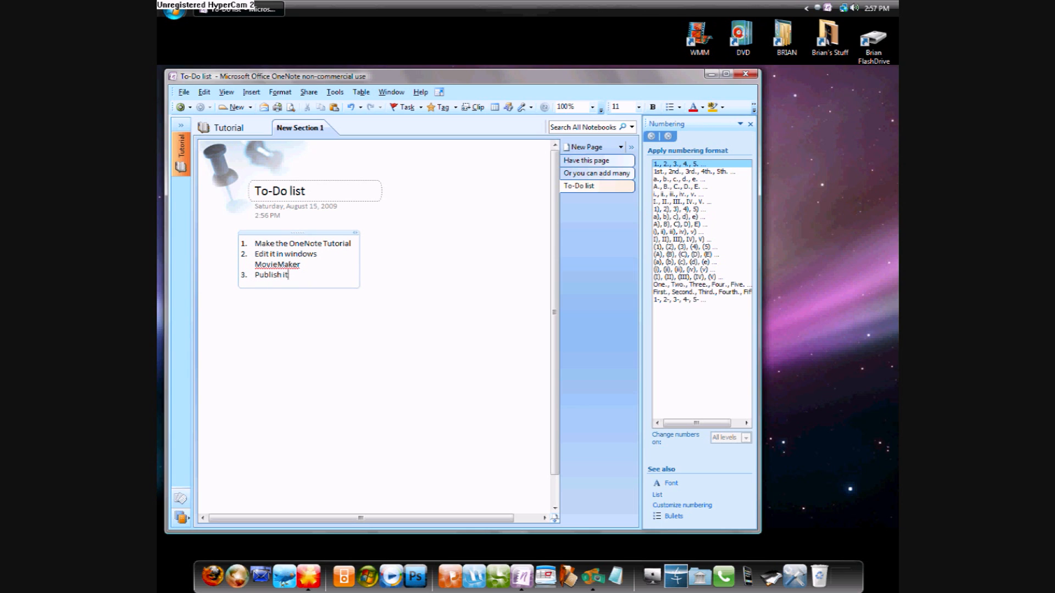
type("to YouTube")
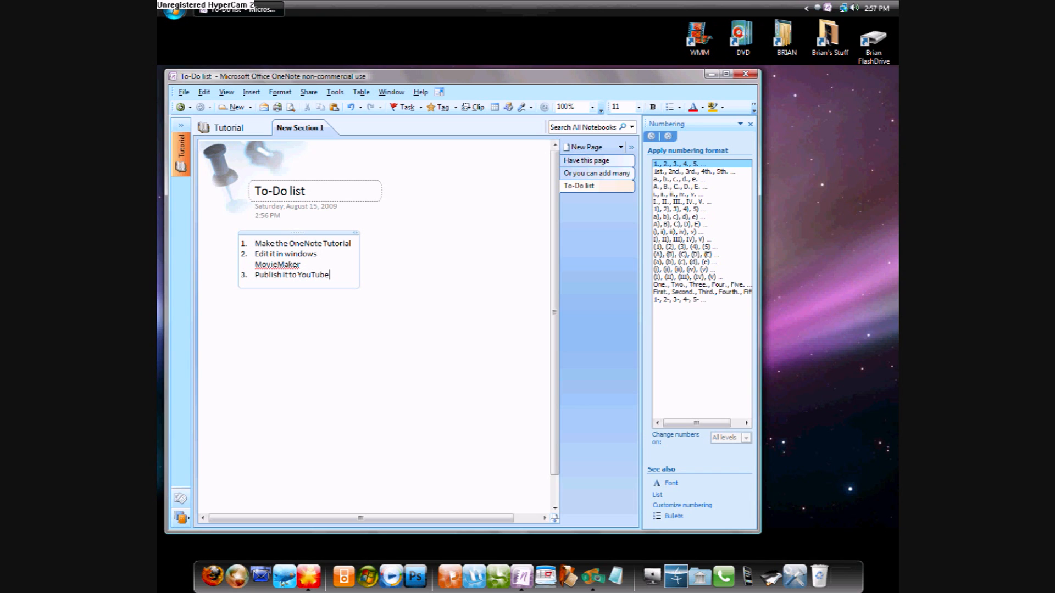
key("Return")
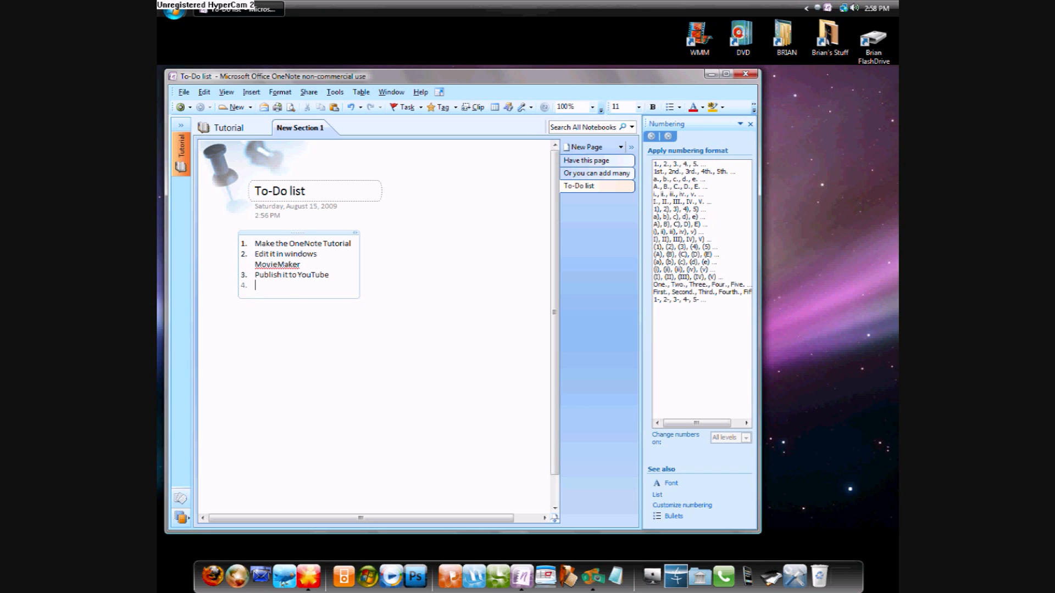
type("Embled it t")
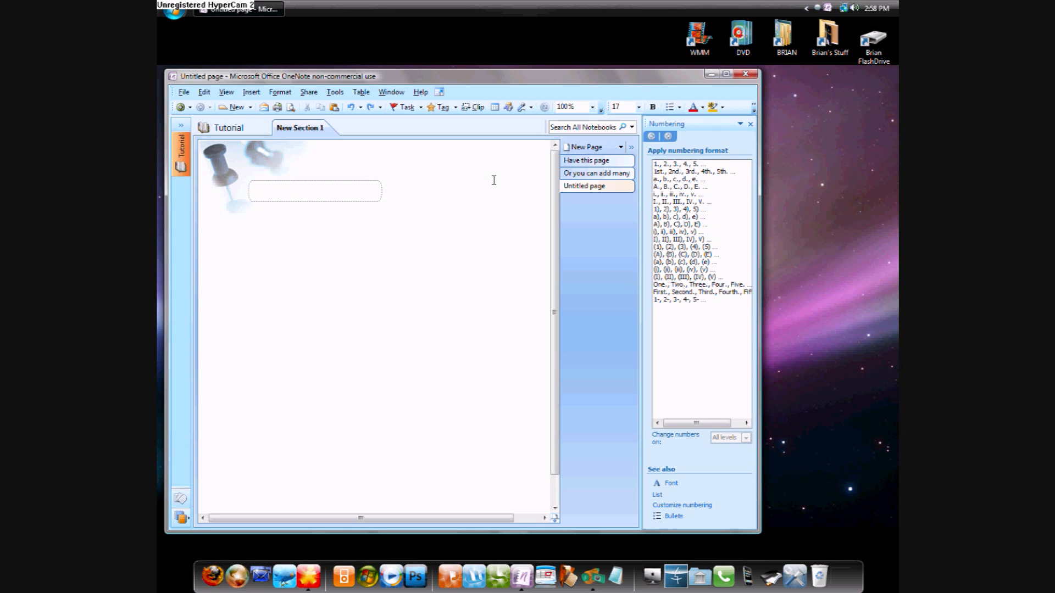
- Restore the deleted to-do list using Edit > Undo Delete
left_click(203, 92)
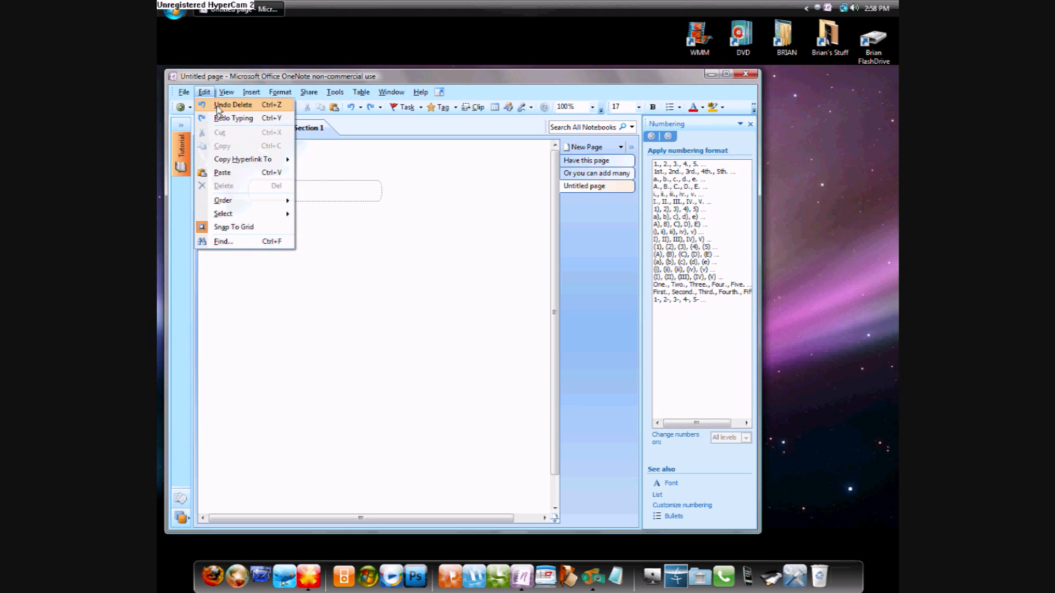
mouse_move(233, 117)
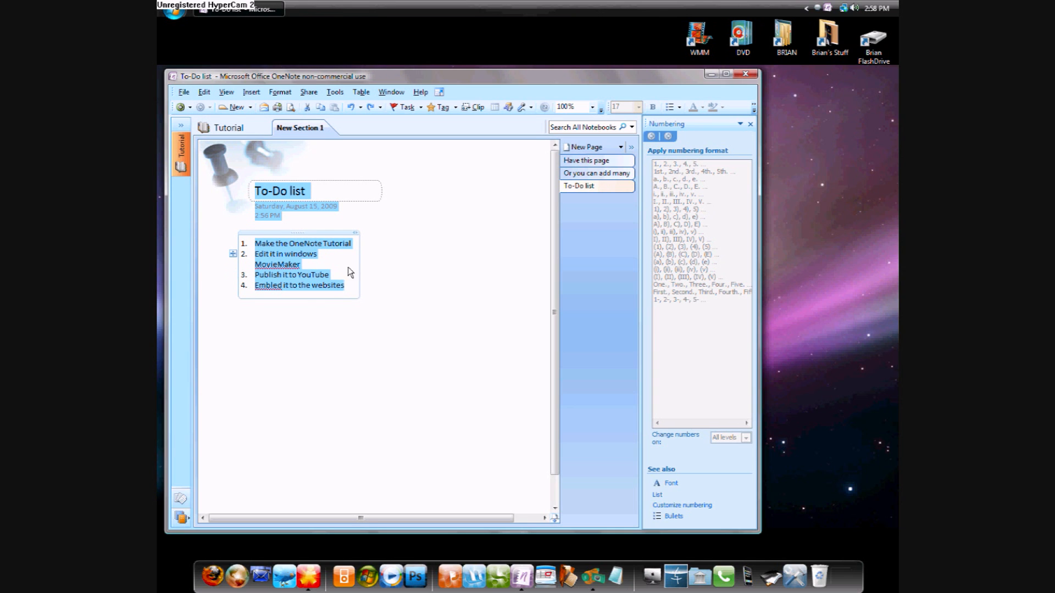
- Give the list items a bold uppercase display font, trying size 28 before settling on 24
right_click(348, 272)
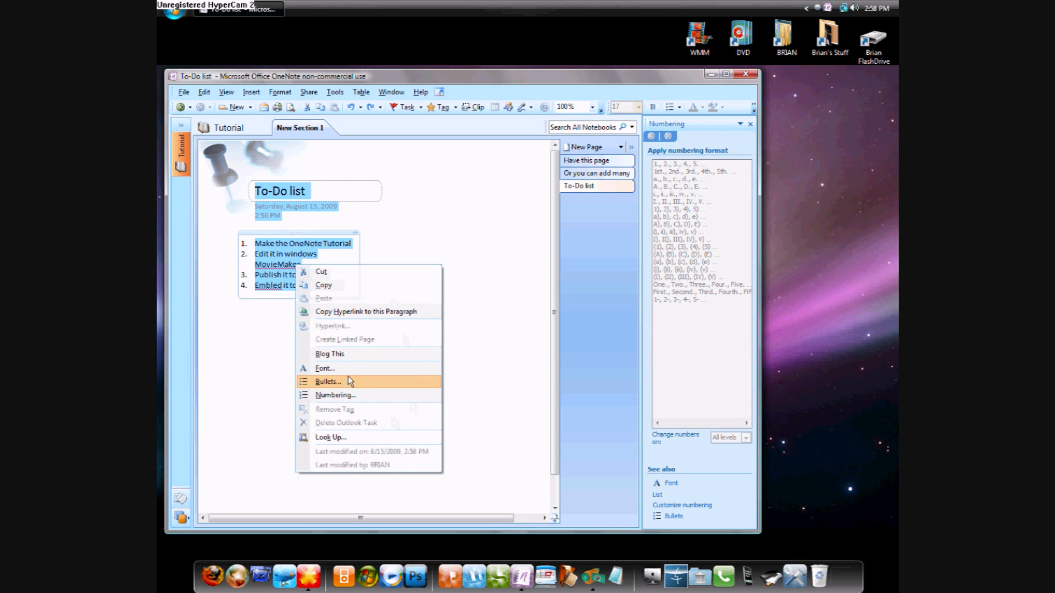
mouse_move(369, 369)
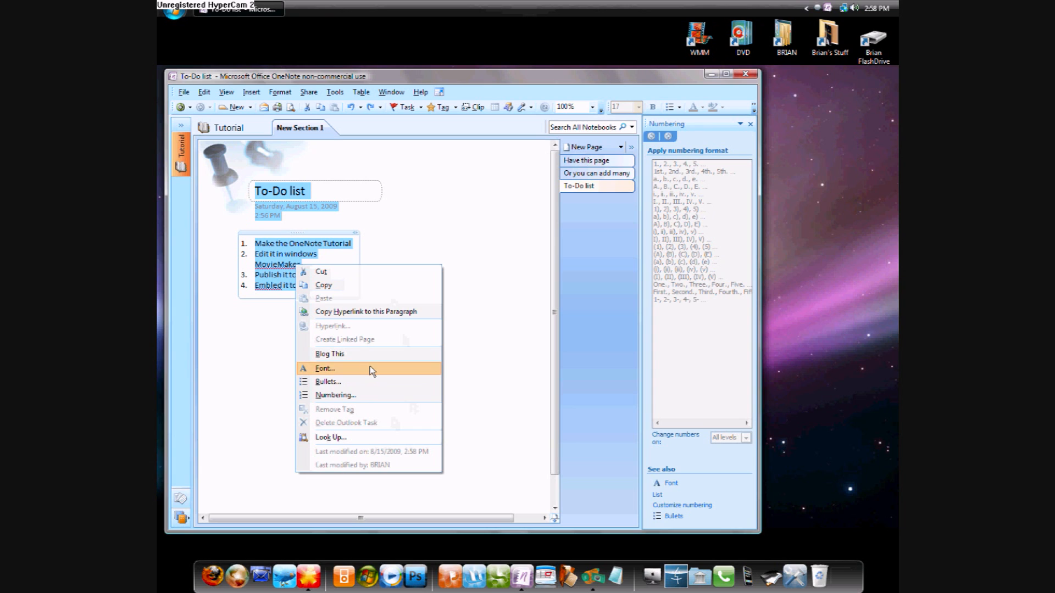
left_click(325, 368)
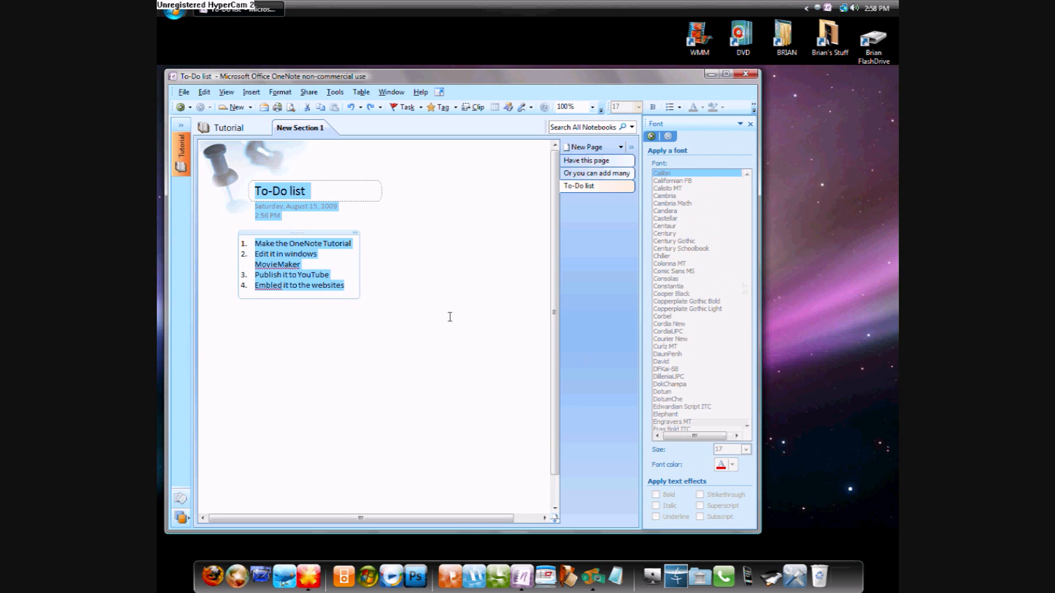
mouse_move(740, 318)
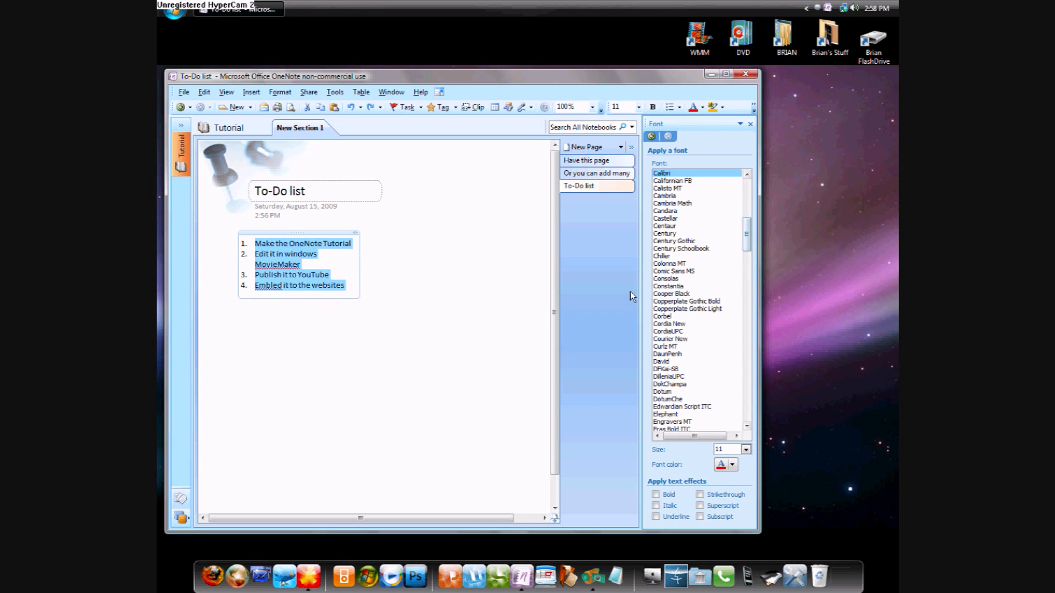
mouse_move(747, 236)
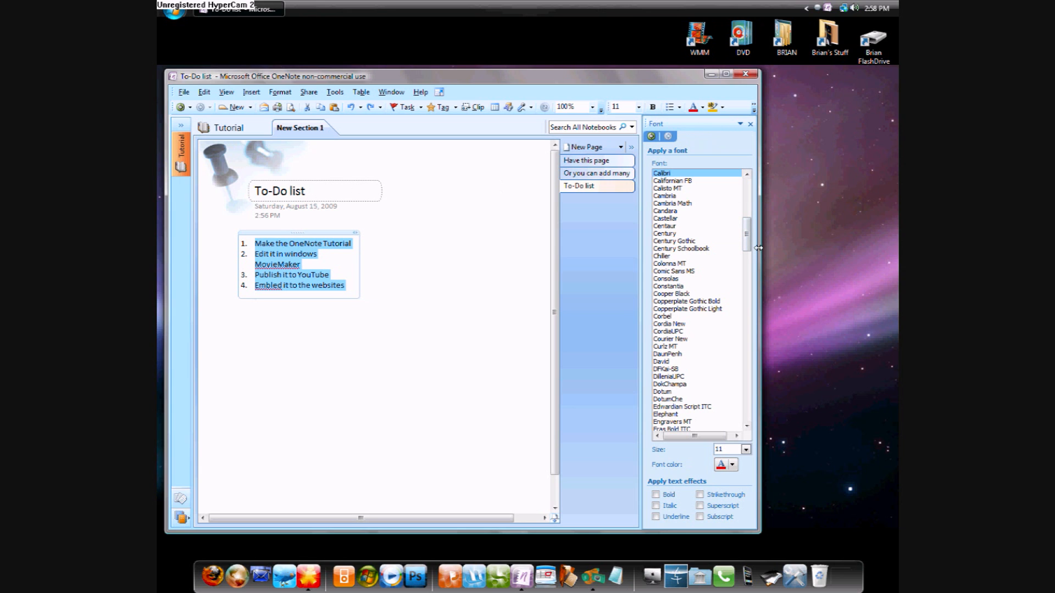
scroll("up", 3)
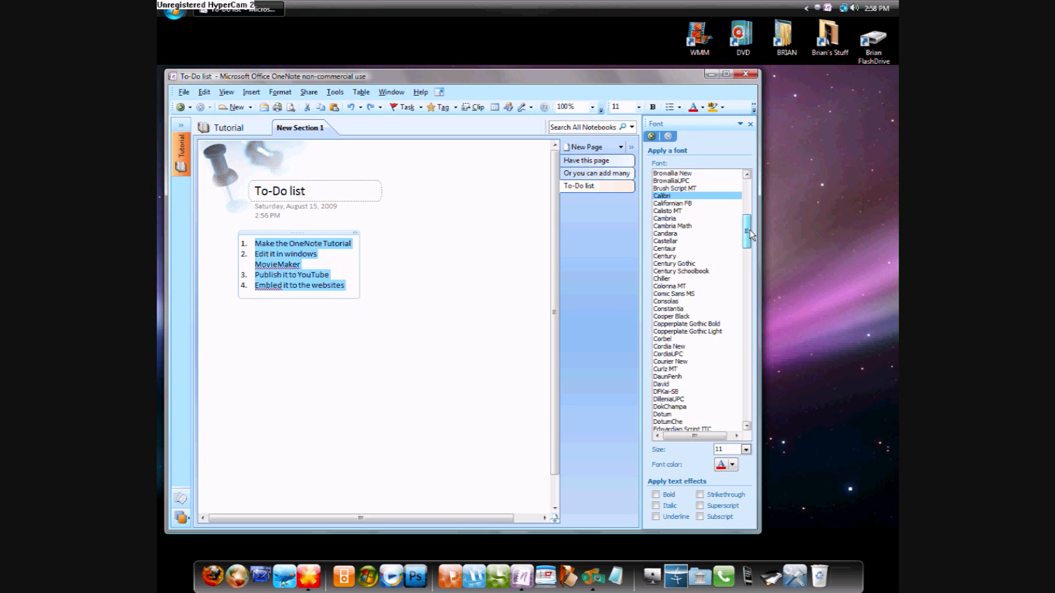
scroll("up", 3)
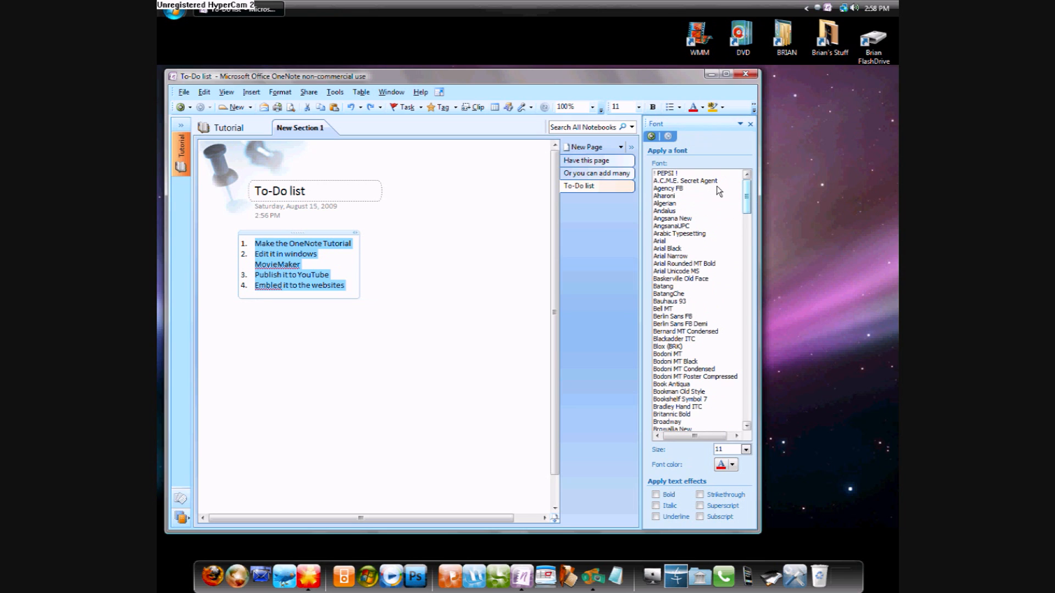
left_click(668, 174)
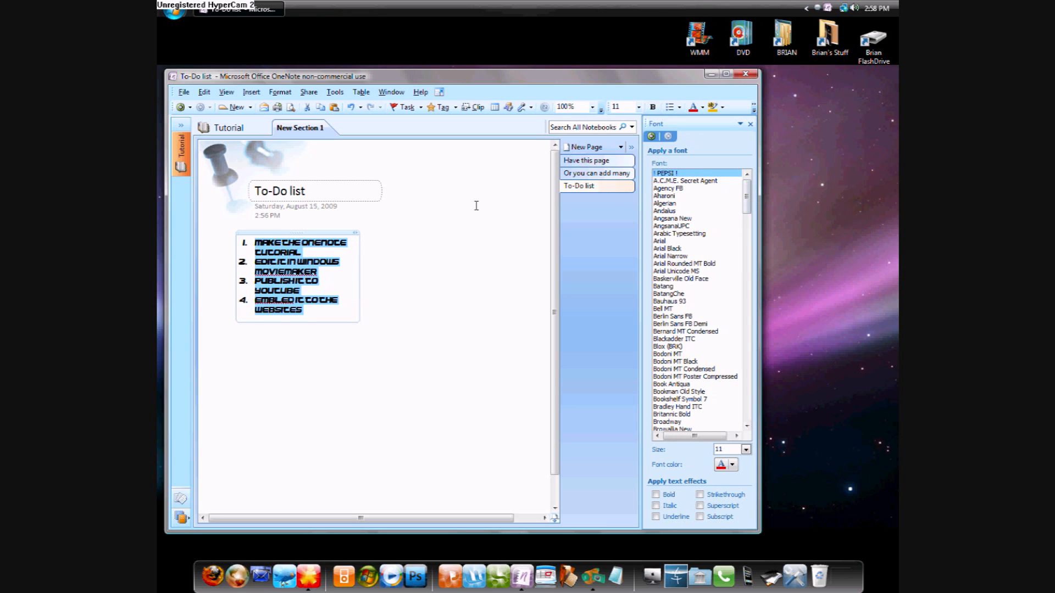
left_click(740, 449)
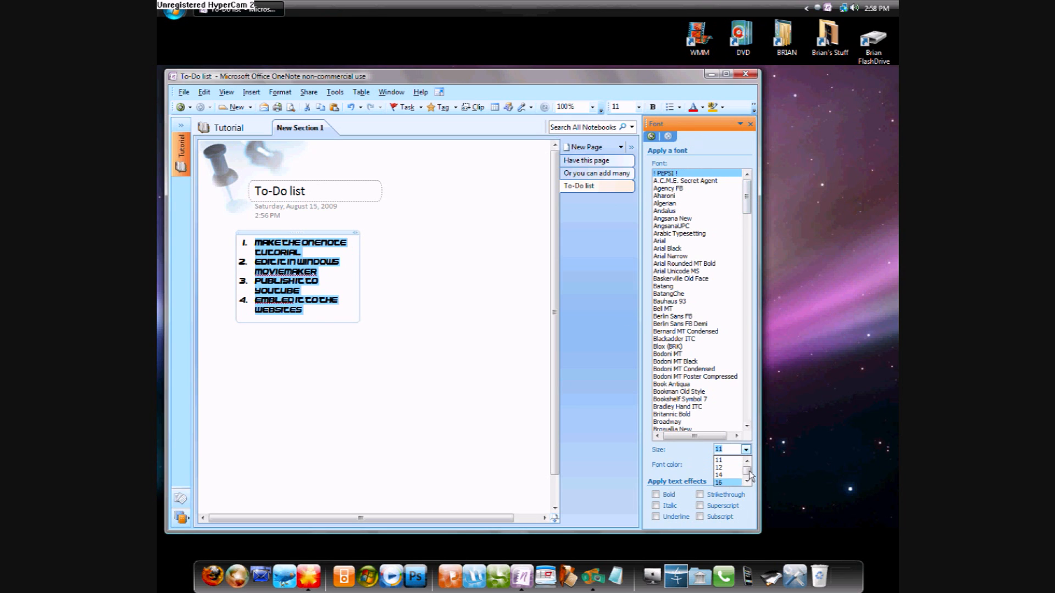
left_click(719, 482)
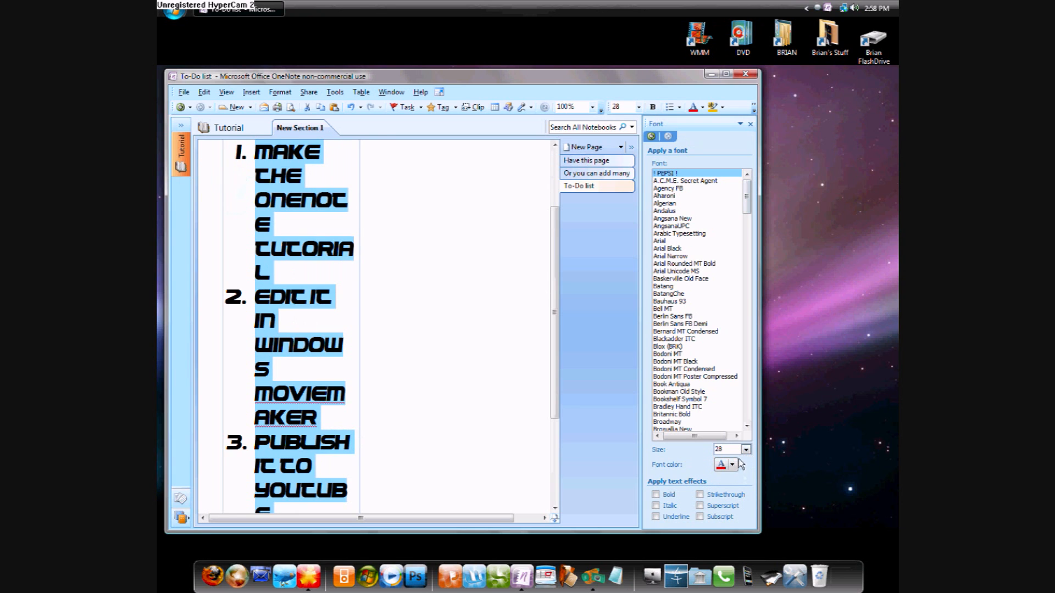
left_click(746, 450)
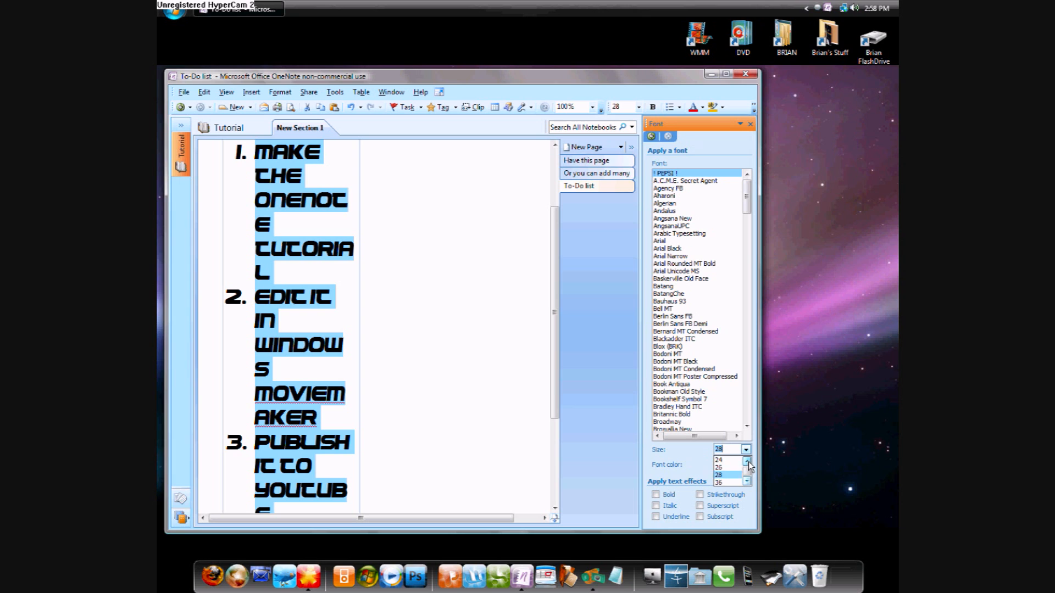
left_click(718, 459)
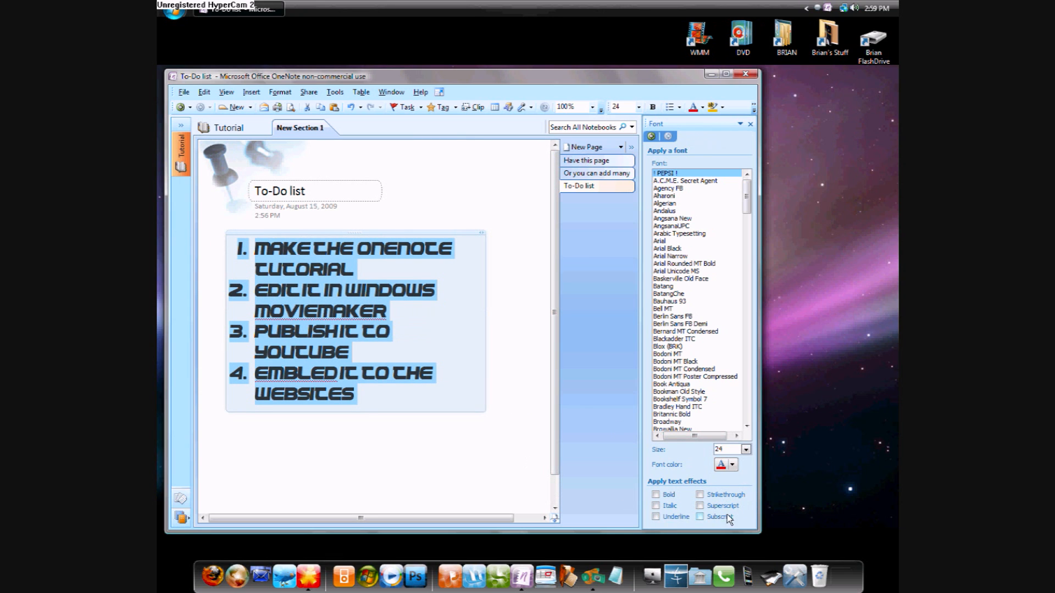
- Add strikethrough, italic and underline to the four to-do list items
left_click(700, 494)
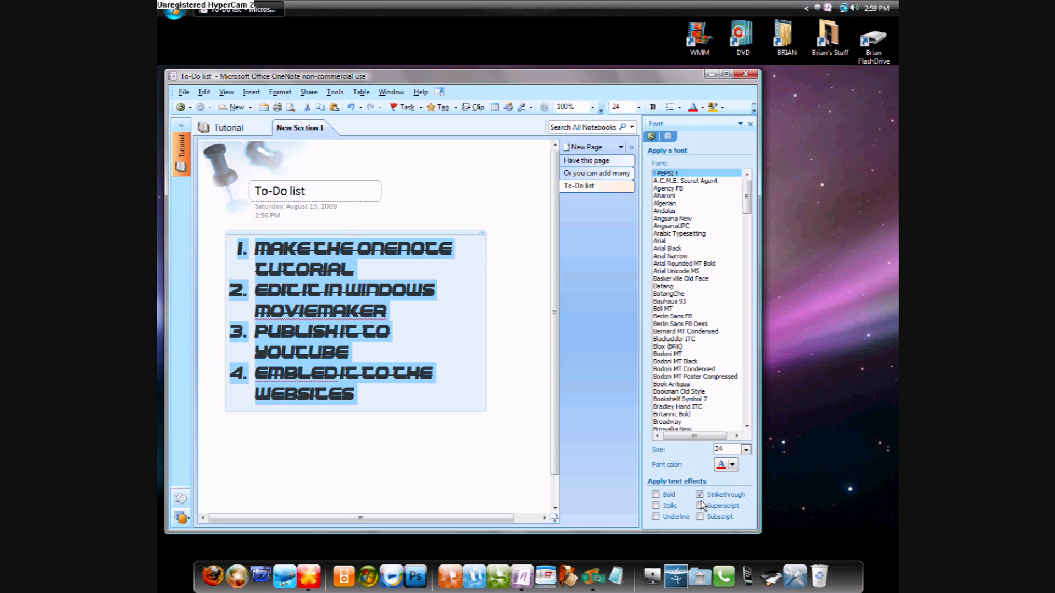
left_click(656, 506)
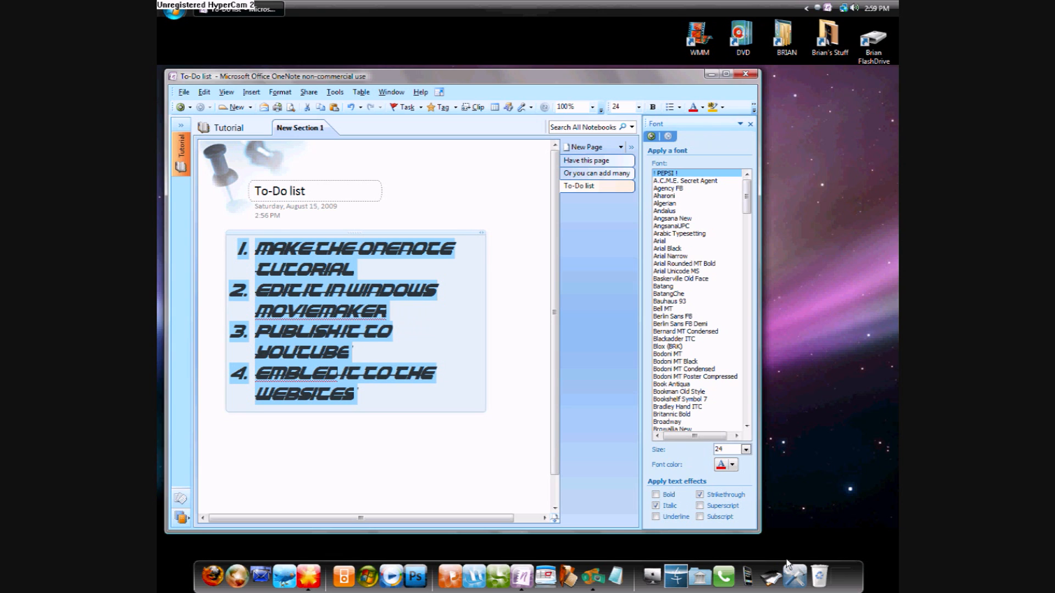
left_click(656, 517)
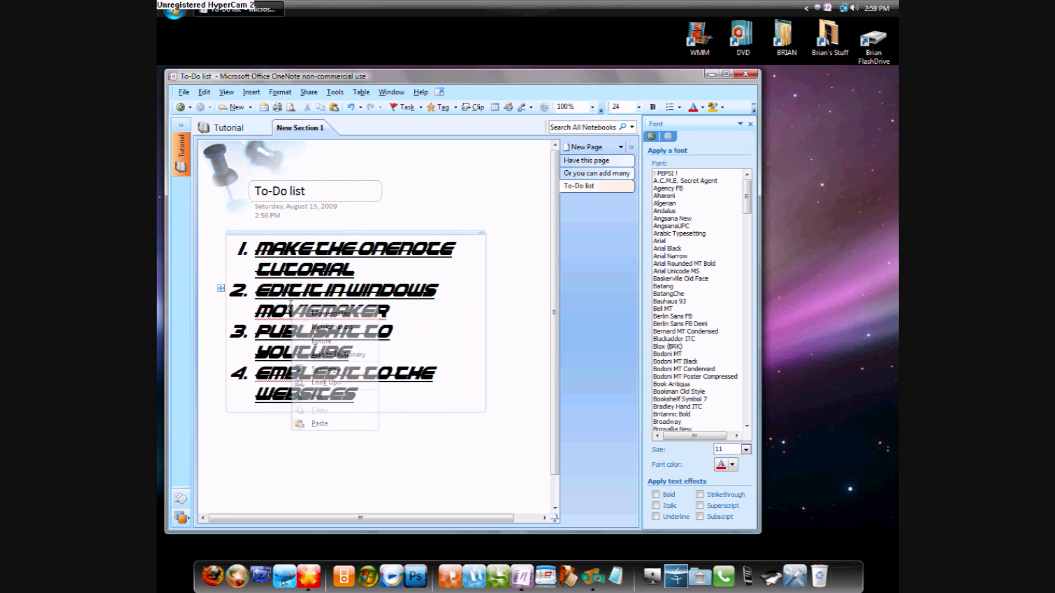
left_click(423, 411)
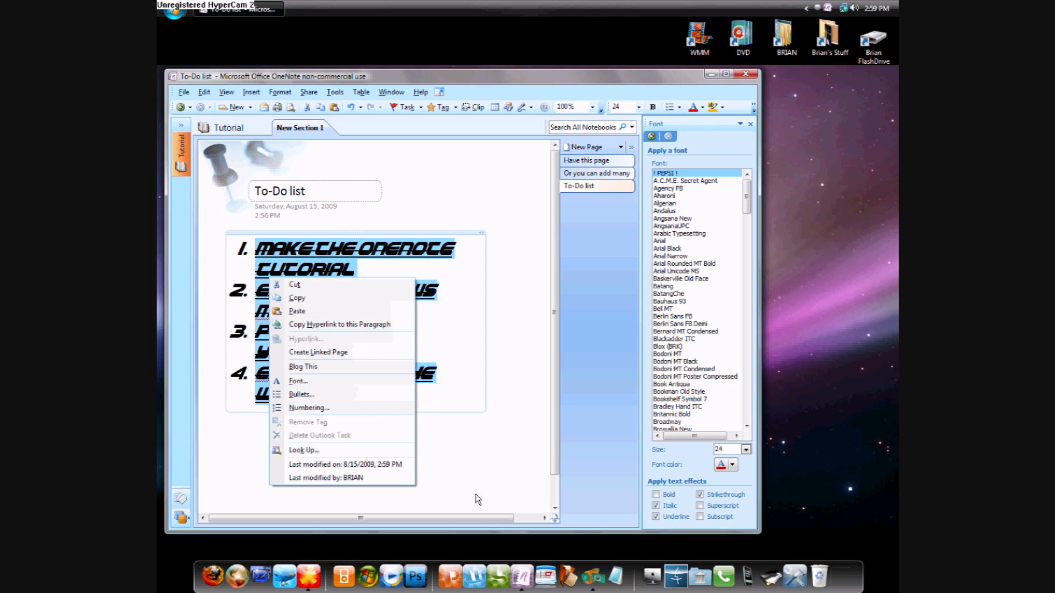
- Send the page to a Word blog post, then dismiss the blog registration prompt
left_click(384, 429)
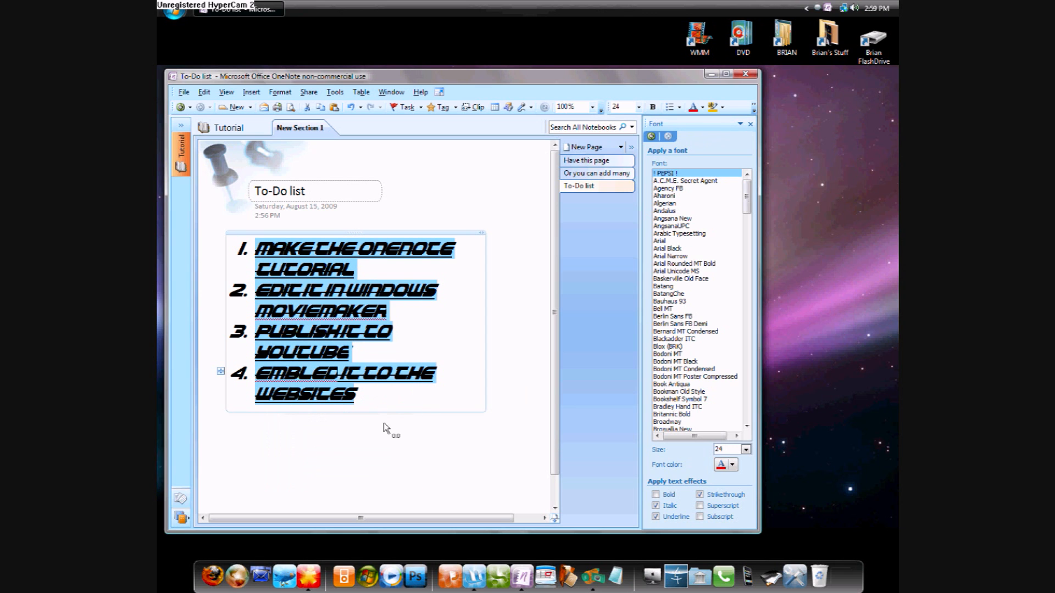
left_click(331, 9)
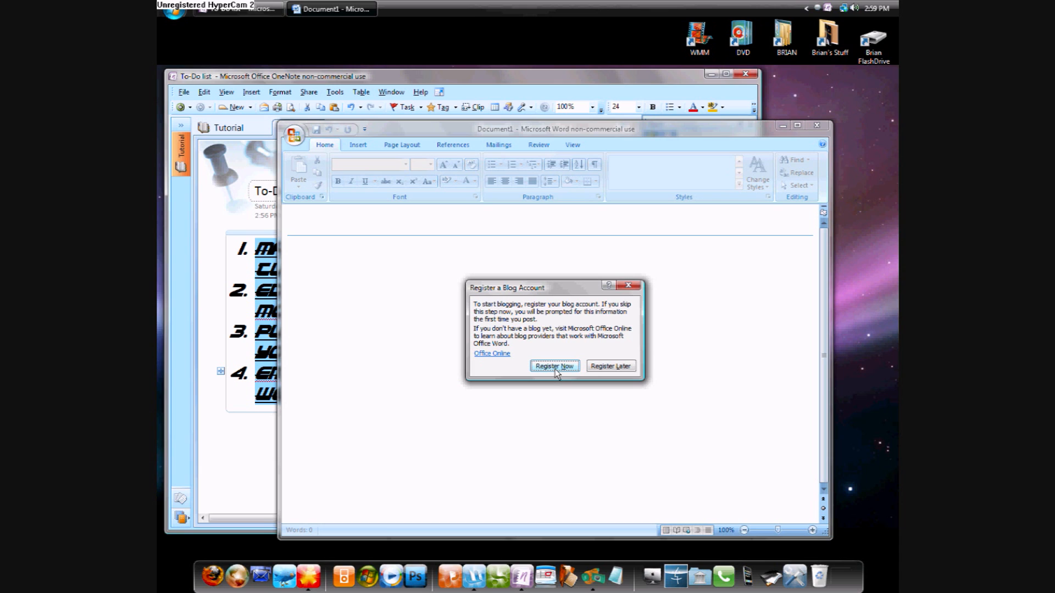
mouse_move(630, 286)
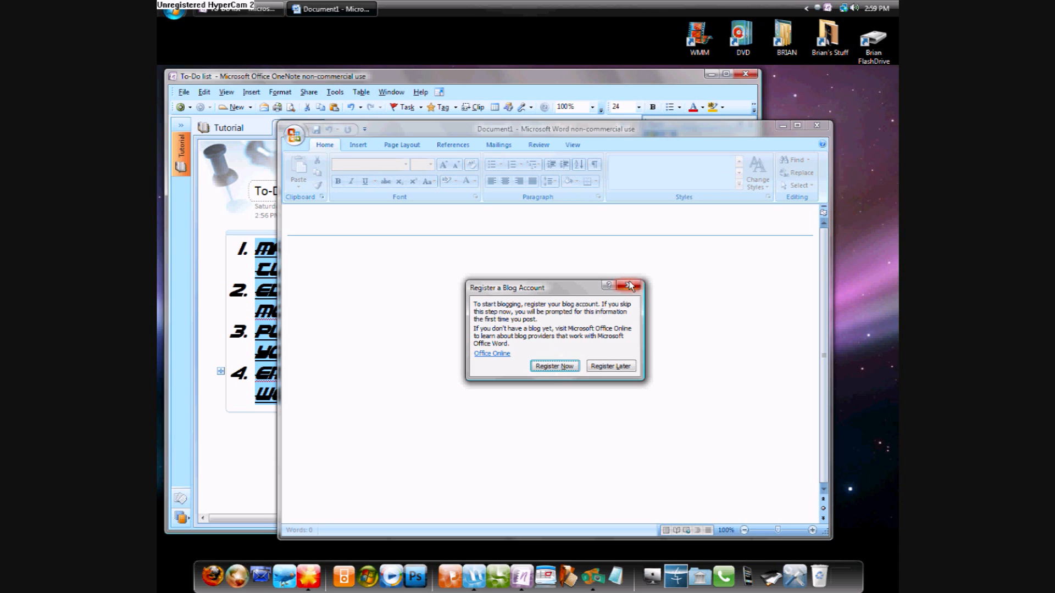
mouse_move(630, 287)
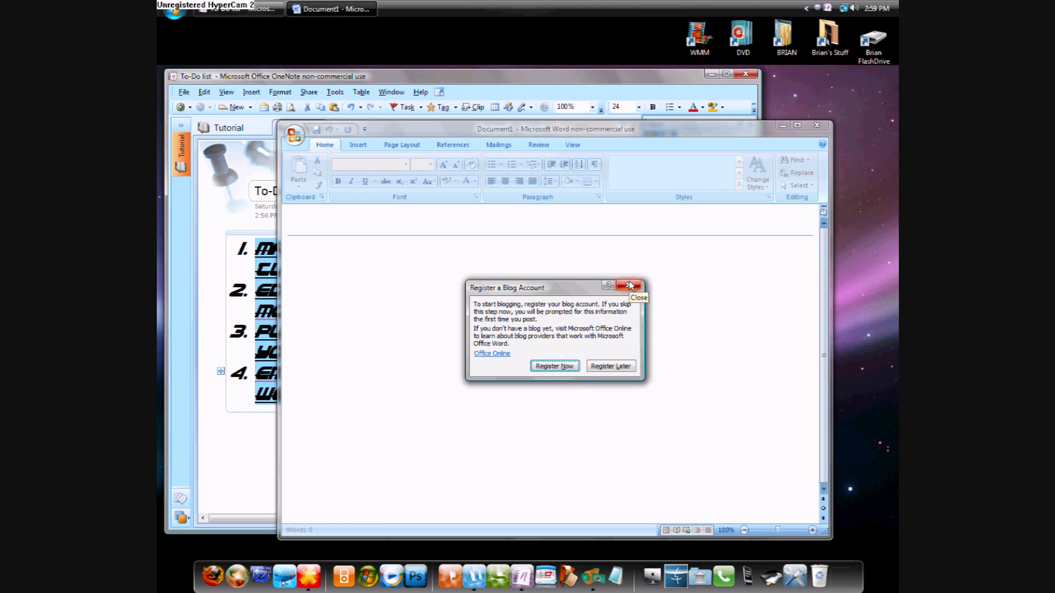
left_click(610, 366)
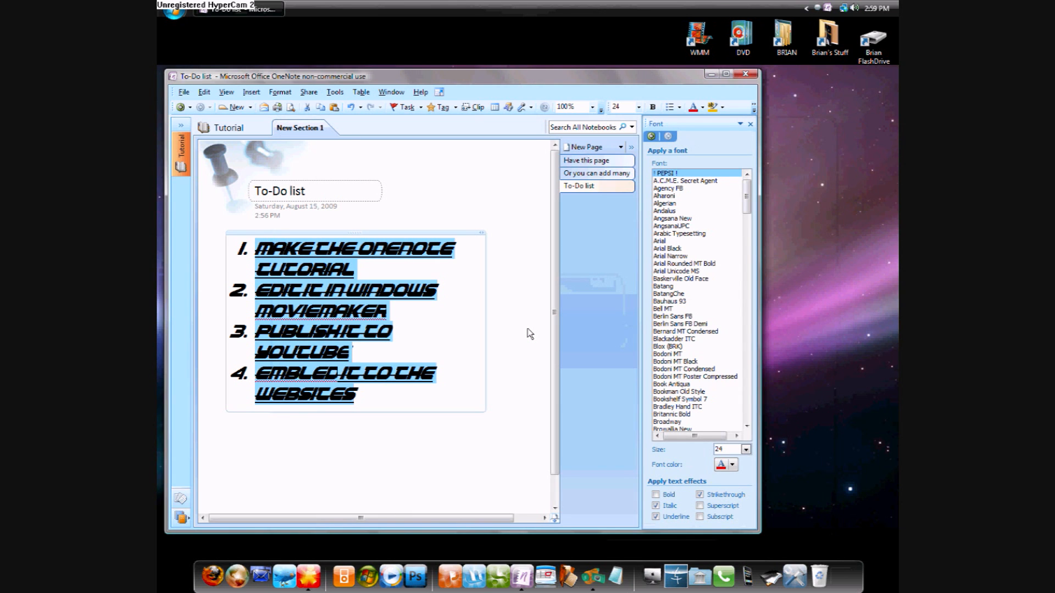
mouse_move(211, 155)
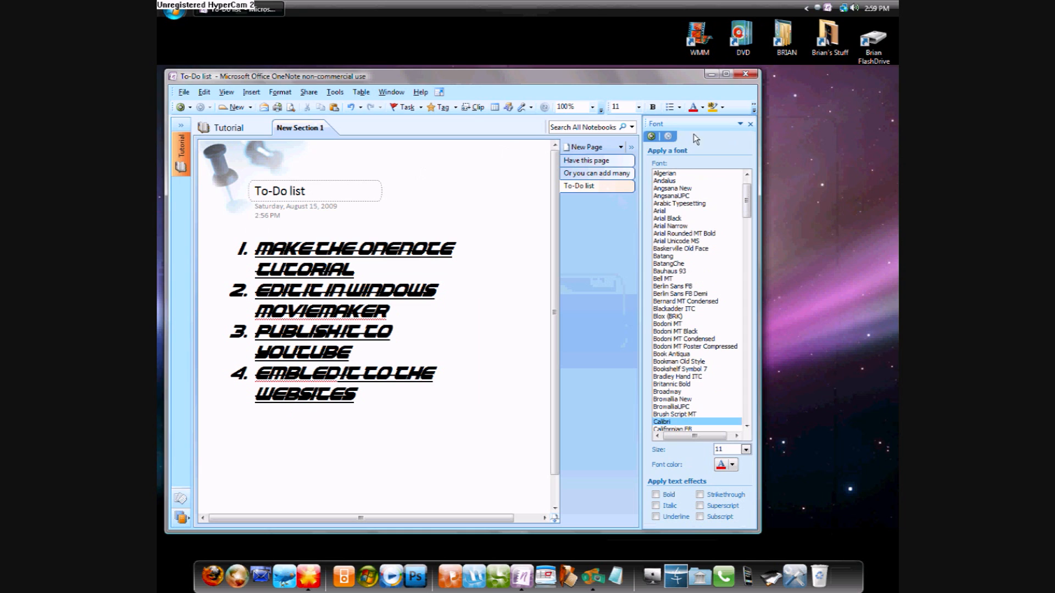
- Switch the side pane from font options to the page Templates list
left_click(740, 124)
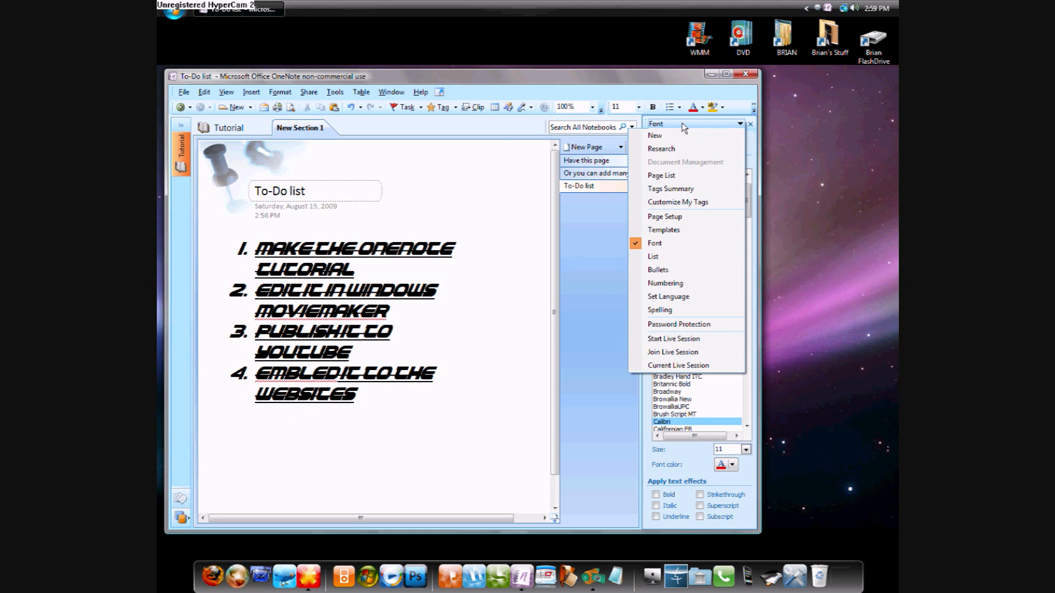
mouse_move(686, 324)
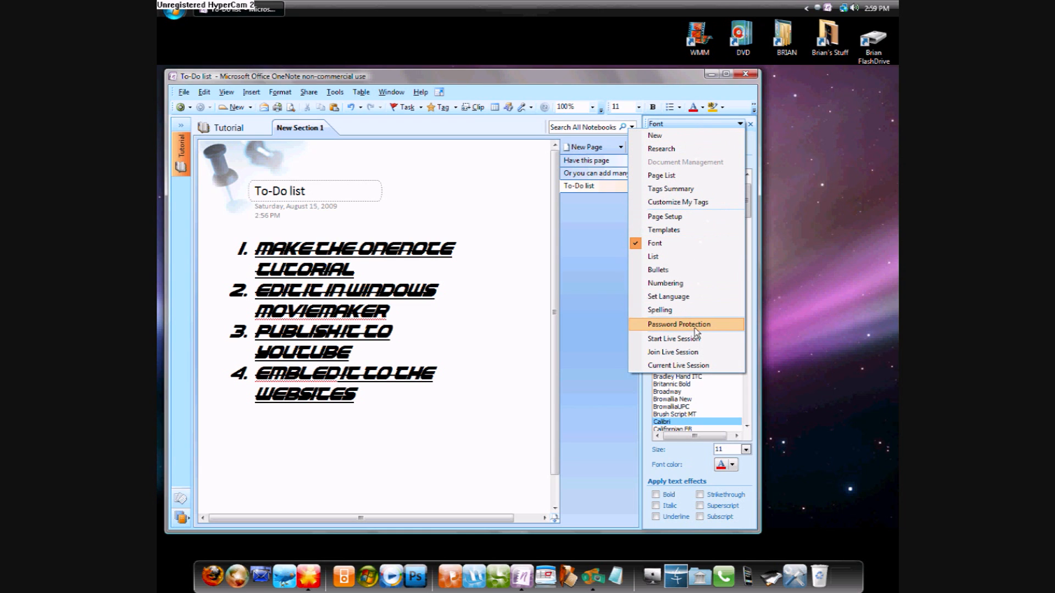
mouse_move(665, 283)
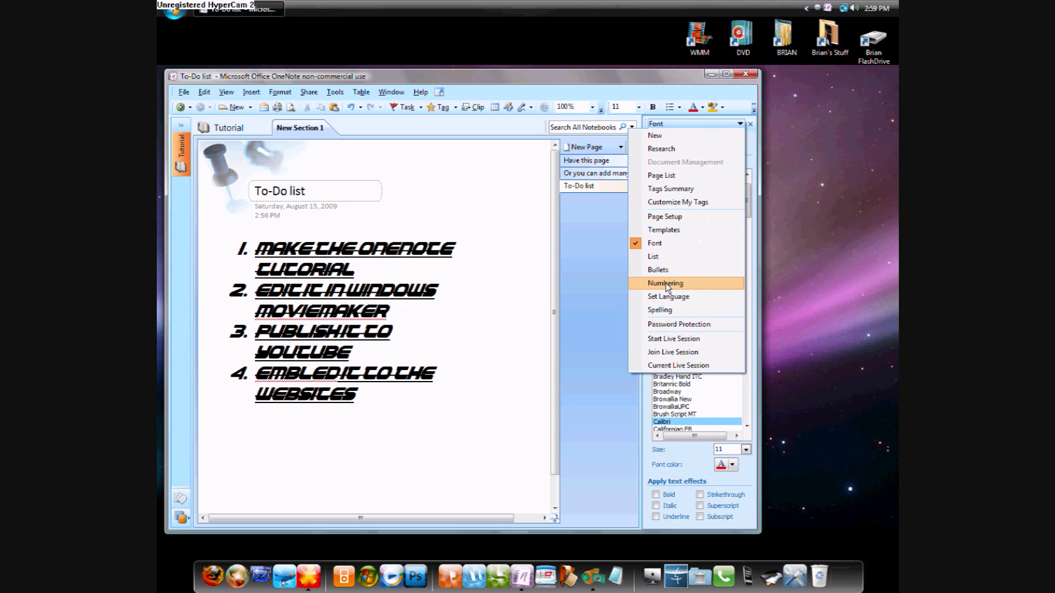
mouse_move(688, 257)
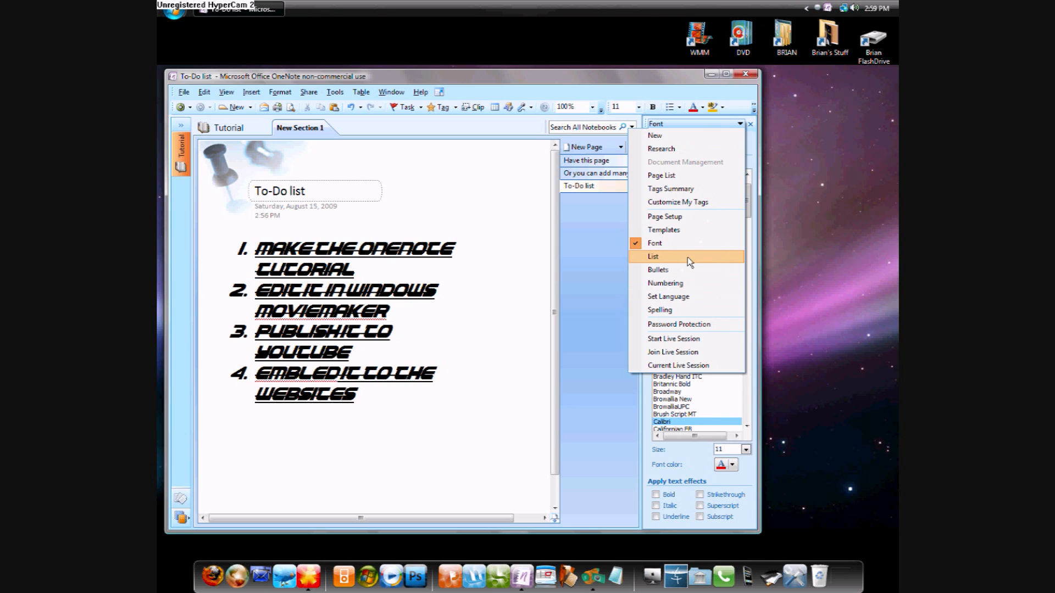
mouse_move(704, 222)
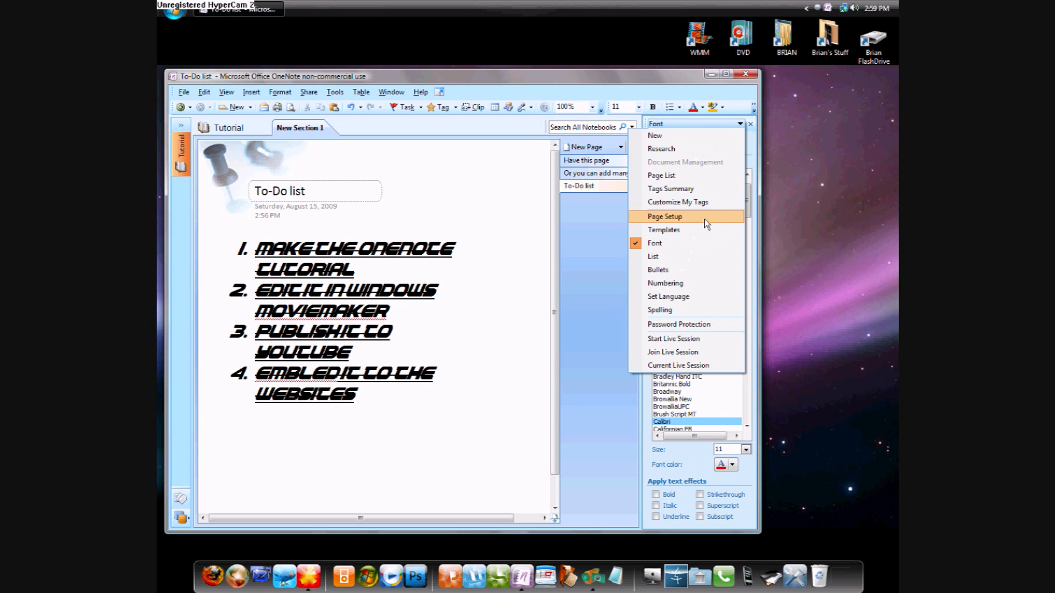
mouse_move(698, 189)
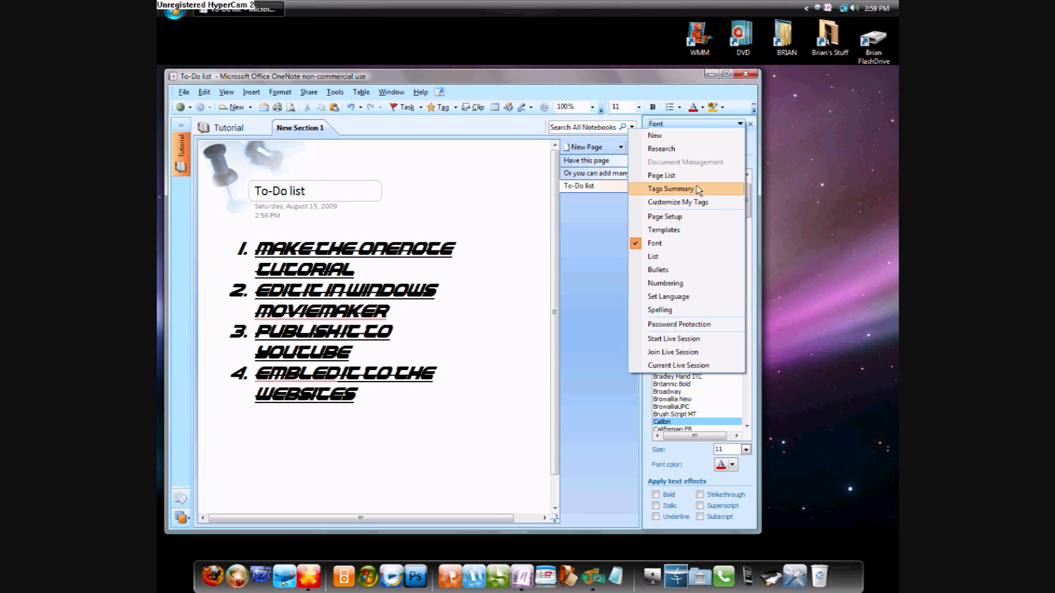
left_click(663, 230)
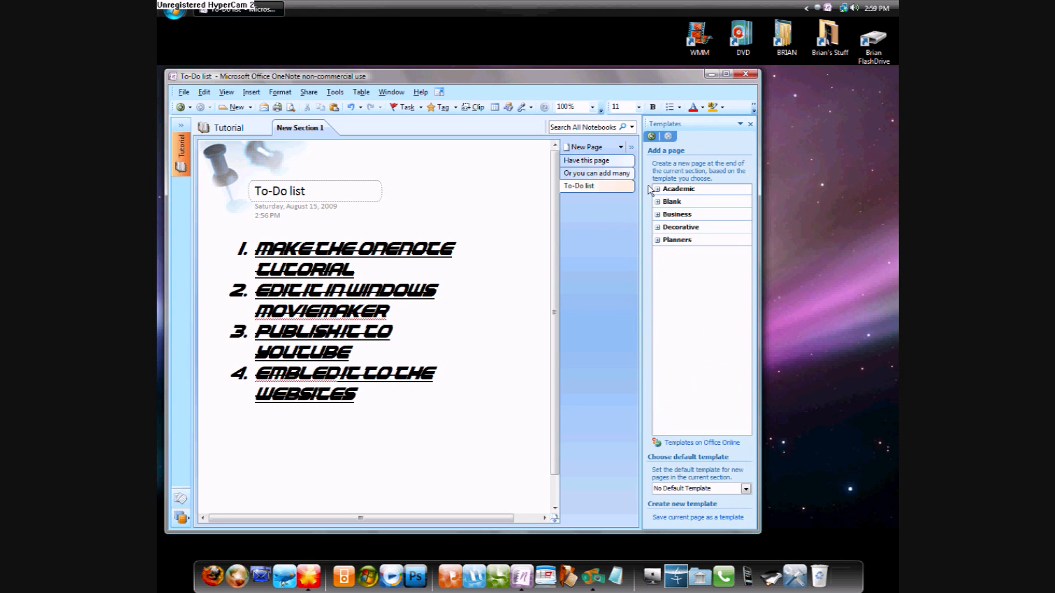
- Preview Simple Lecture Notes and another Academic template, then apply a plain pink Blank template
left_click(657, 189)
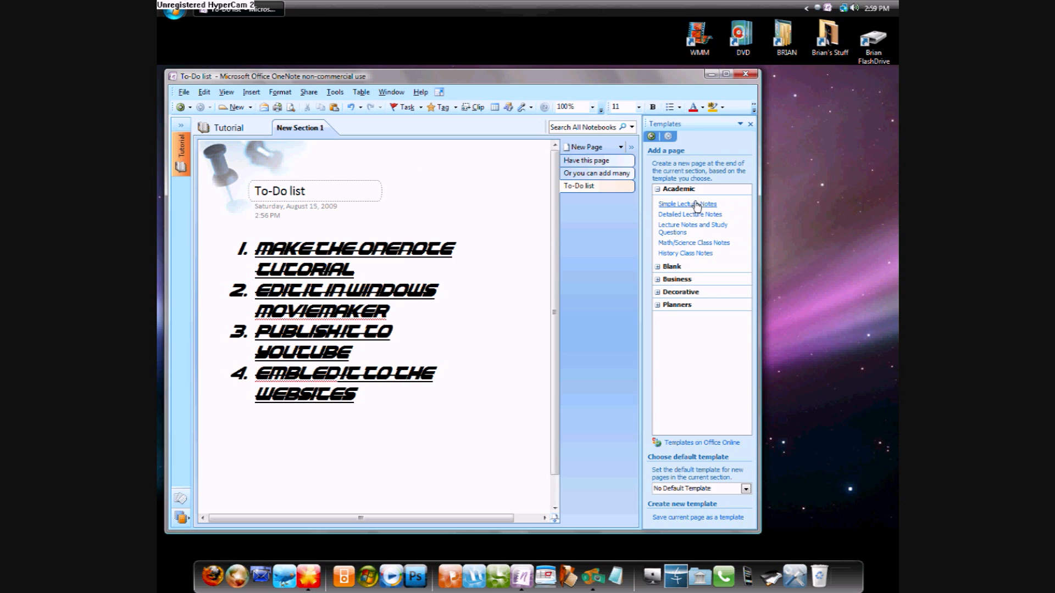
left_click(687, 204)
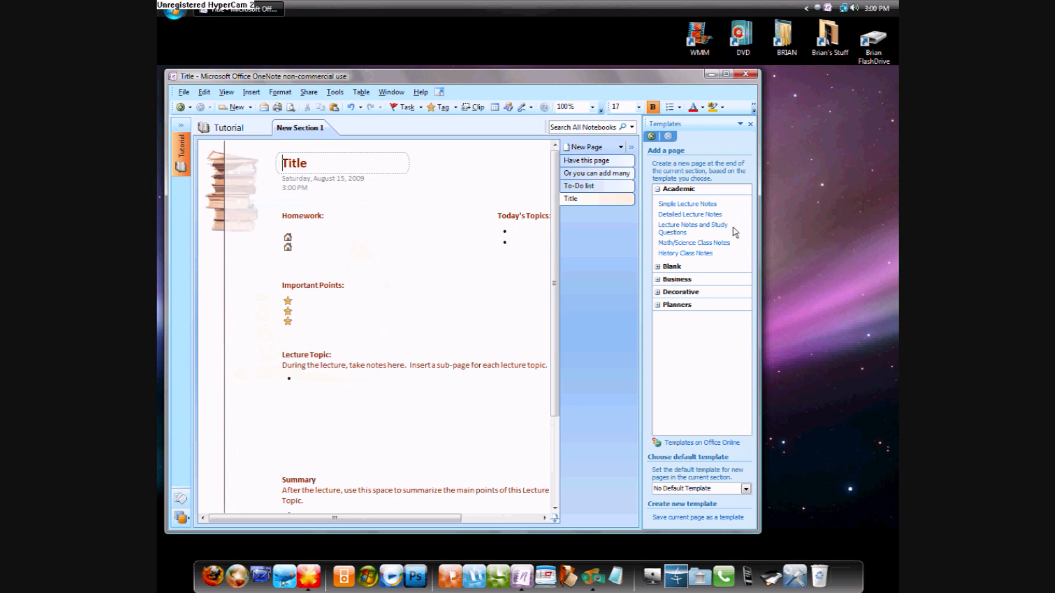
left_click(694, 243)
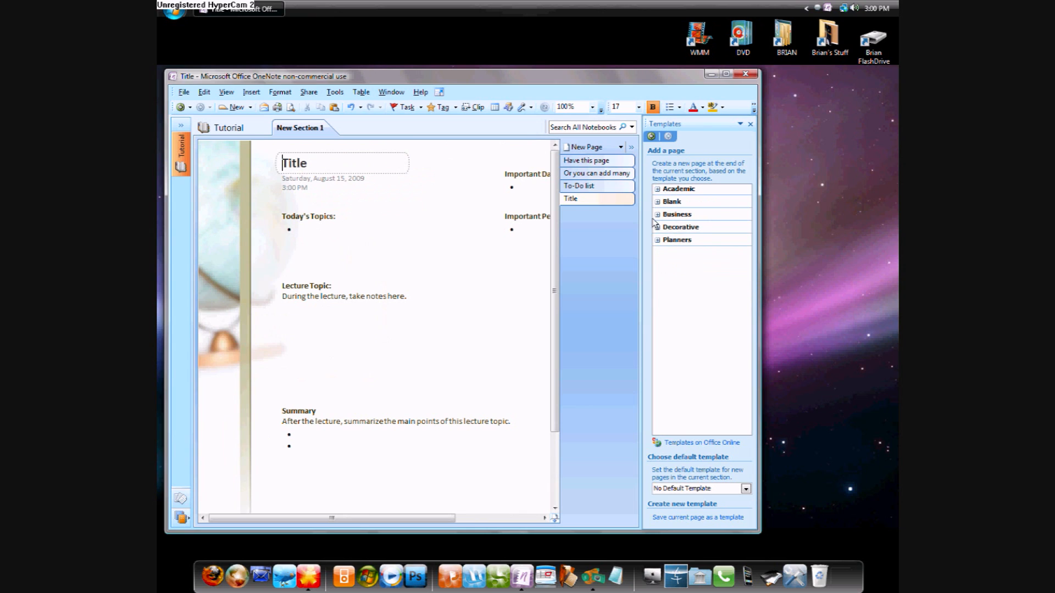
left_click(677, 202)
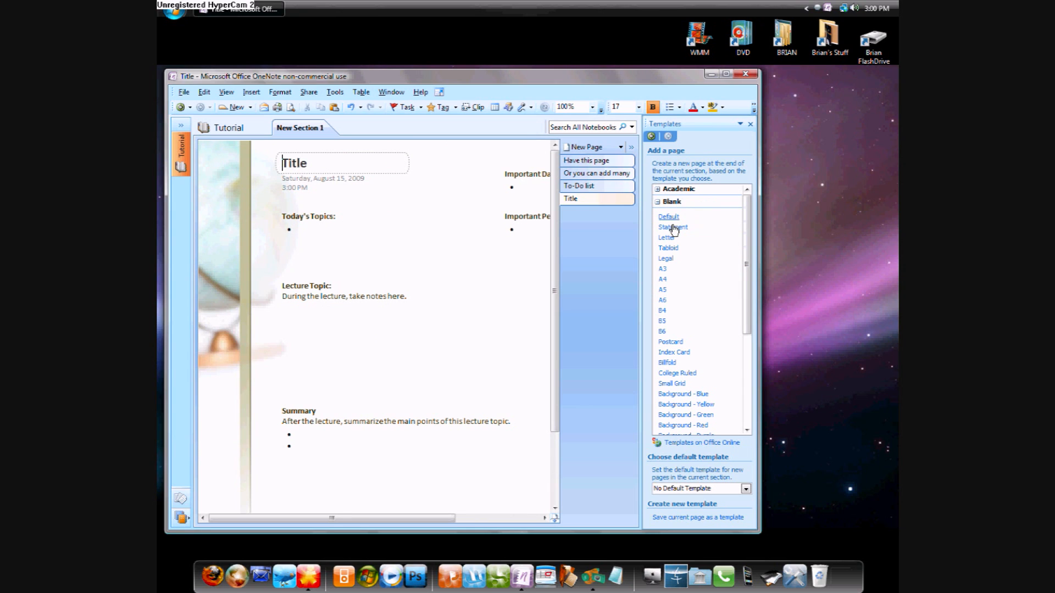
left_click(668, 216)
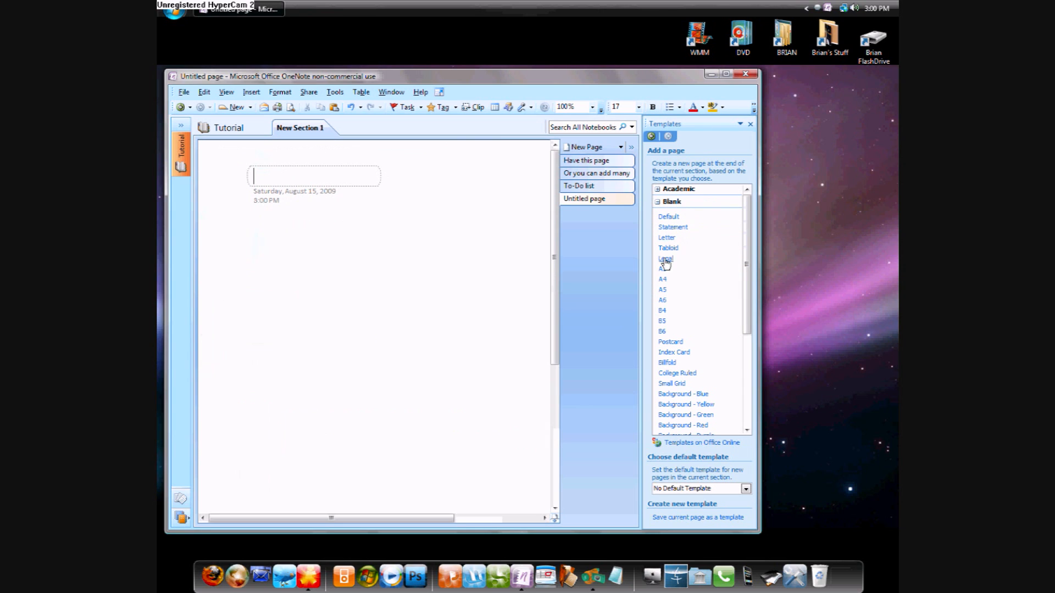
mouse_move(675, 285)
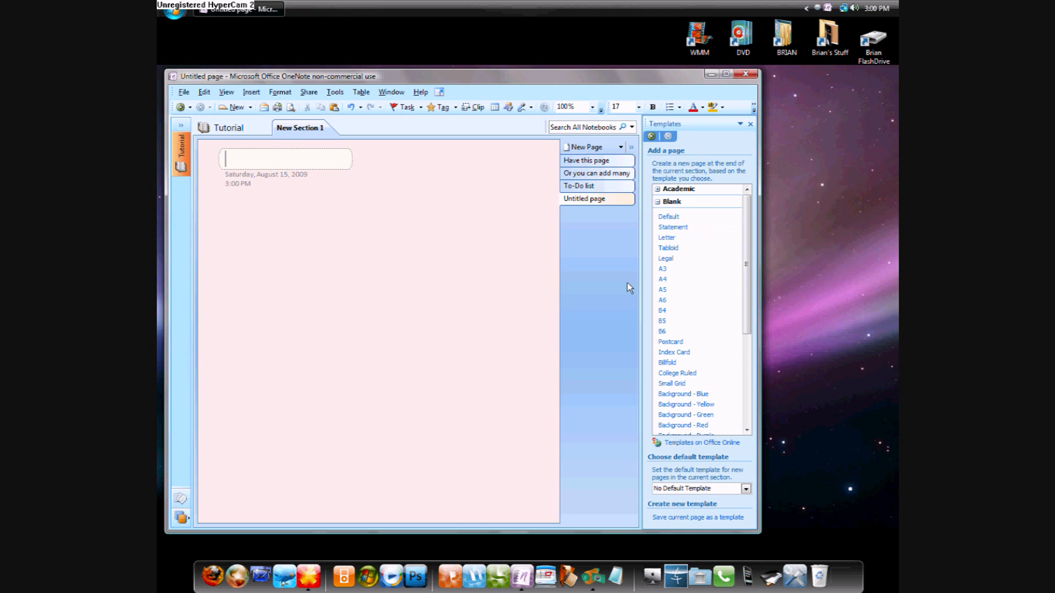
left_click(656, 201)
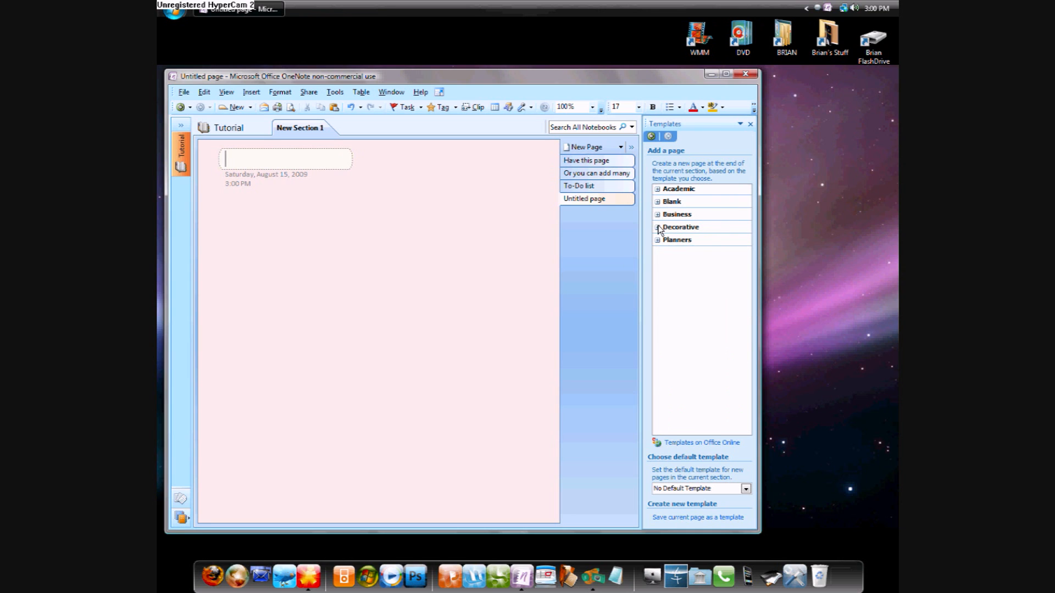
- Preview Business templates: Project Overview, simple, Personal and Formal Meeting Notes
left_click(681, 229)
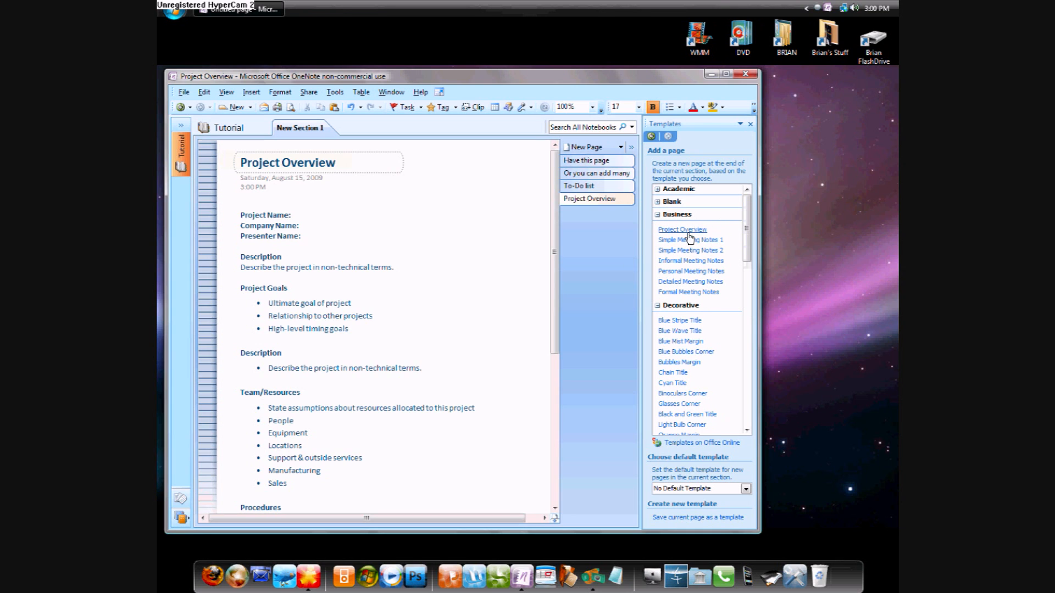
left_click(692, 251)
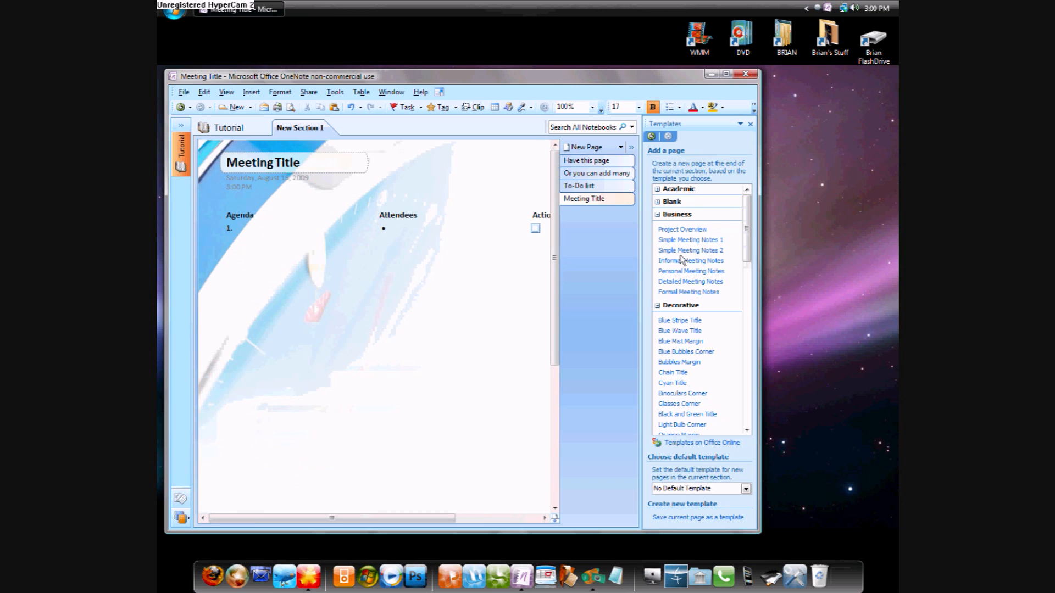
left_click(690, 281)
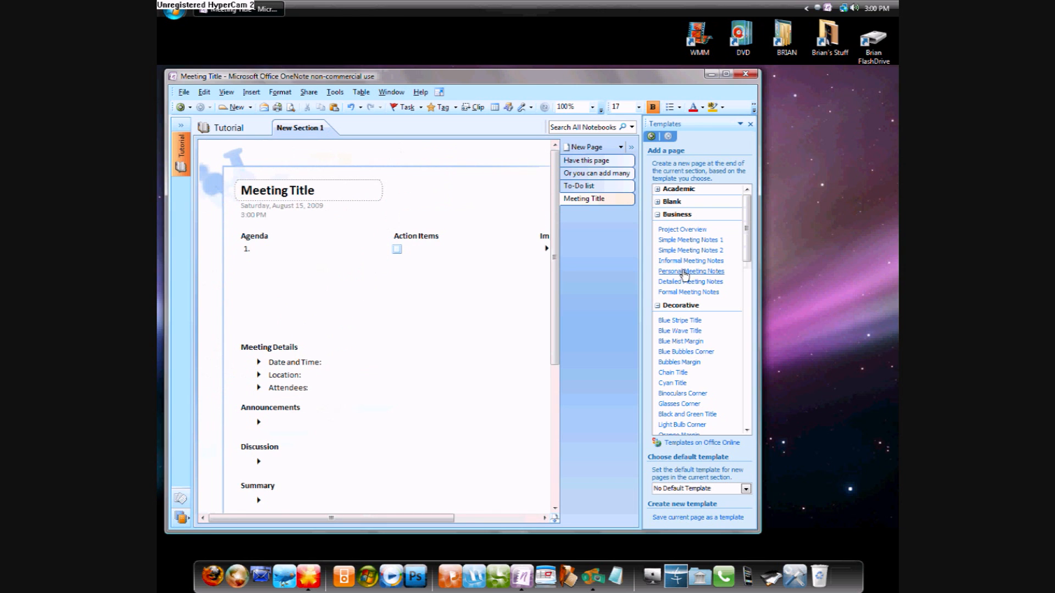
left_click(688, 291)
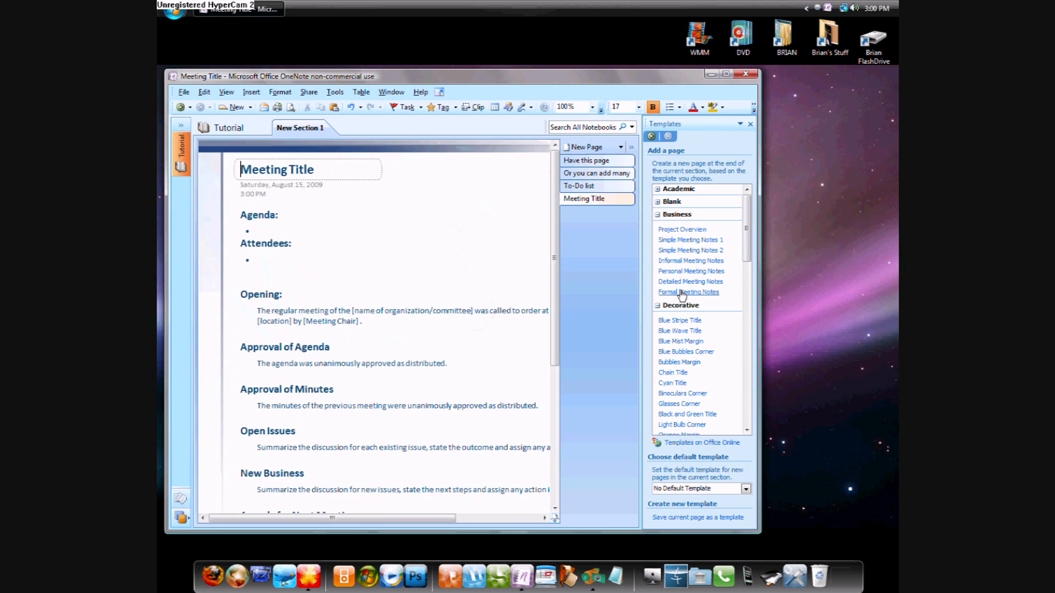
- Preview Blue Bubbles Corner, Chain Title, Light Bulb Corner and orange-margin decorative templates, then expand Planners
left_click(676, 213)
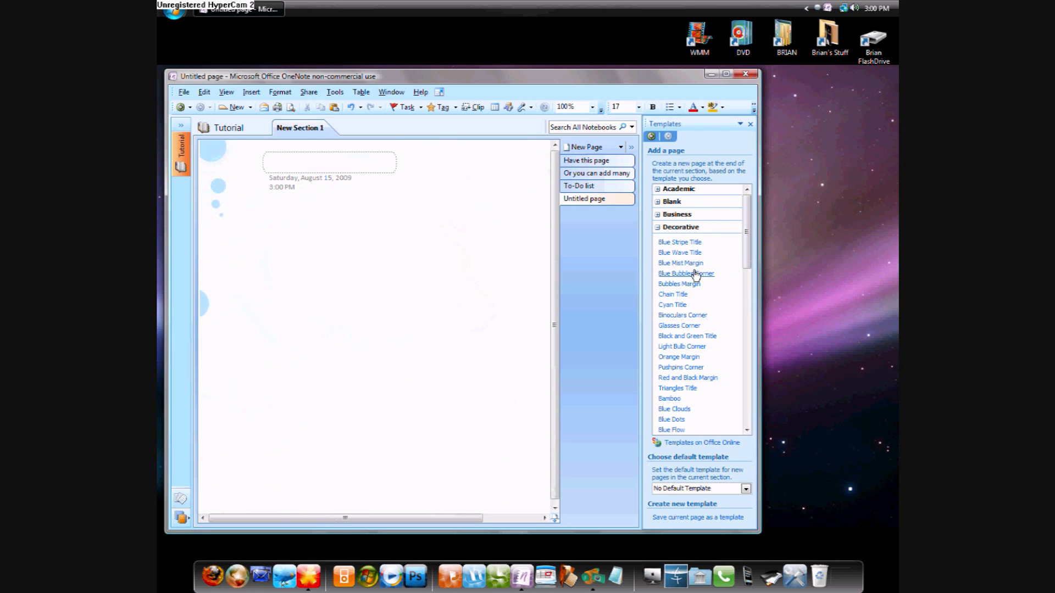
left_click(671, 294)
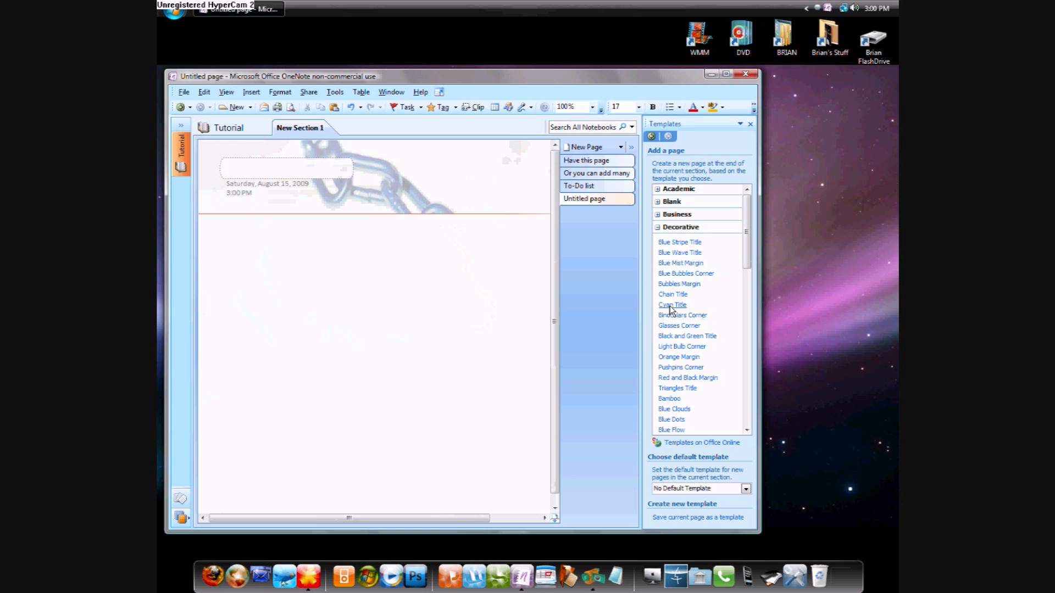
left_click(681, 347)
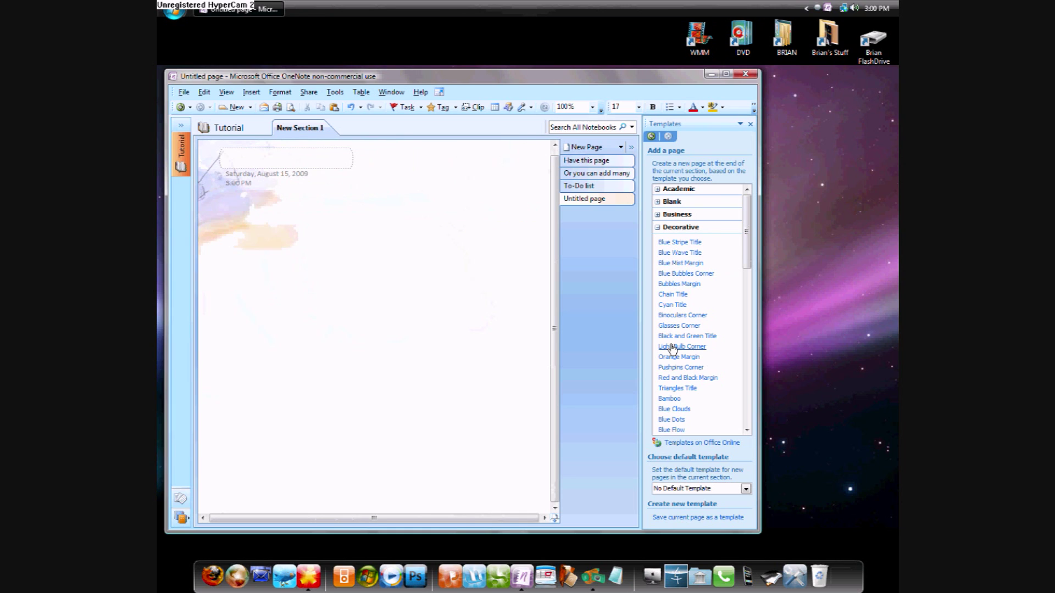
left_click(657, 227)
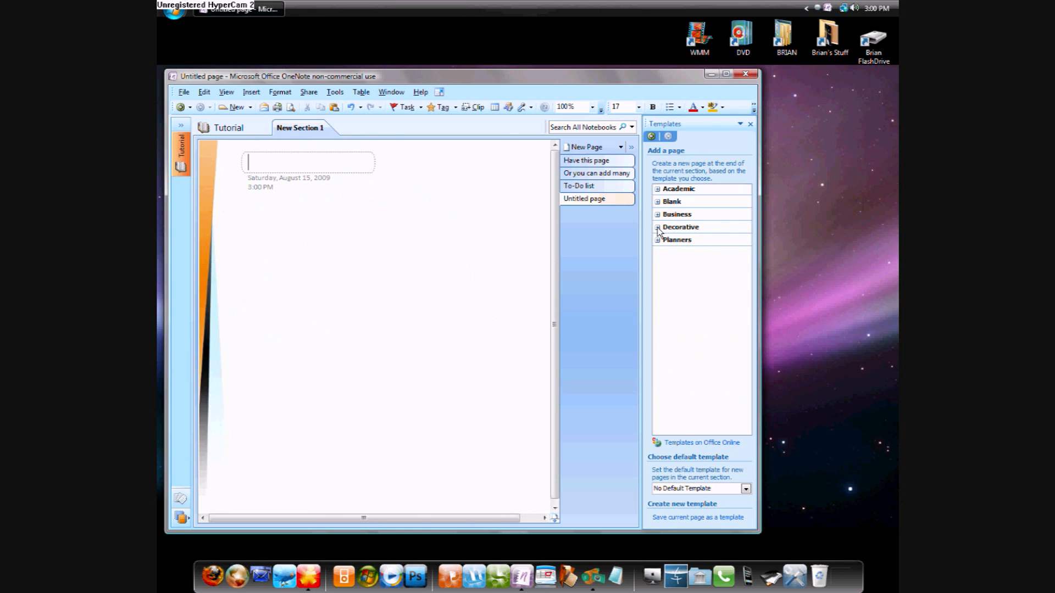
left_click(656, 240)
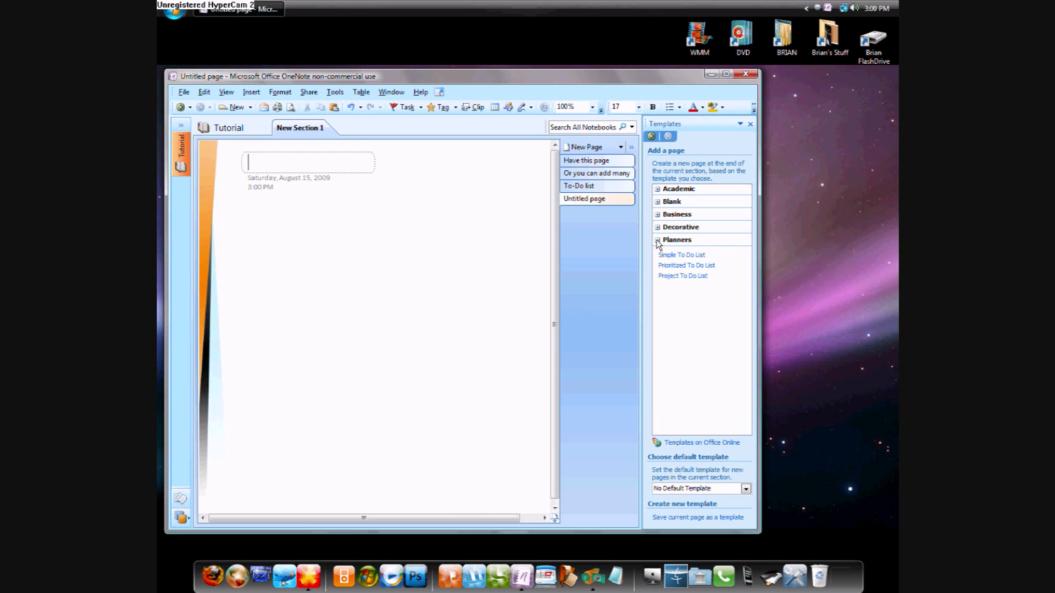
- Preview Simple and Prioritized to-do planners, ending on Project To Do List
left_click(681, 255)
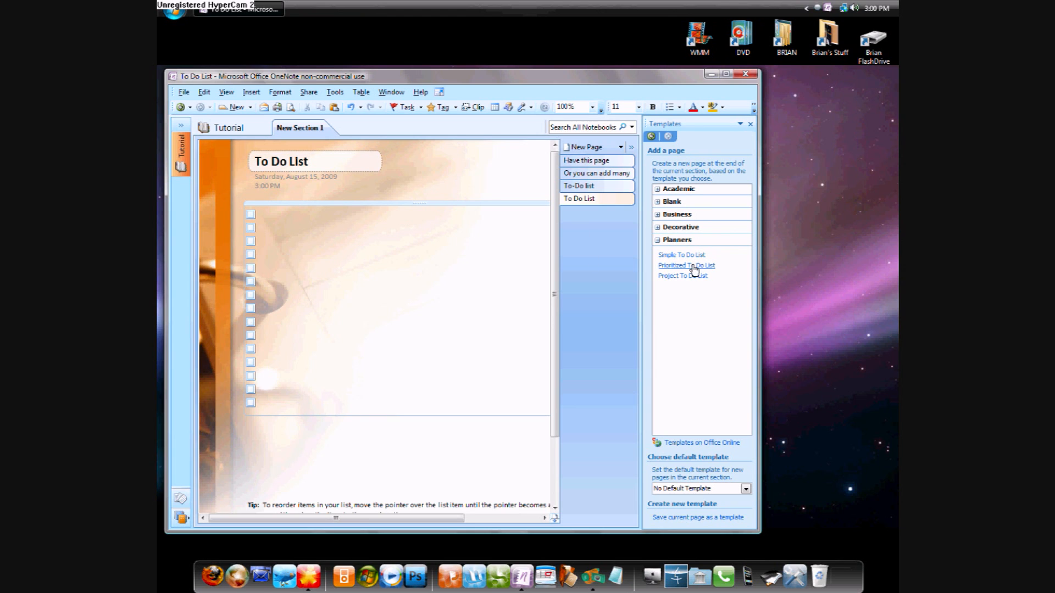
left_click(685, 265)
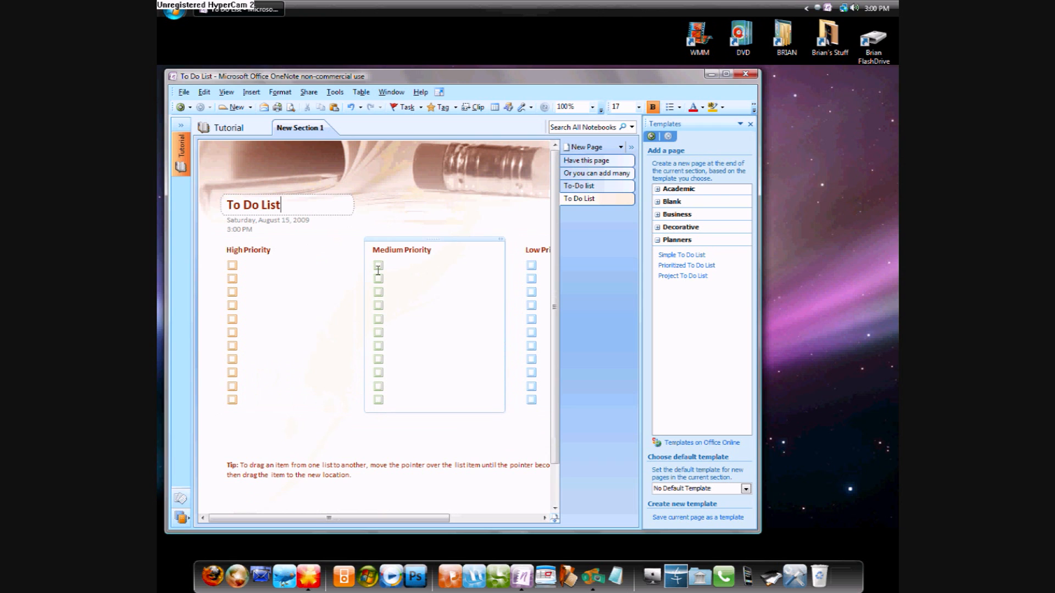
left_click(736, 74)
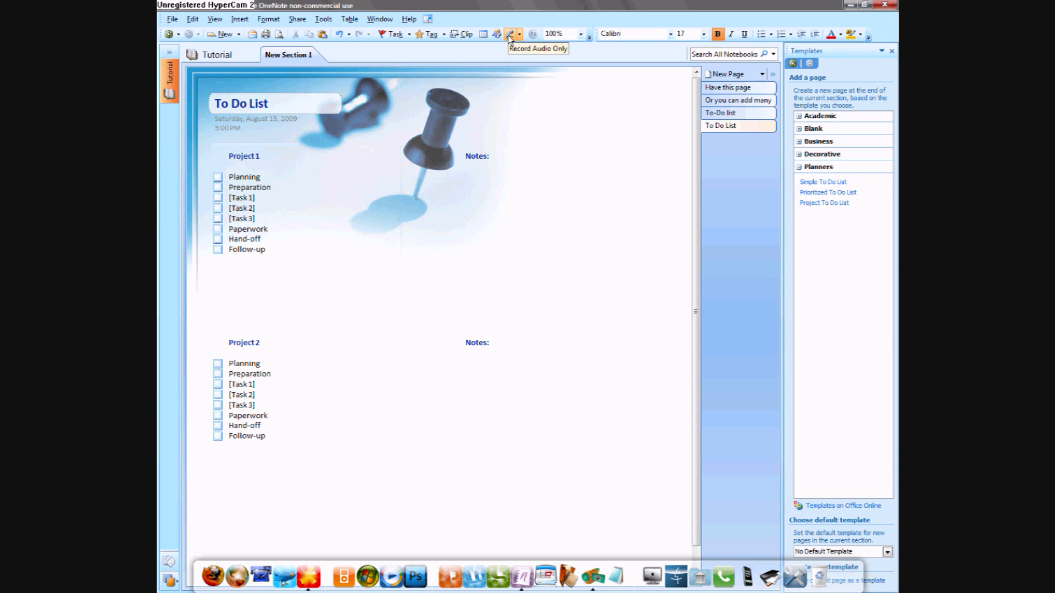
- Delete the To Do List page and close the Tutorial notebook from its context menu
right_click(720, 125)
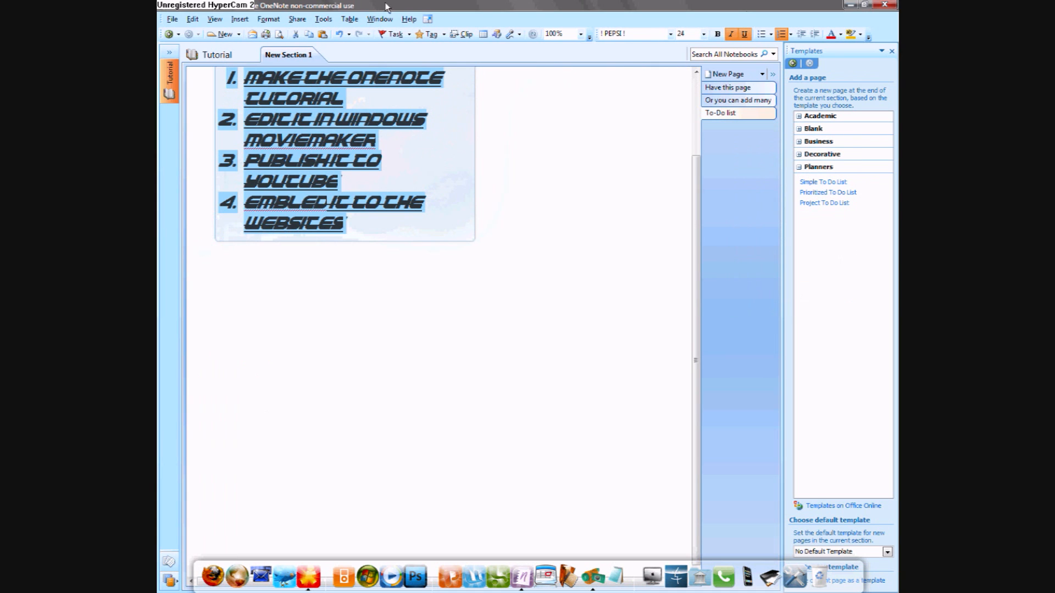
mouse_move(170, 81)
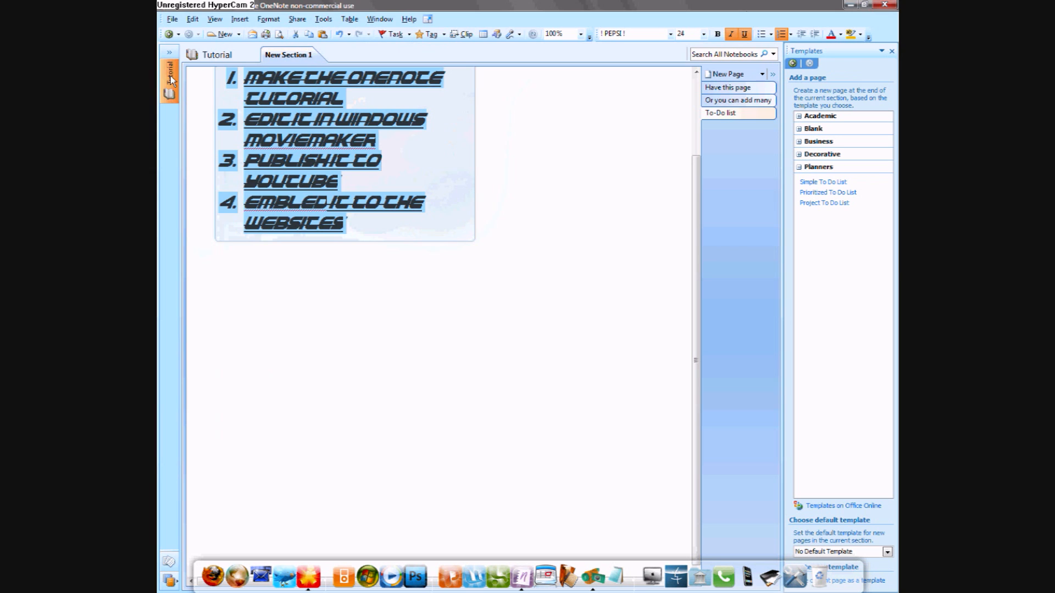
right_click(169, 74)
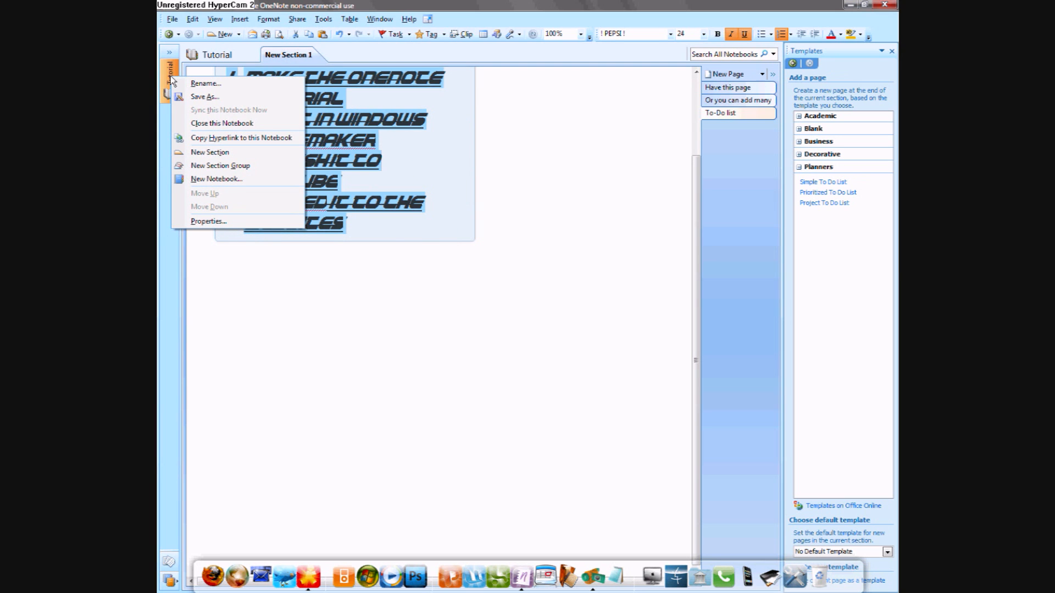
mouse_move(225, 100)
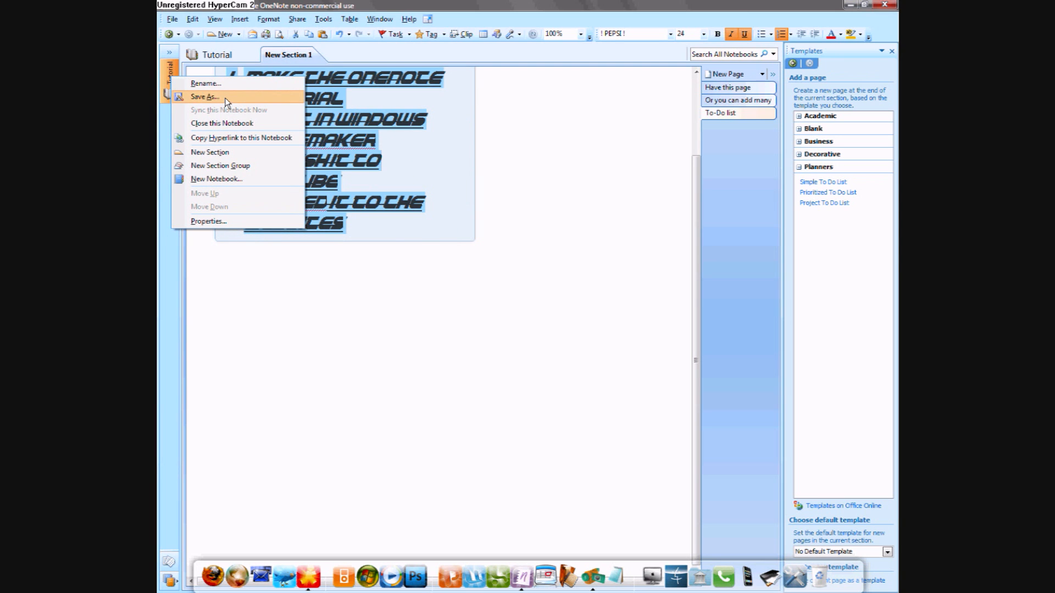
mouse_move(227, 123)
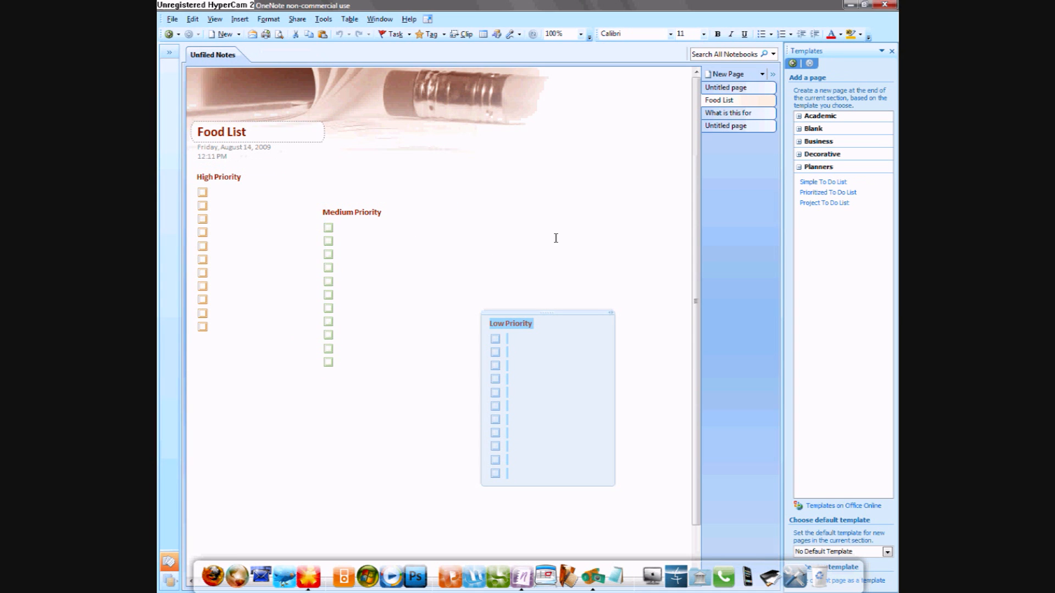
mouse_move(286, 71)
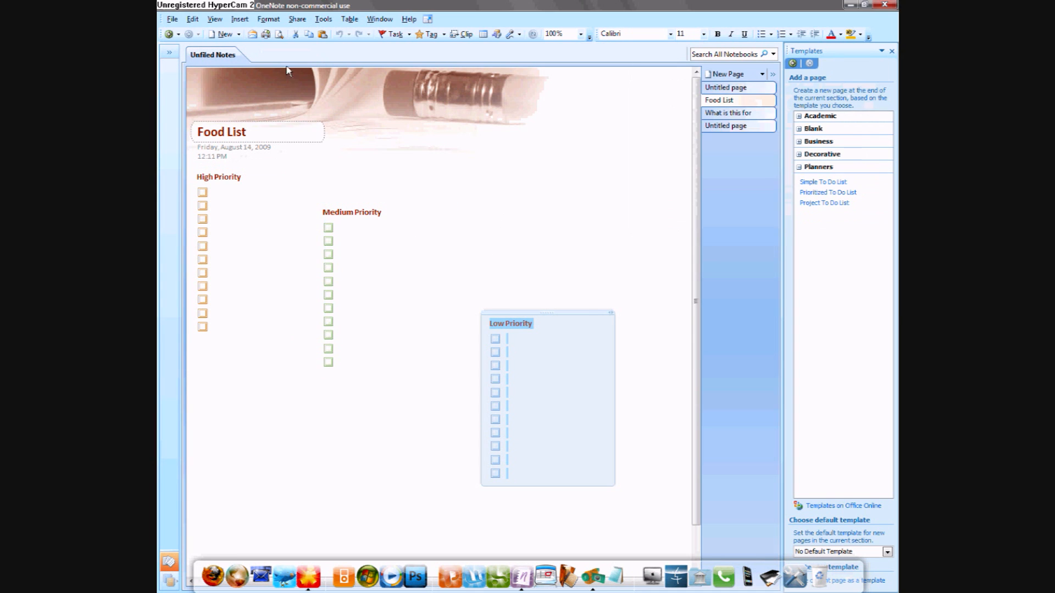
mouse_move(213, 55)
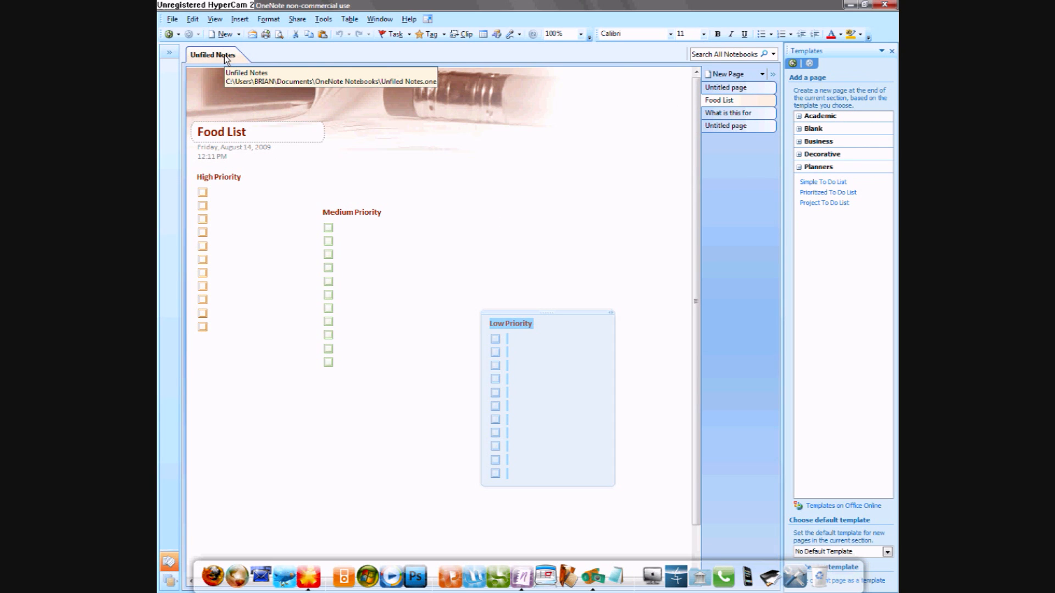
mouse_move(261, 121)
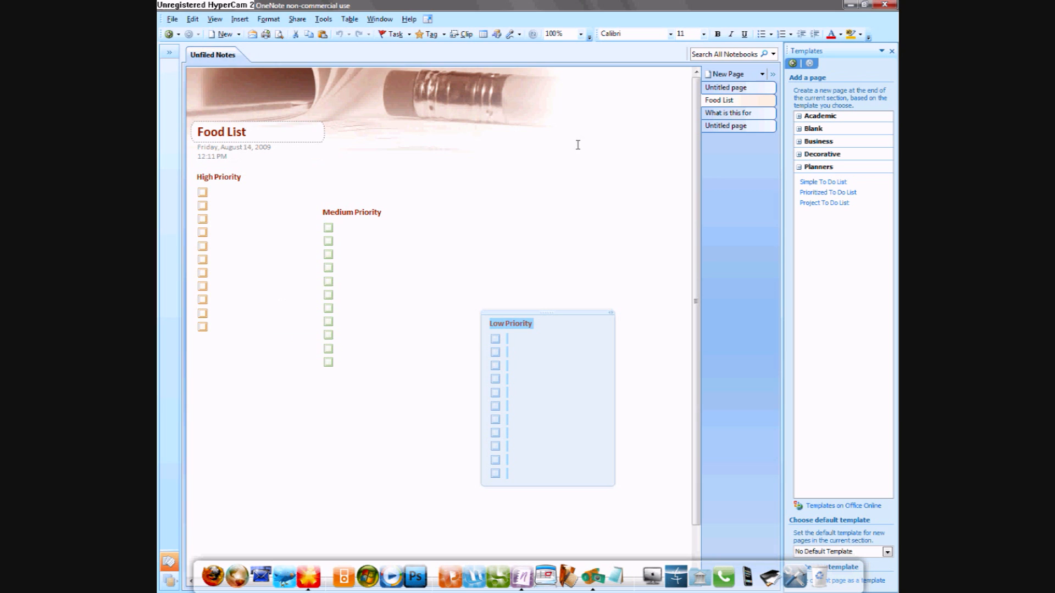
left_click(385, 371)
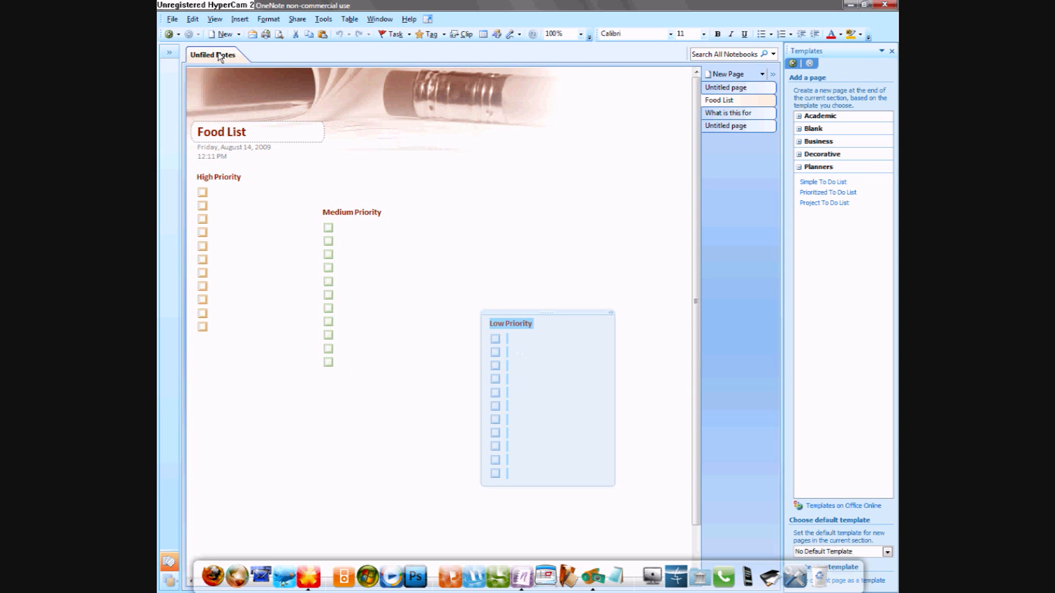
- Set the Unfiled Notes section colour to orange via its right-click Section Color menu
right_click(212, 54)
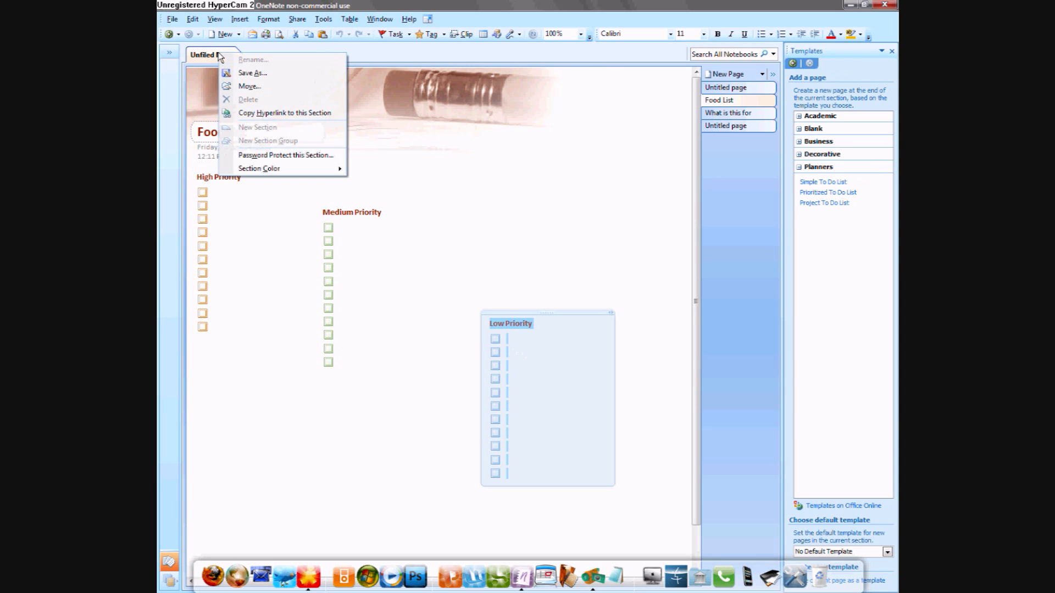
mouse_move(269, 168)
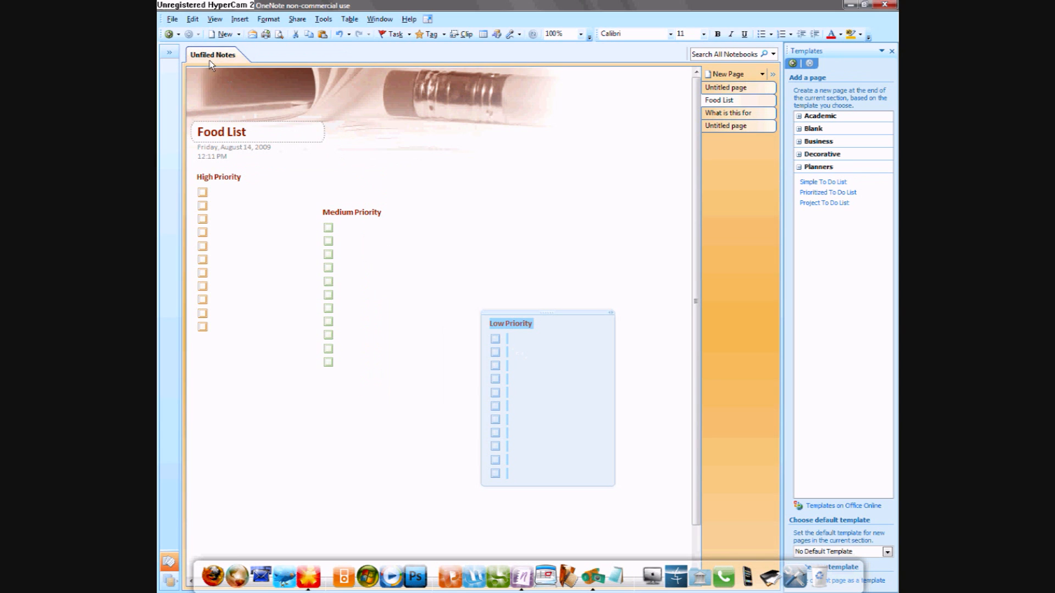
right_click(213, 54)
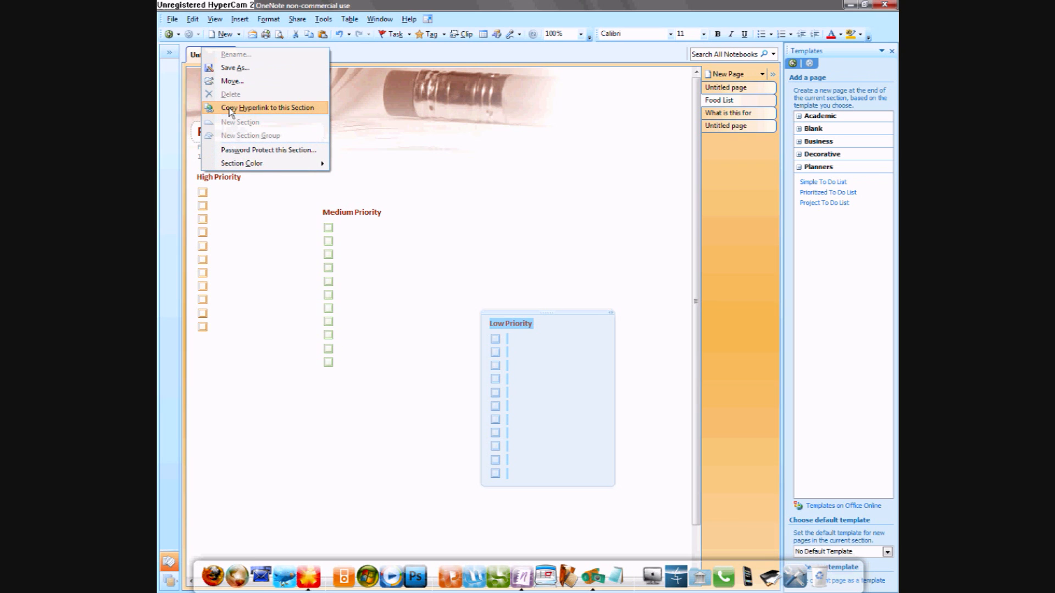
mouse_move(232, 81)
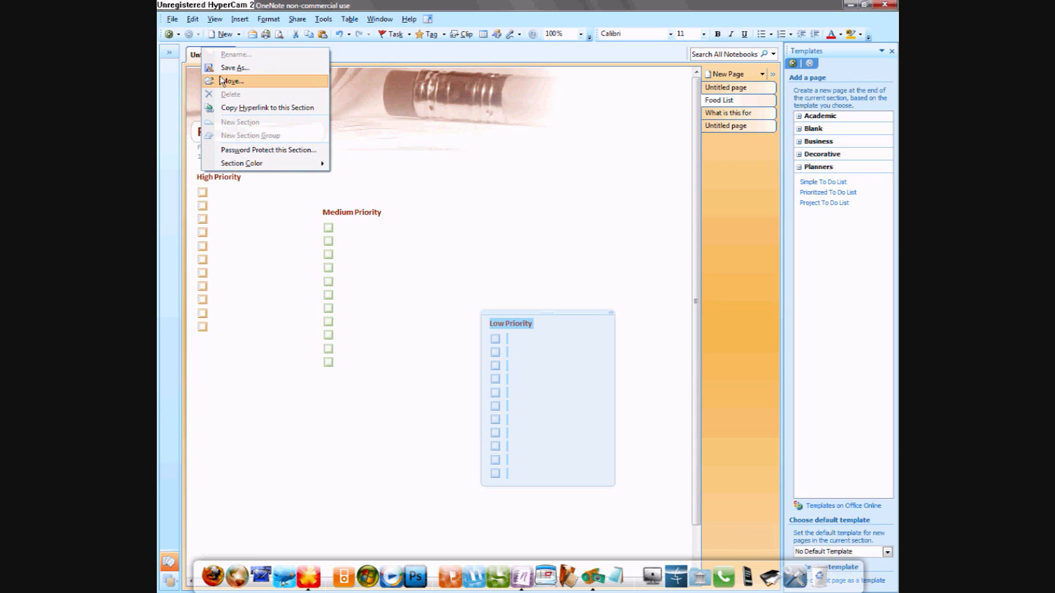
mouse_move(193, 57)
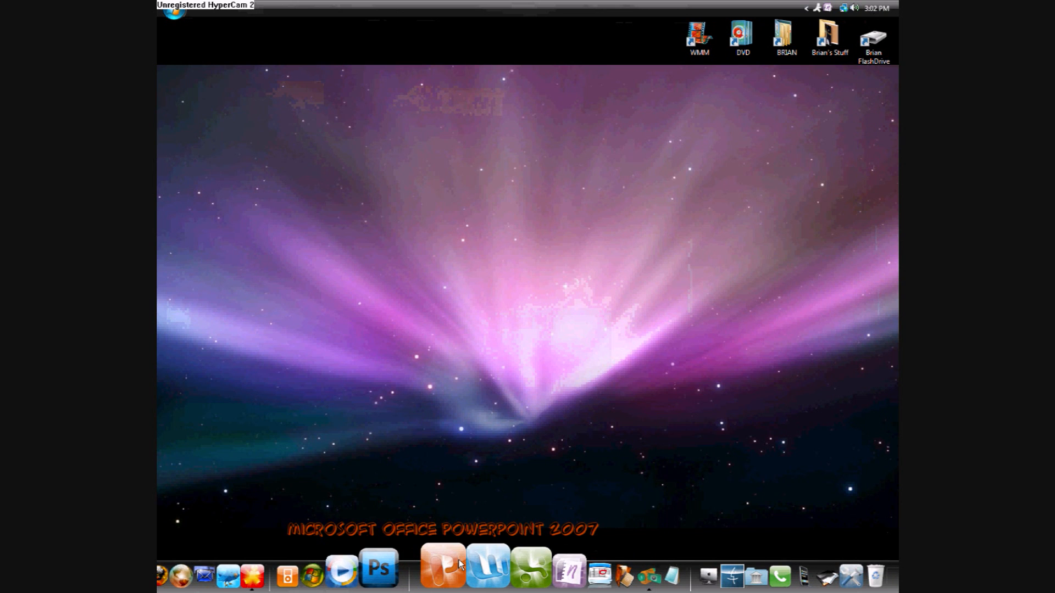
mouse_move(464, 566)
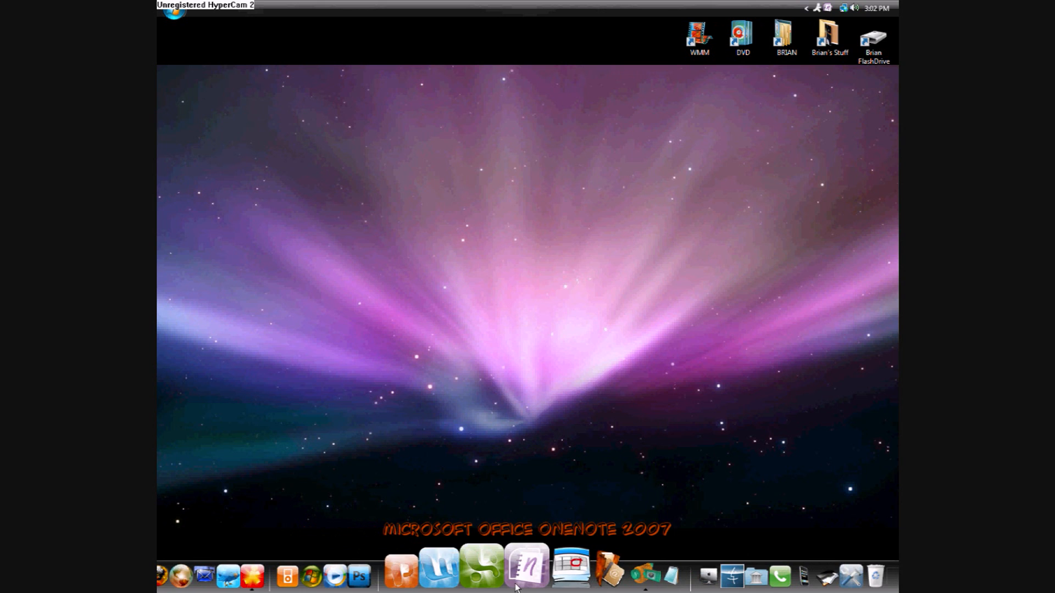
- Relaunch OneNote 2007 from the dock icon
left_click(526, 576)
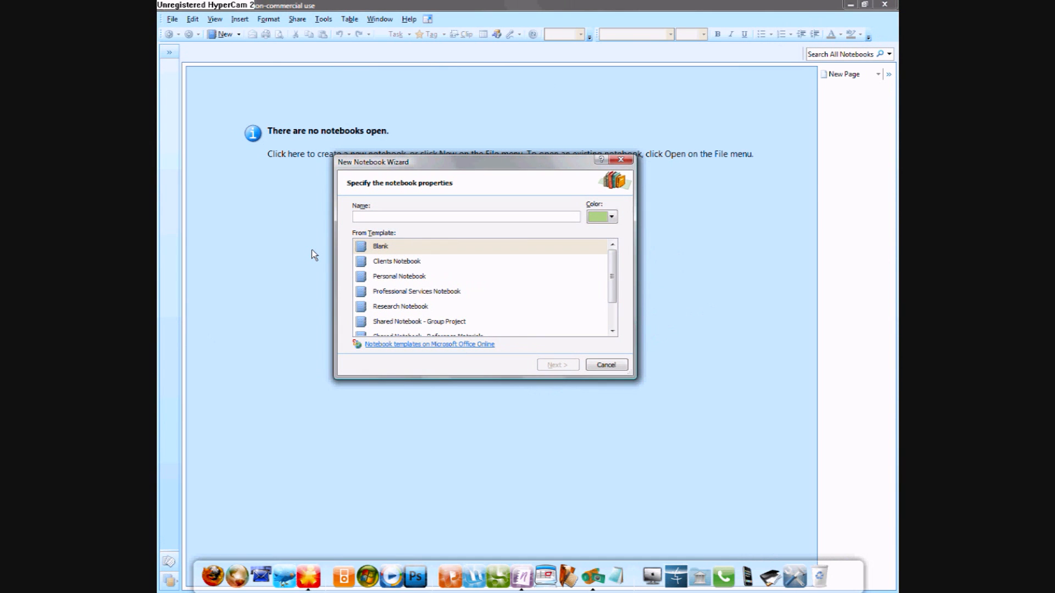
left_click(465, 216)
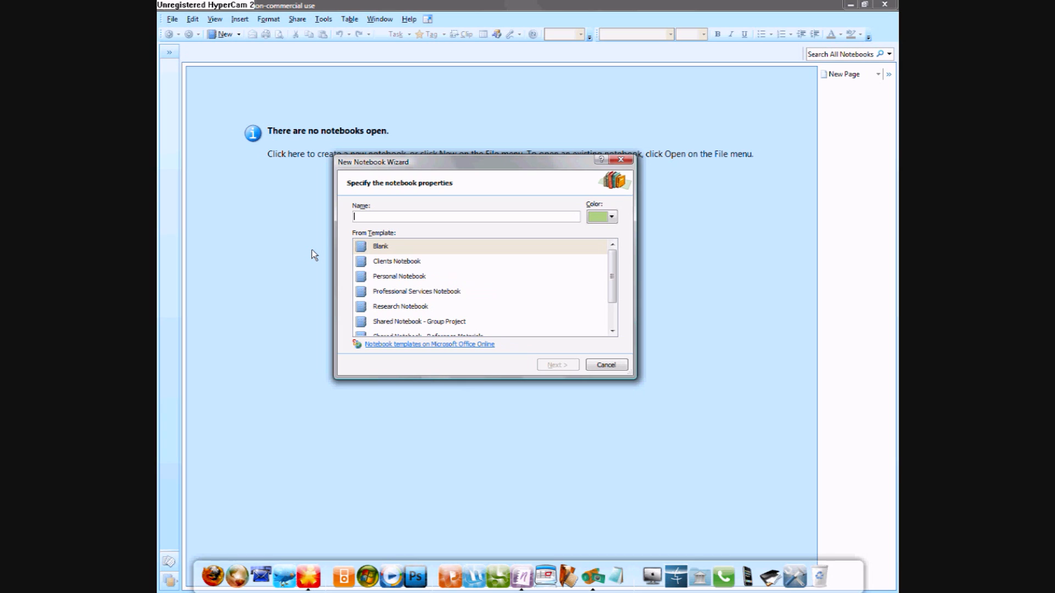
mouse_move(342, 273)
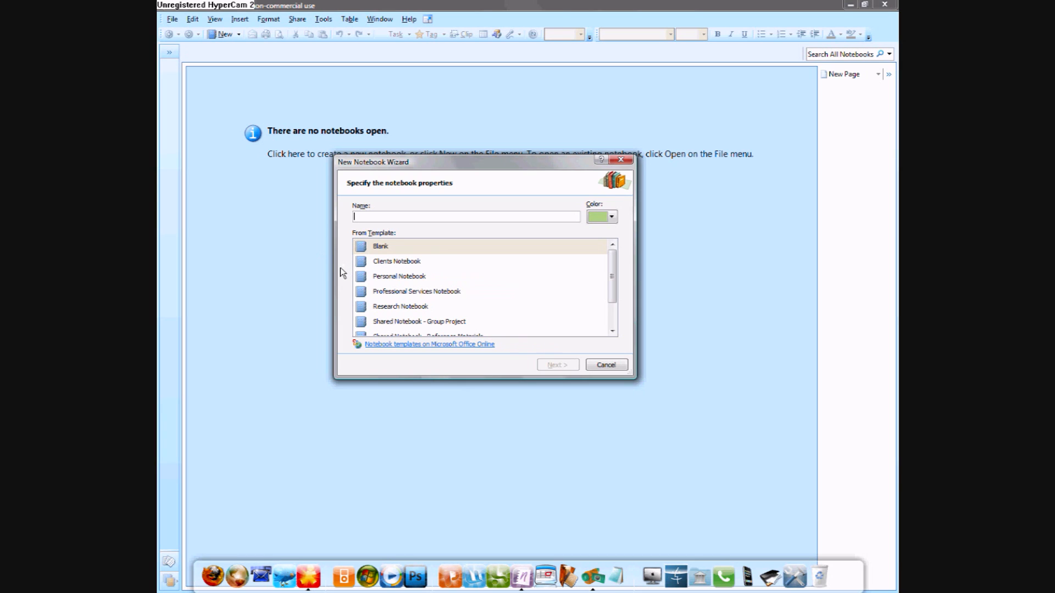
mouse_move(434, 294)
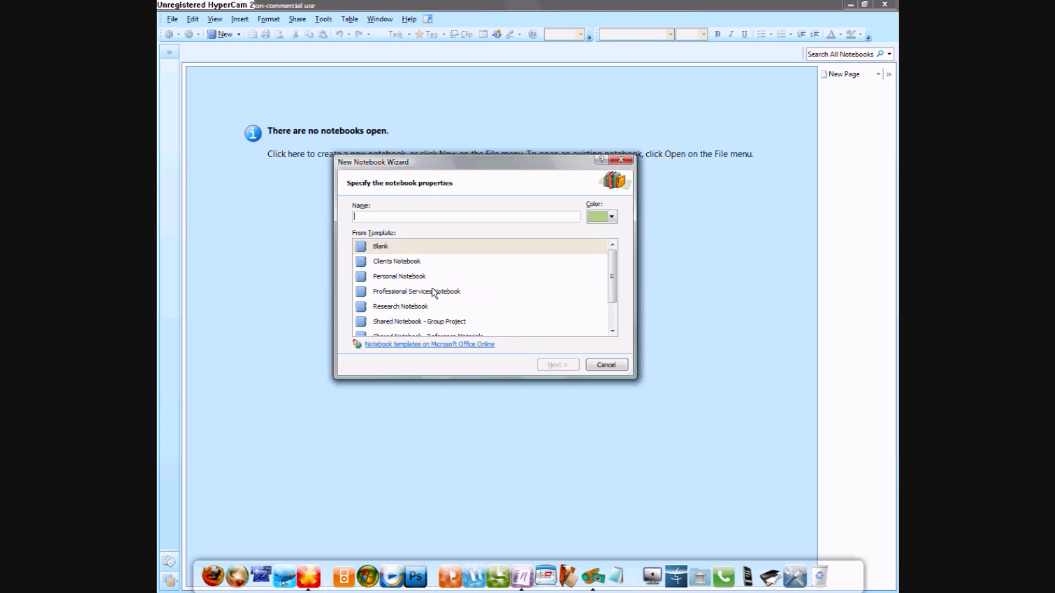
mouse_move(453, 301)
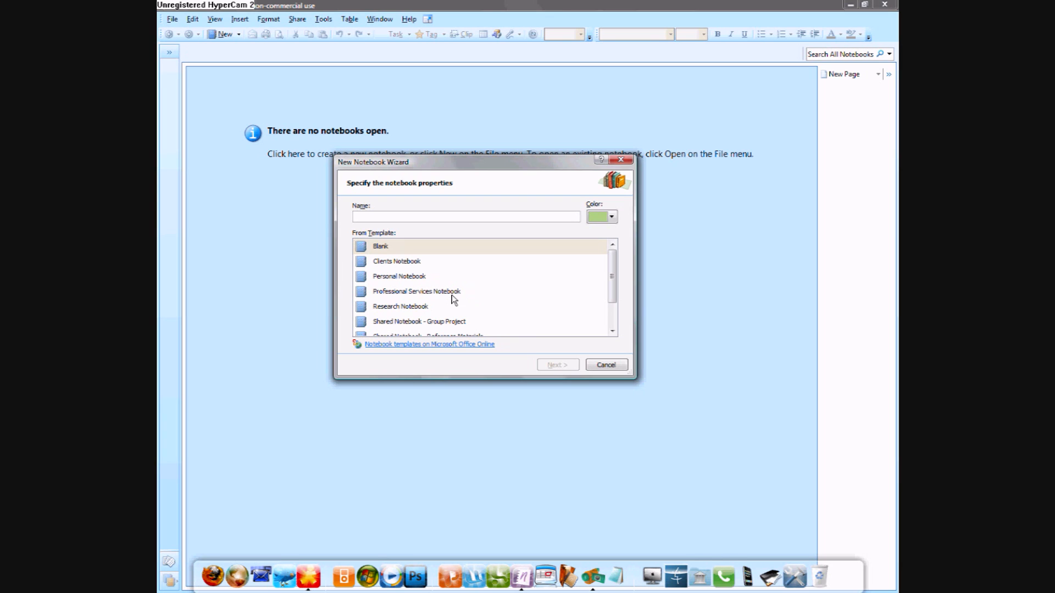
mouse_move(444, 335)
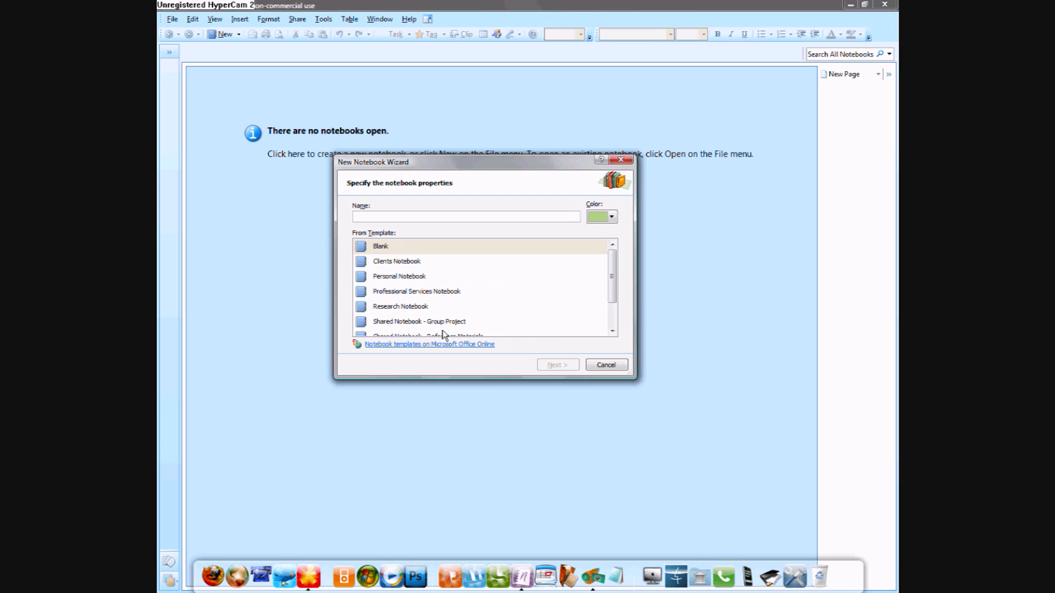